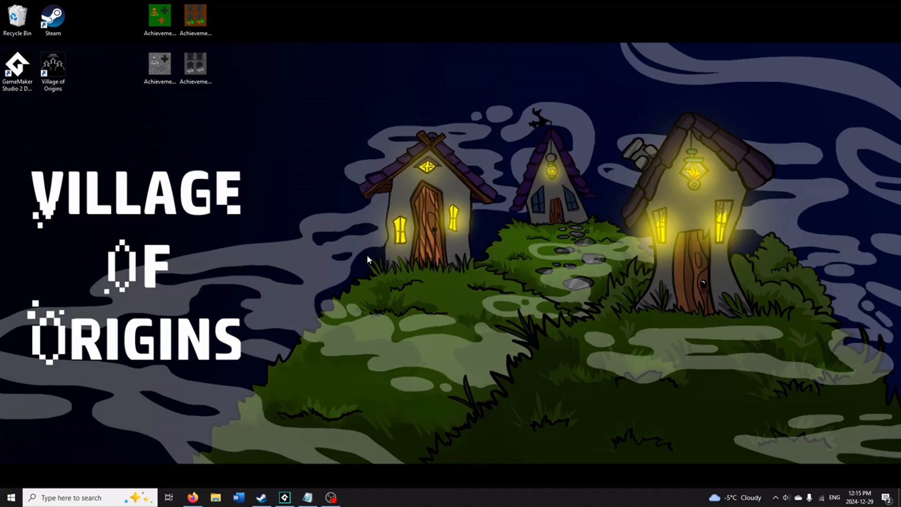
mouse_move(49, 230)
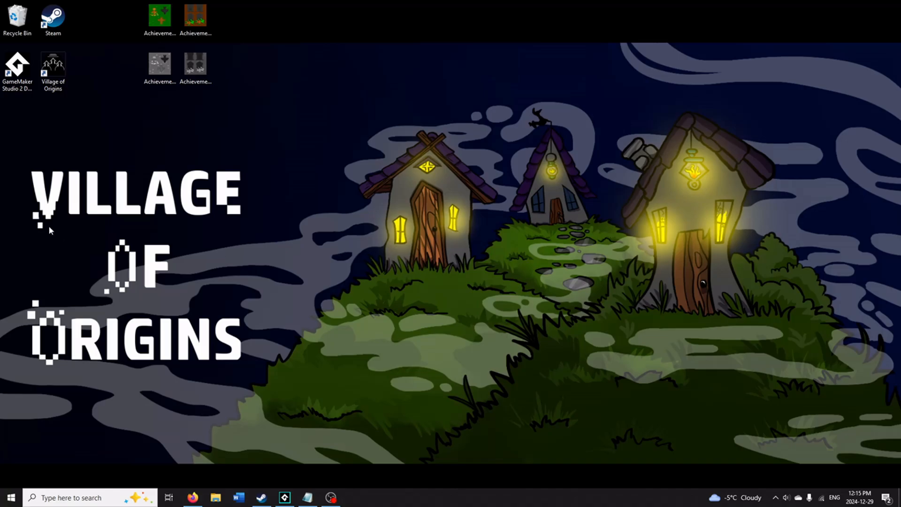
- Reach the Steamworks All Applications list via Apps & Packages, with Village of Origins shown
left_click(17, 69)
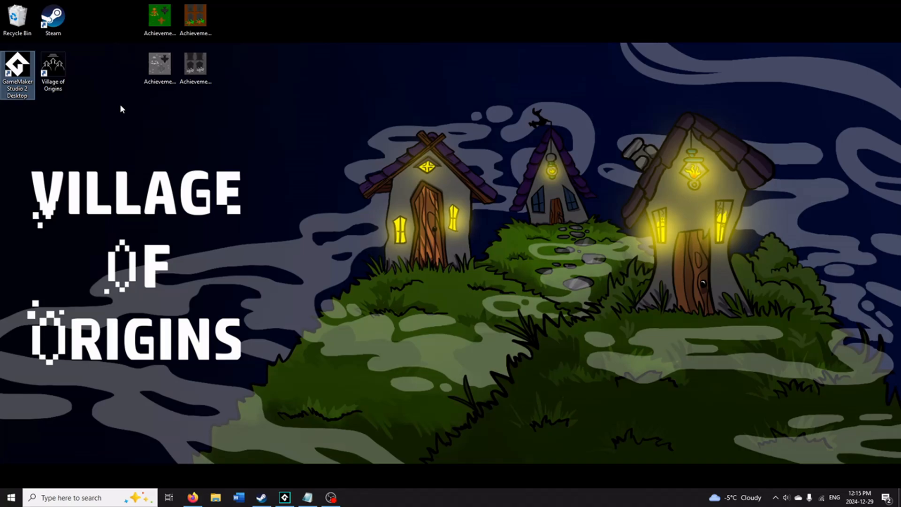
left_click(52, 68)
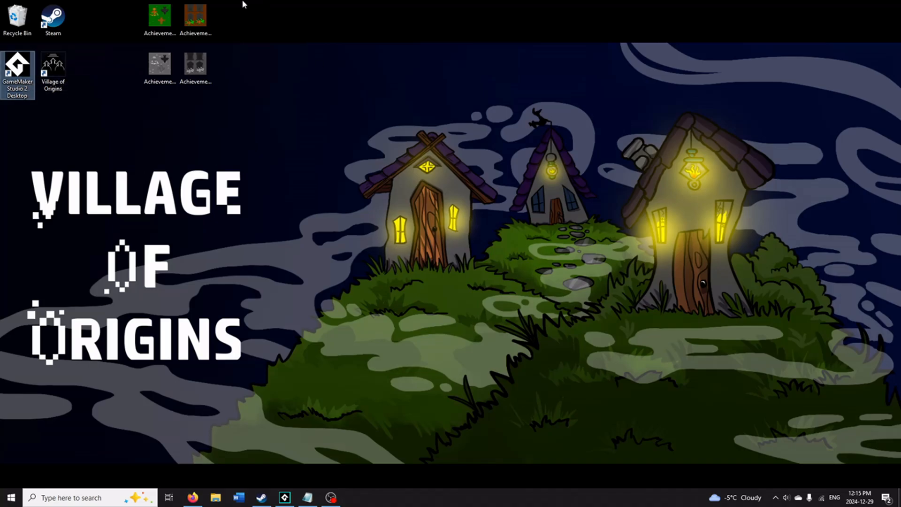
mouse_move(284, 36)
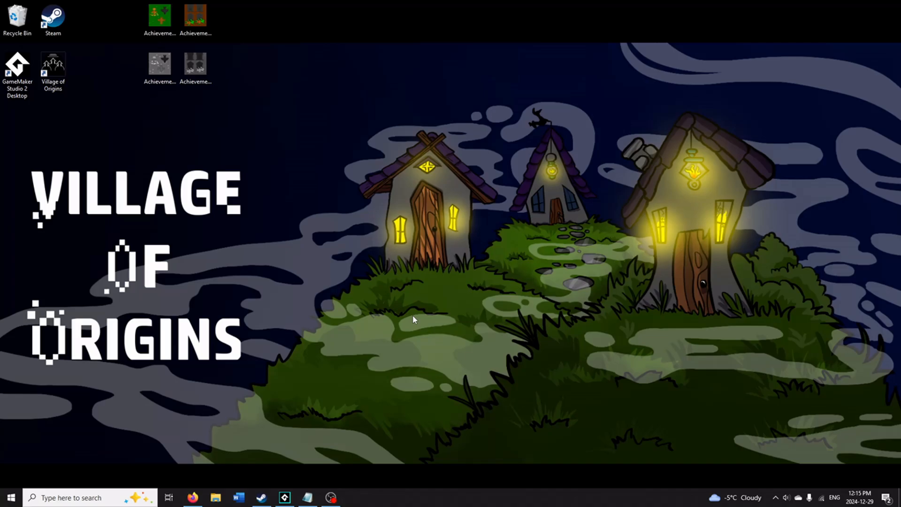
mouse_move(143, 12)
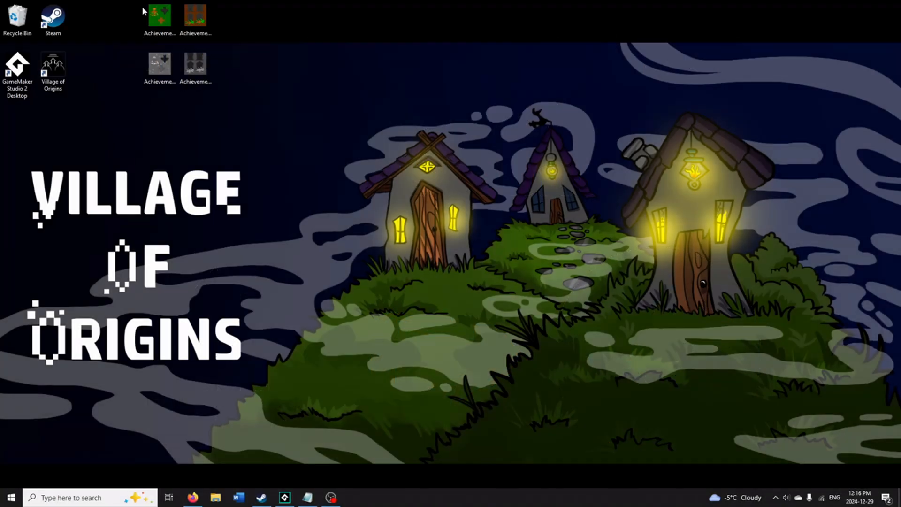
mouse_move(160, 67)
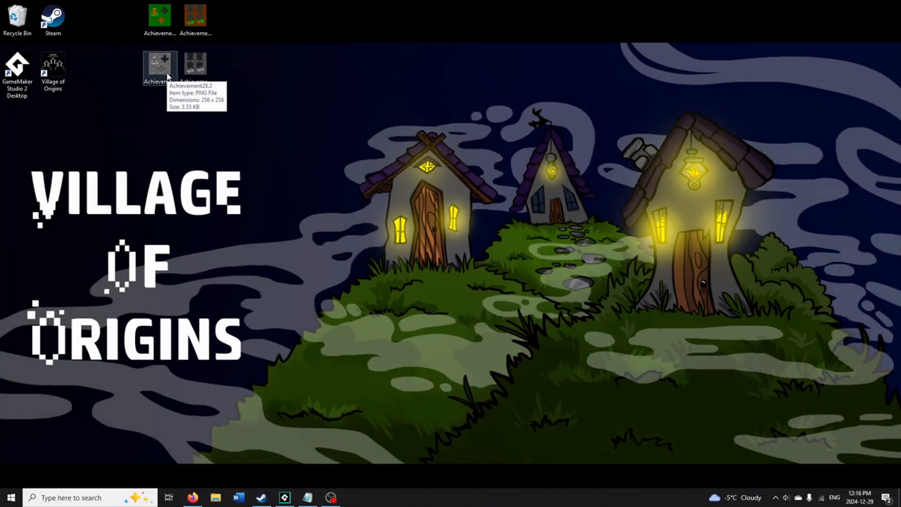
mouse_move(378, 119)
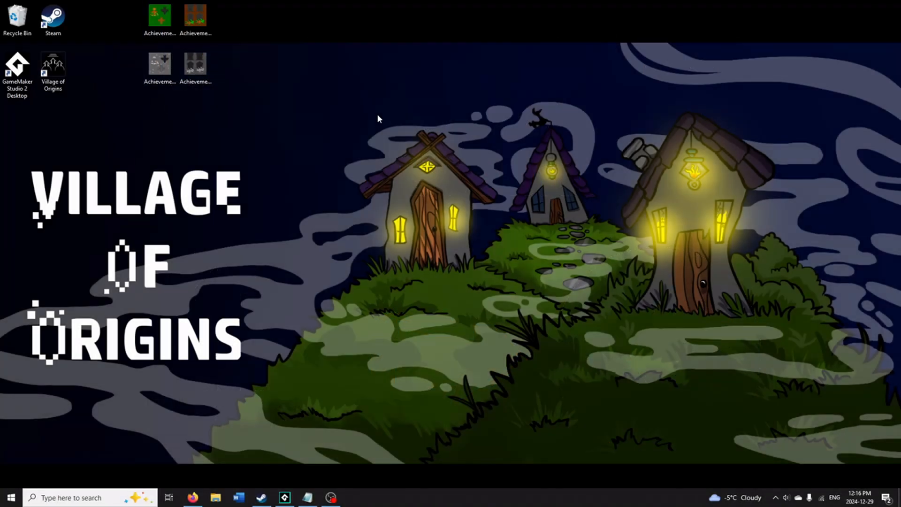
mouse_move(371, 128)
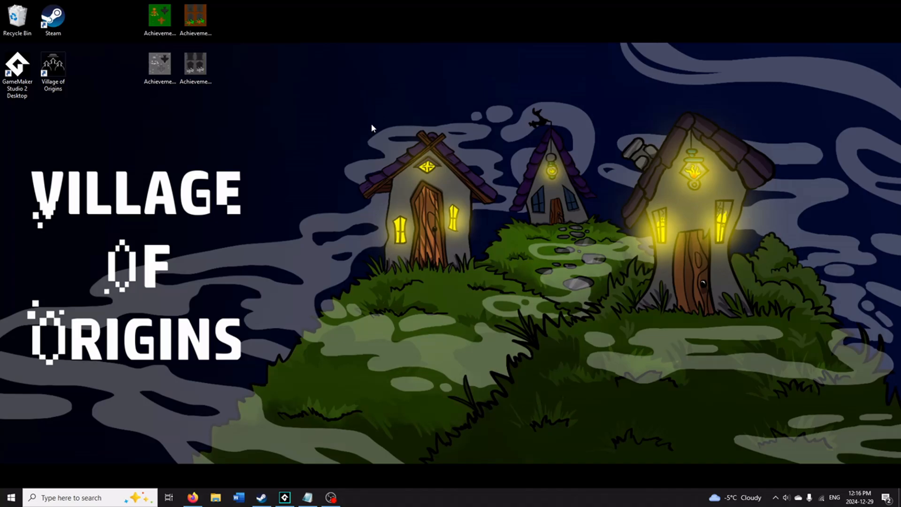
mouse_move(359, 198)
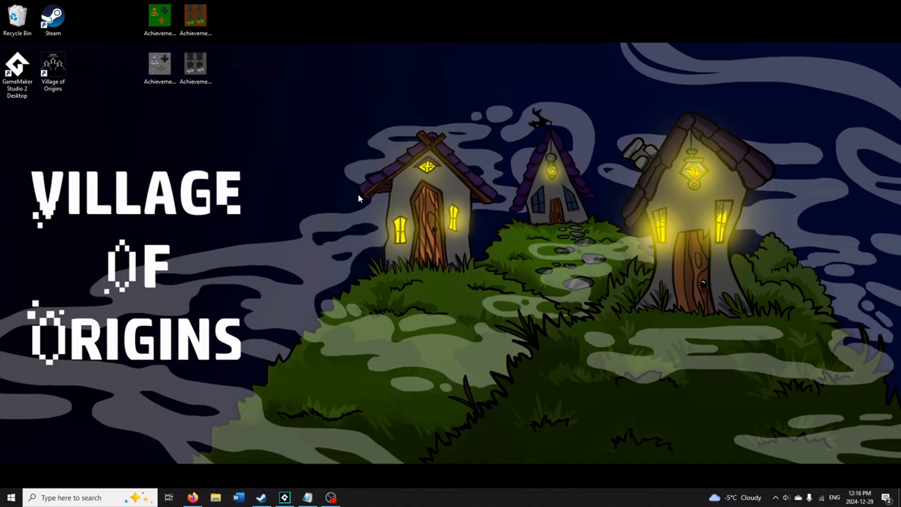
mouse_move(309, 370)
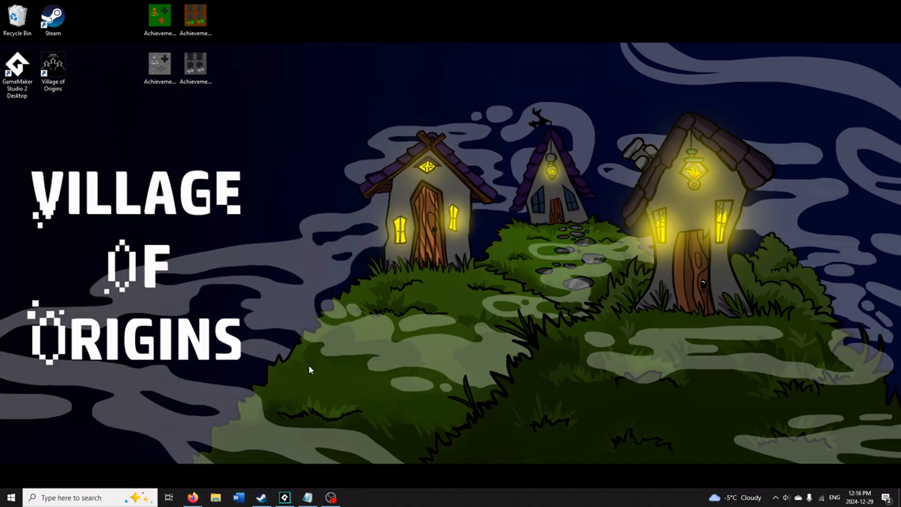
mouse_move(297, 381)
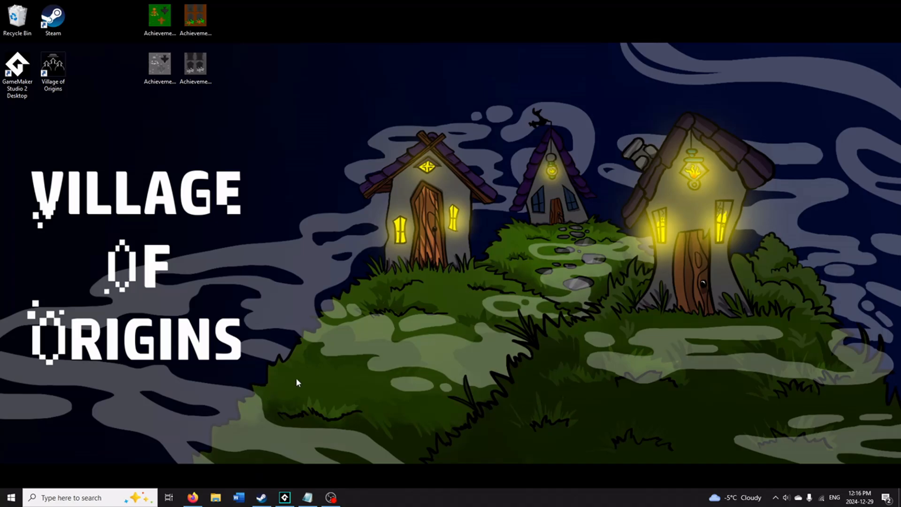
mouse_move(239, 410)
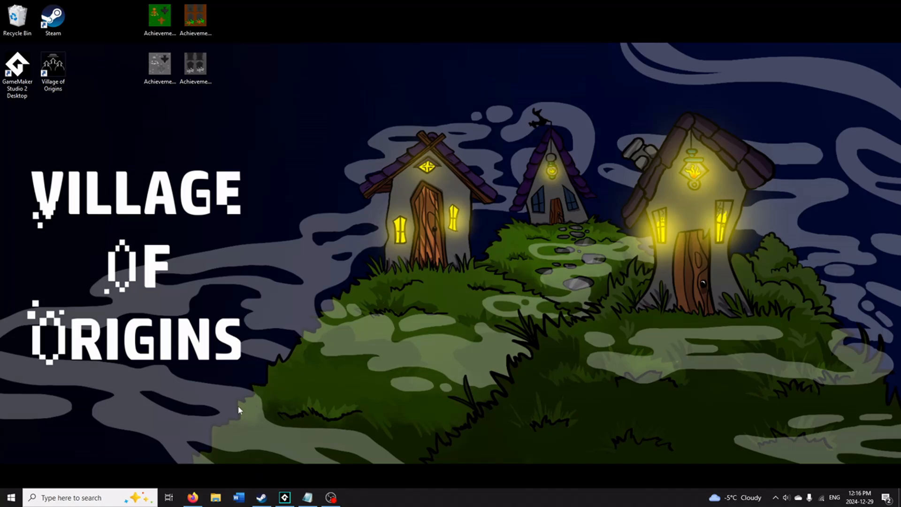
mouse_move(259, 396)
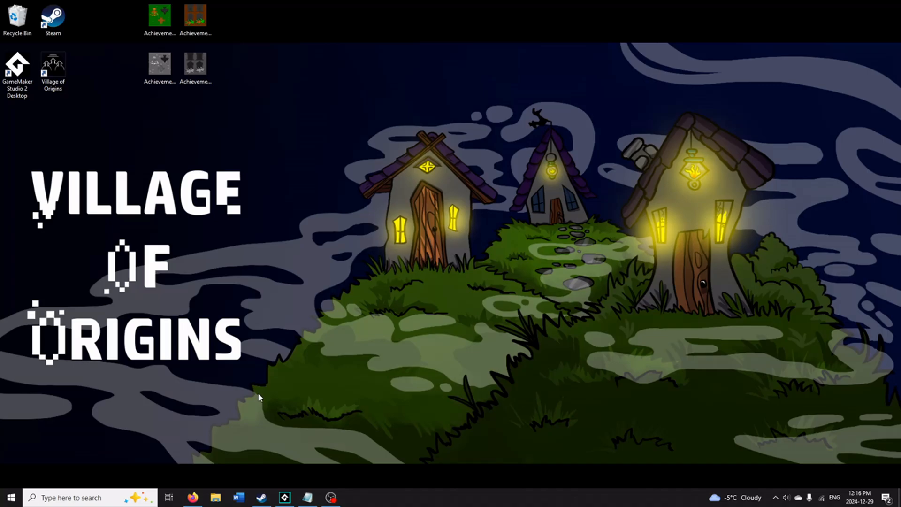
mouse_move(259, 404)
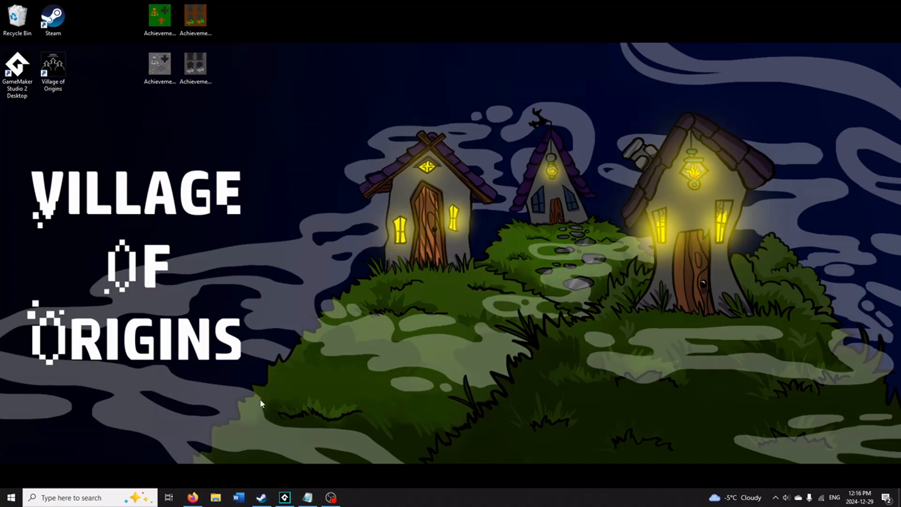
mouse_move(219, 437)
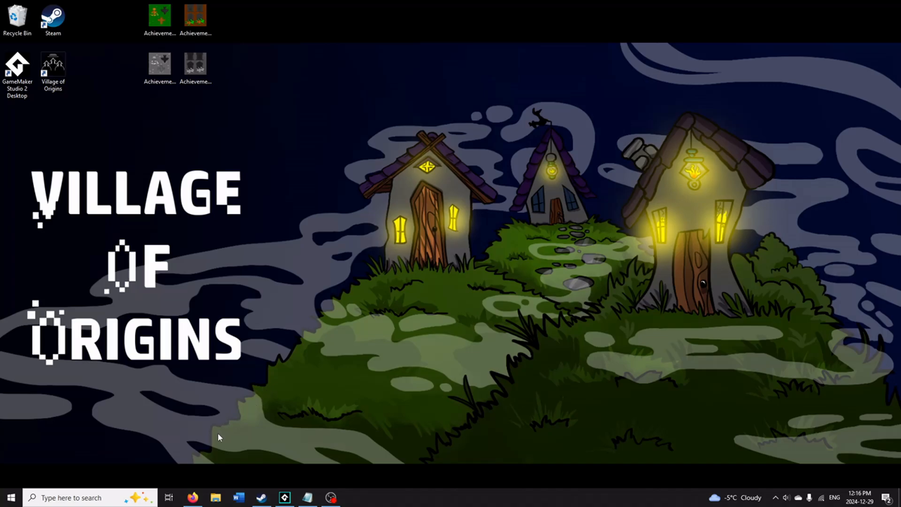
mouse_move(221, 438)
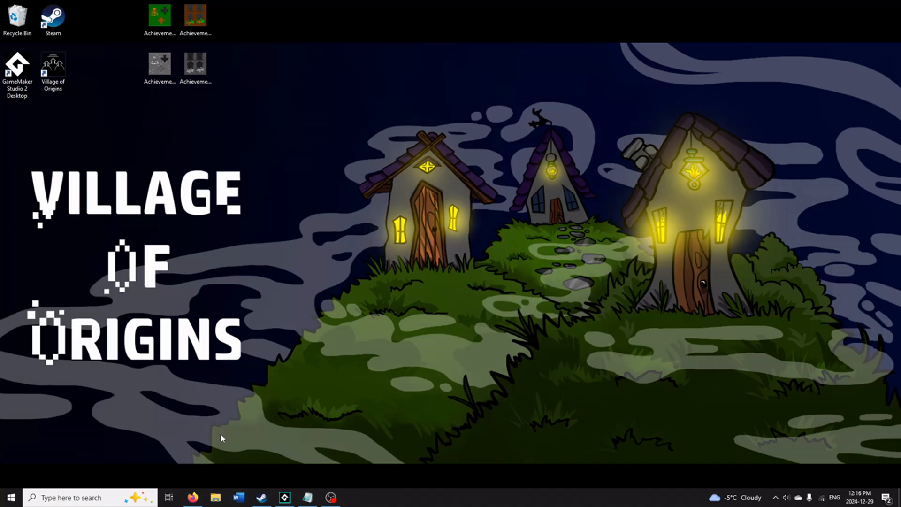
mouse_move(195, 484)
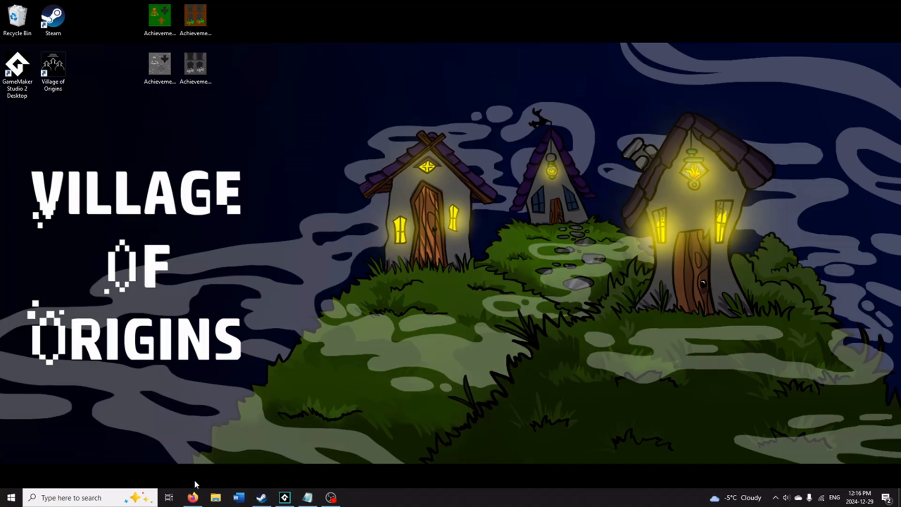
mouse_move(224, 439)
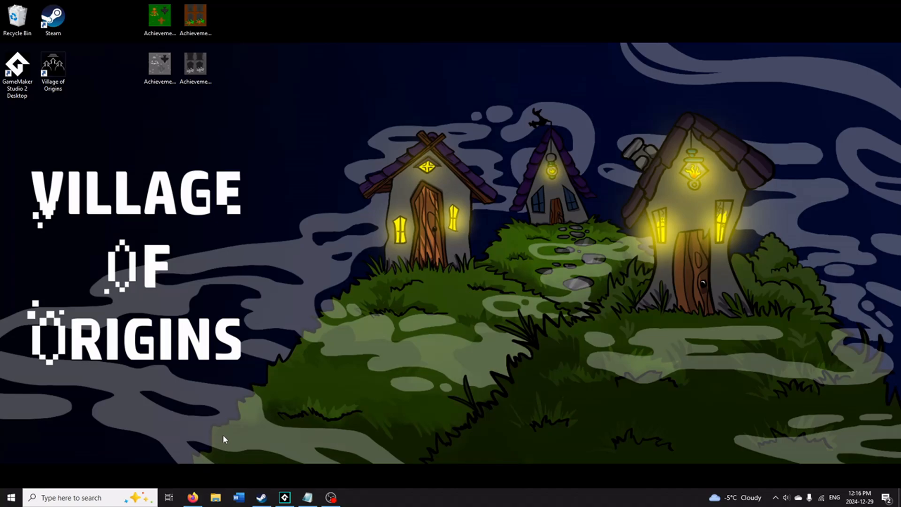
left_click(192, 498)
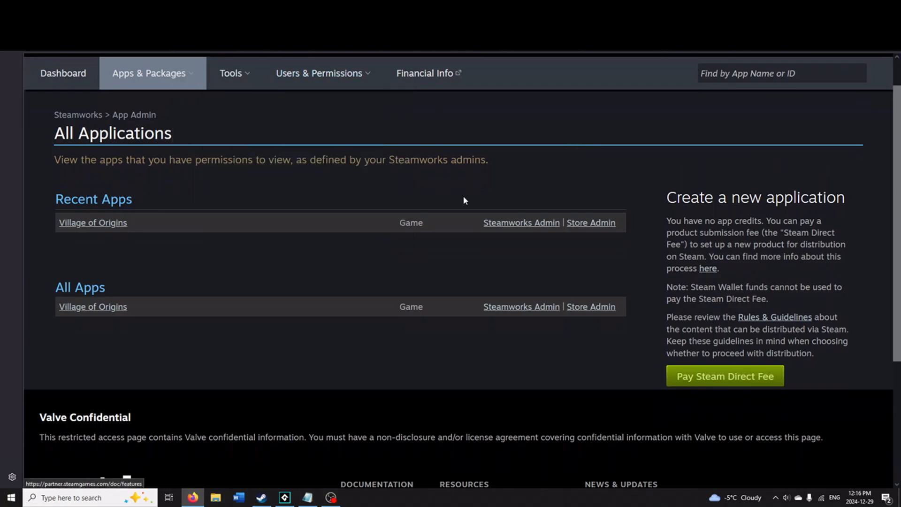
mouse_move(357, 190)
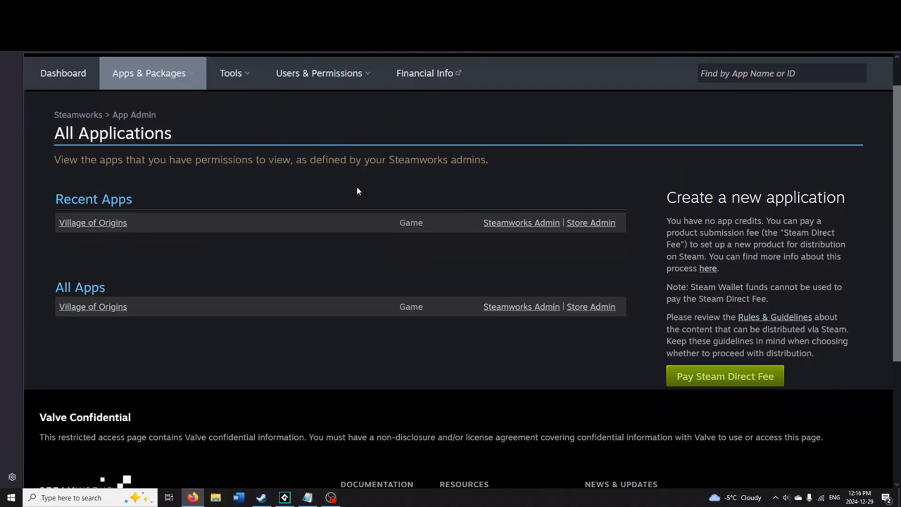
left_click(149, 74)
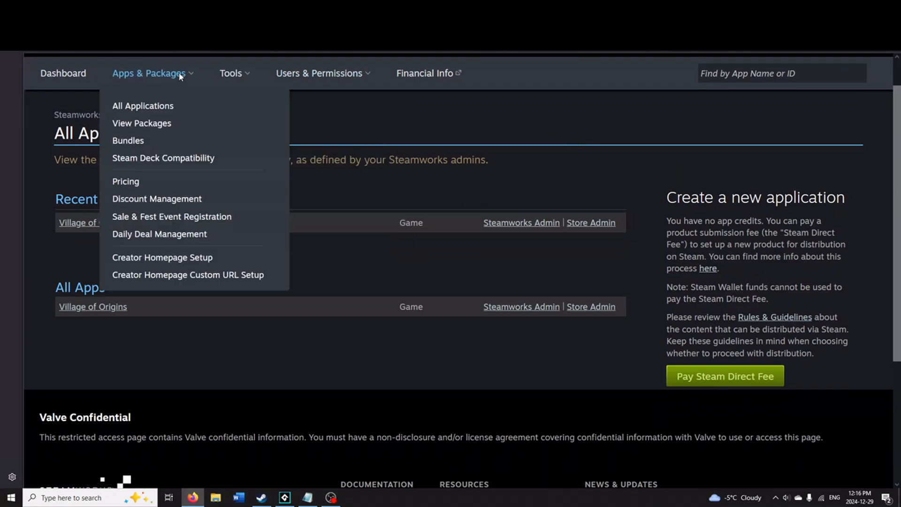
mouse_move(143, 106)
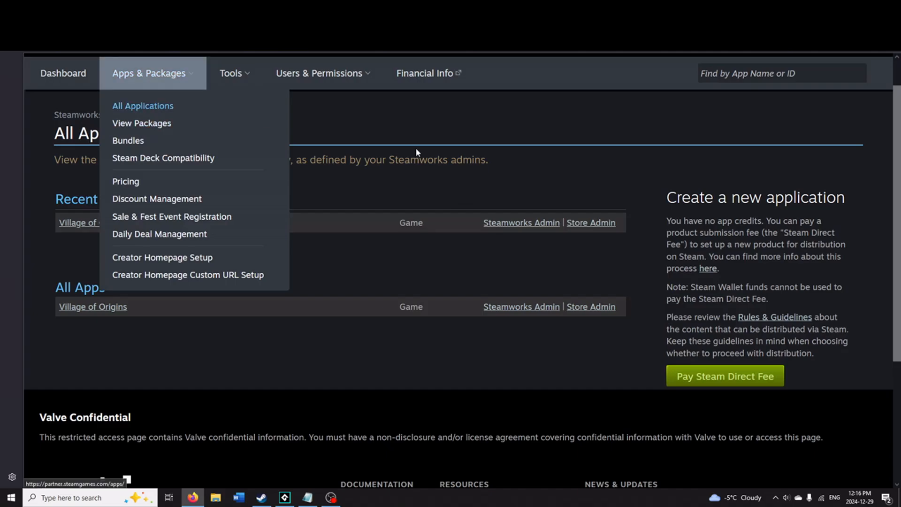
left_click(142, 105)
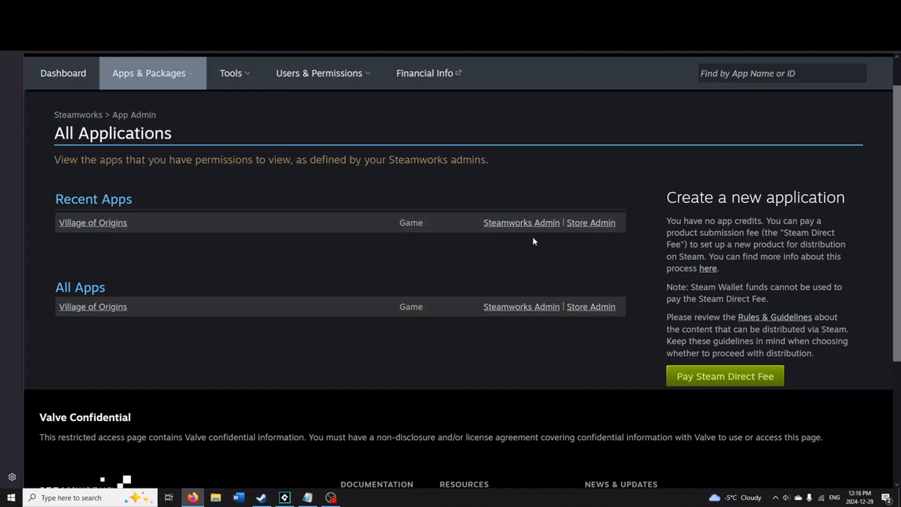
mouse_move(521, 223)
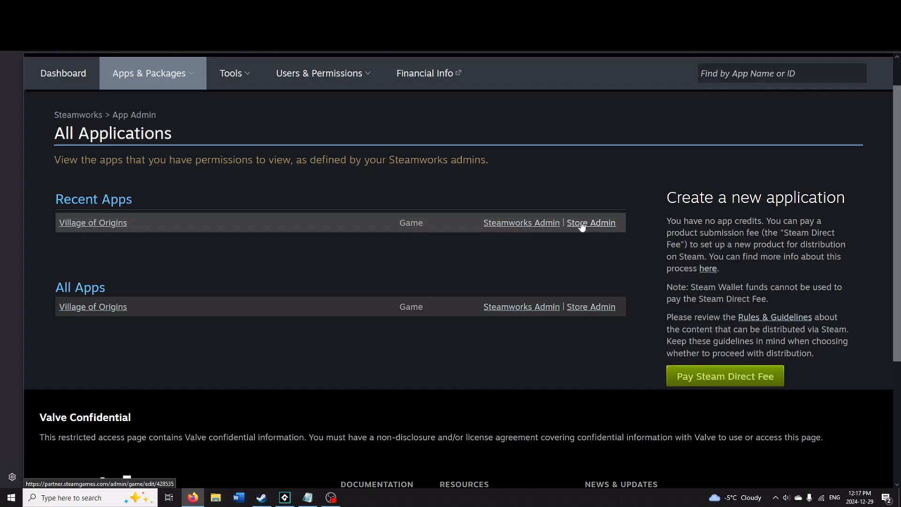
mouse_move(520, 223)
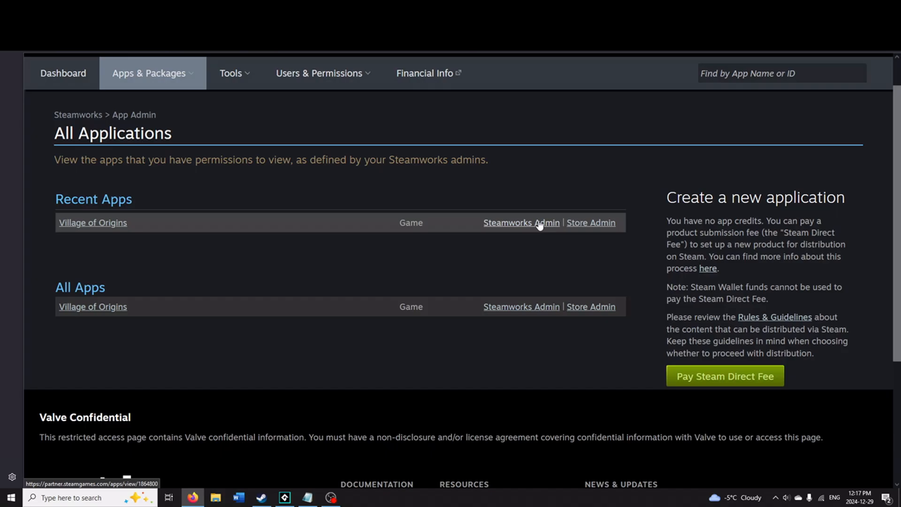
- Enter Village of Origins admin and reach its Achievement Configuration page via Stats & Achievements
left_click(521, 222)
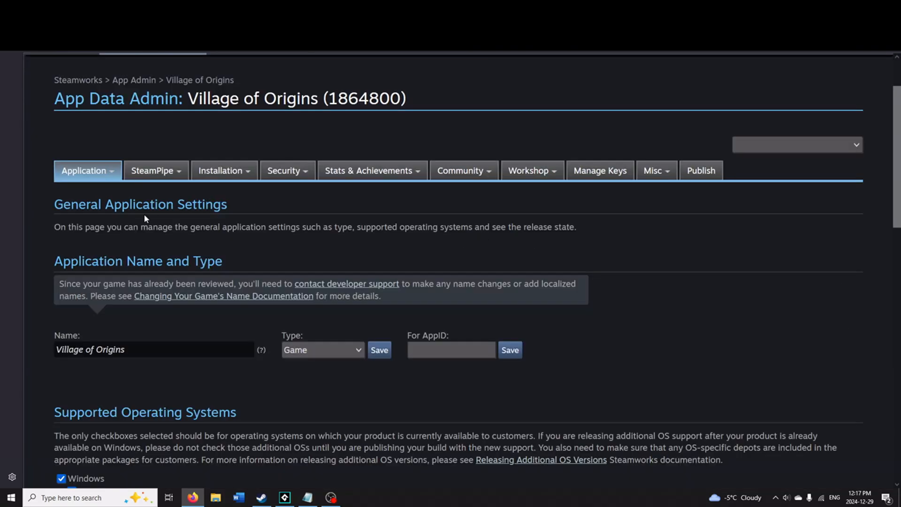
left_click(153, 169)
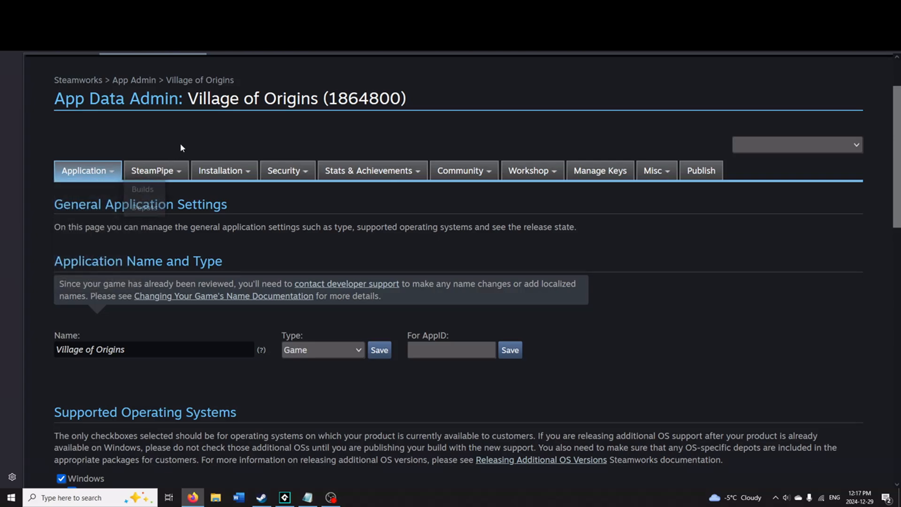
left_click(372, 170)
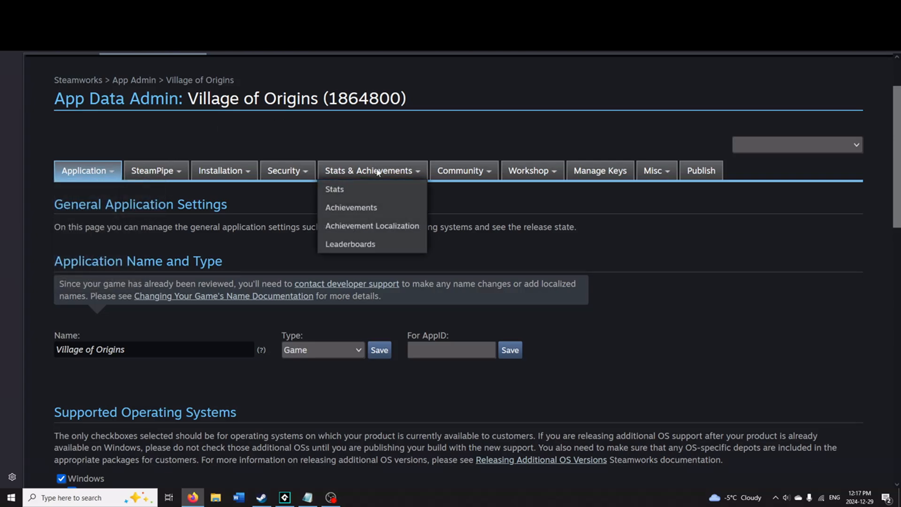
mouse_move(334, 188)
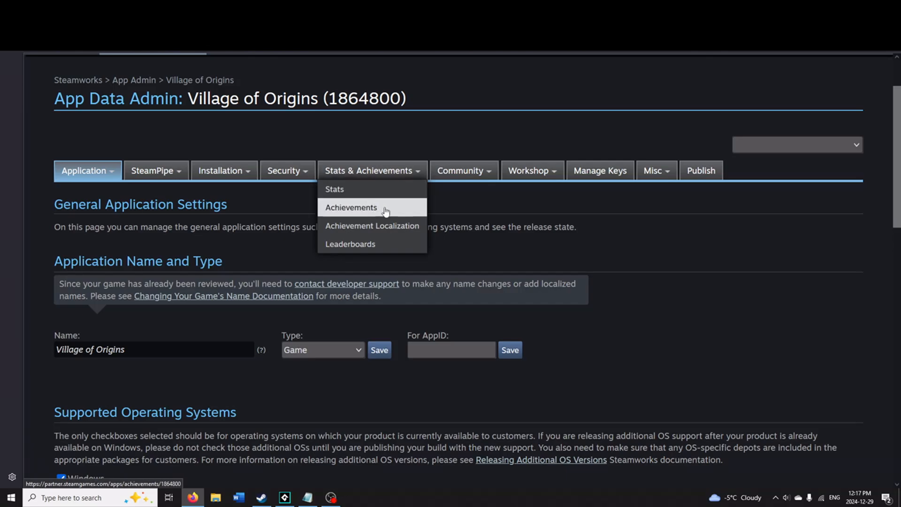
left_click(351, 208)
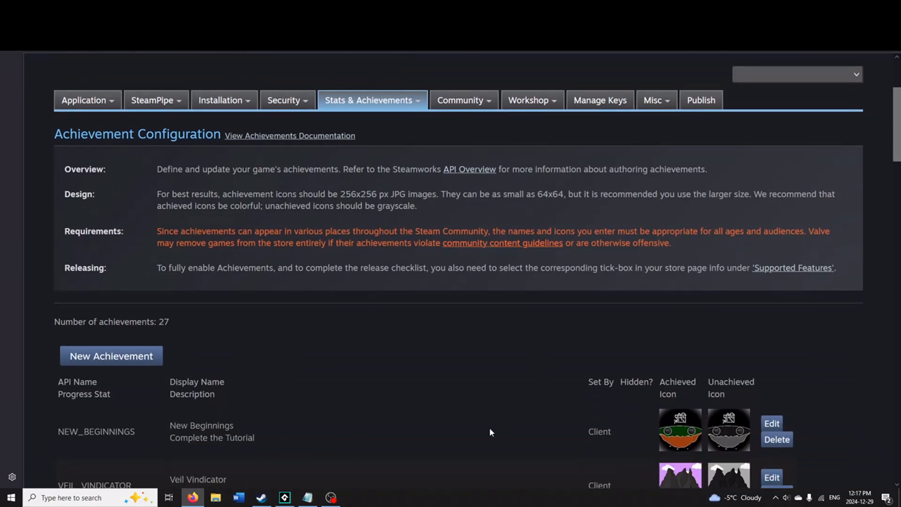
- Scroll down the achievement list toward its end to add a new entry
scroll("down", 3)
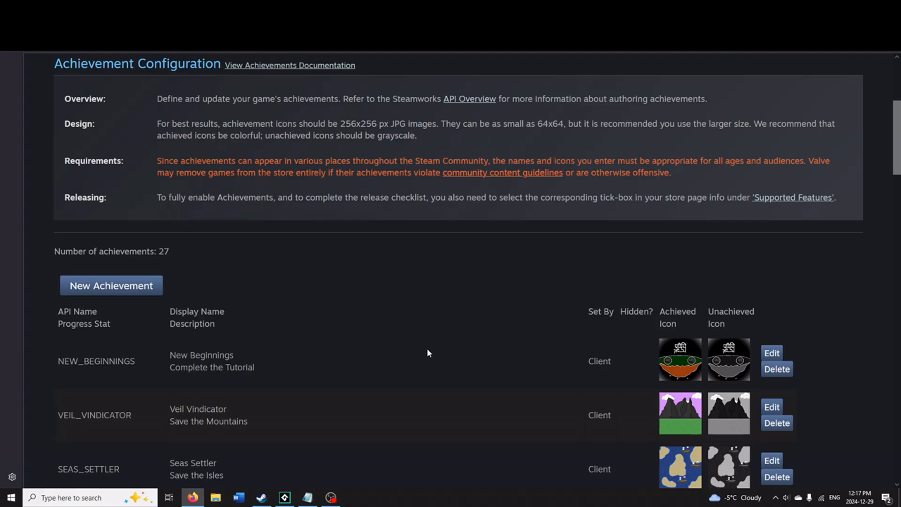
mouse_move(111, 286)
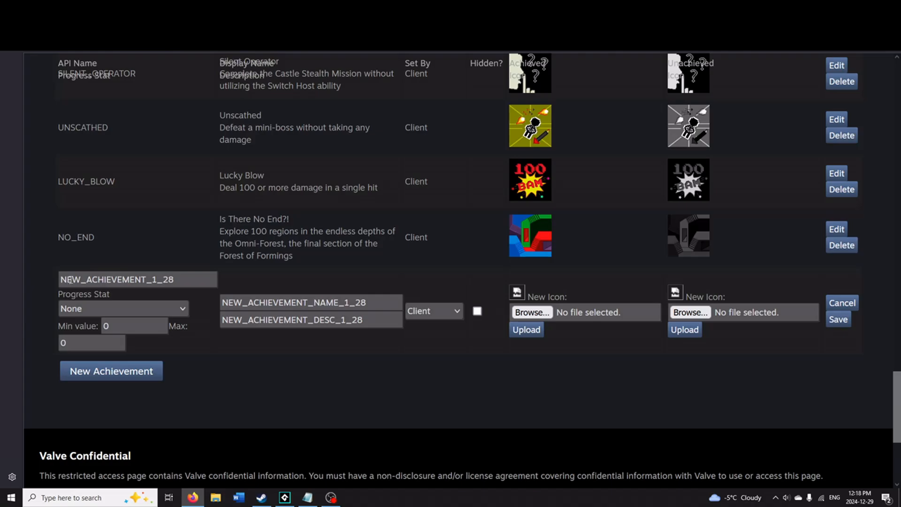
mouse_move(201, 276)
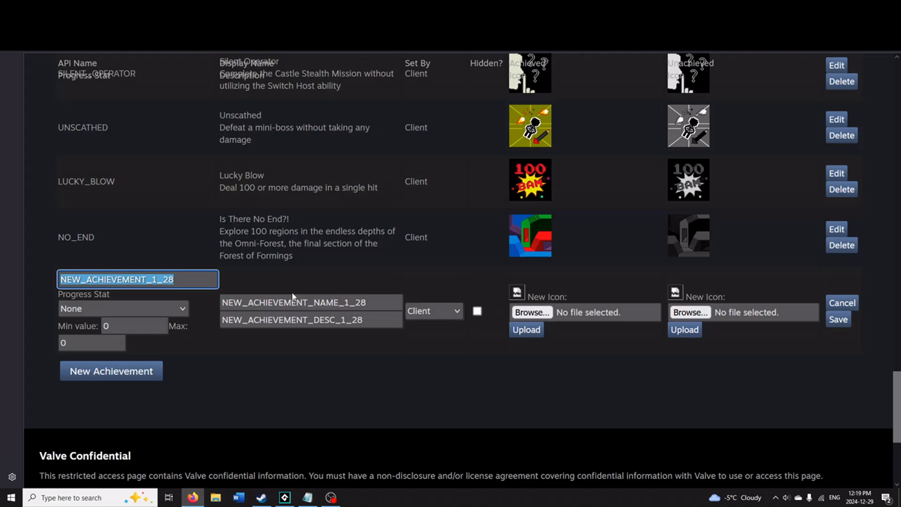
- Set the new achievement's API name to FOREST_TOTEM
type("FOREST_TOTEM")
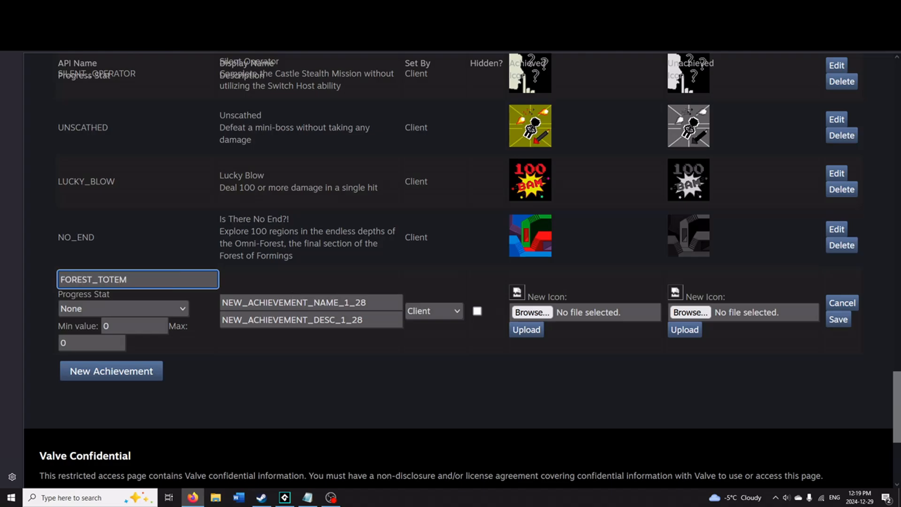
left_click(310, 303)
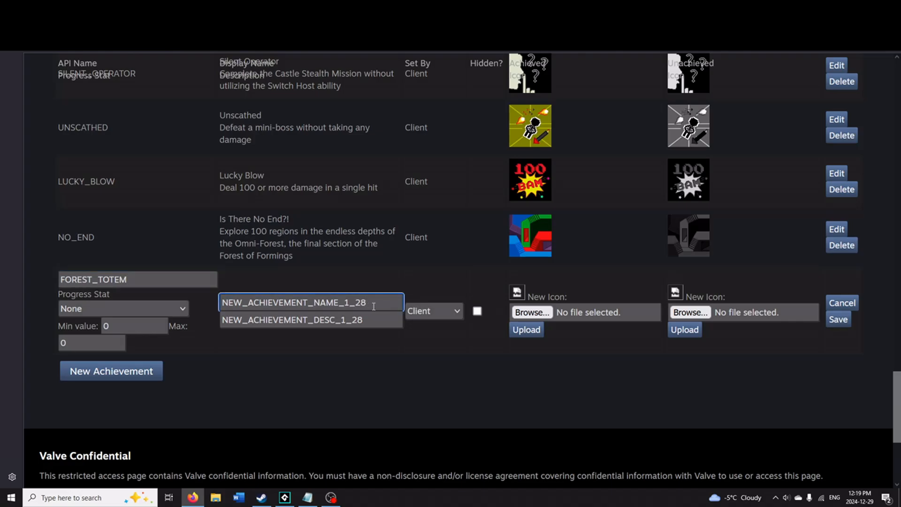
- Replace the placeholder display name with 'Echo of the Totem'
triple_click(292, 302)
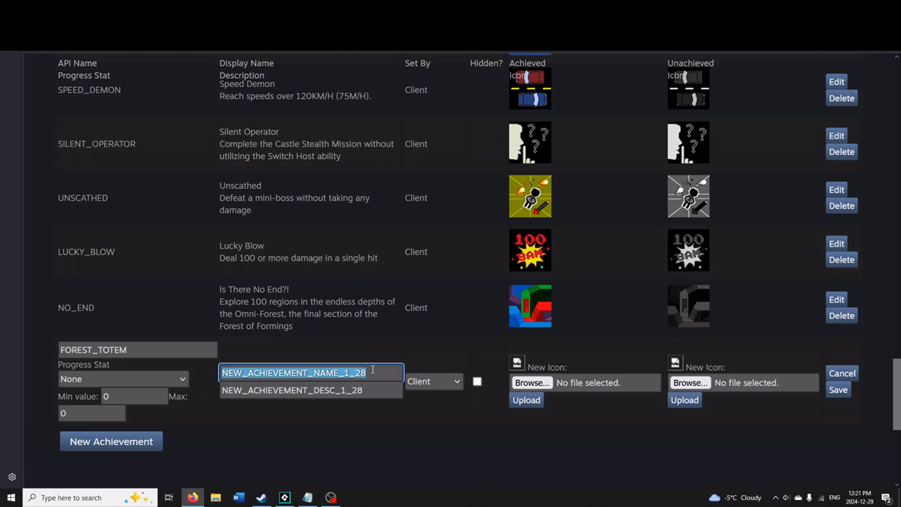
type("Echo of")
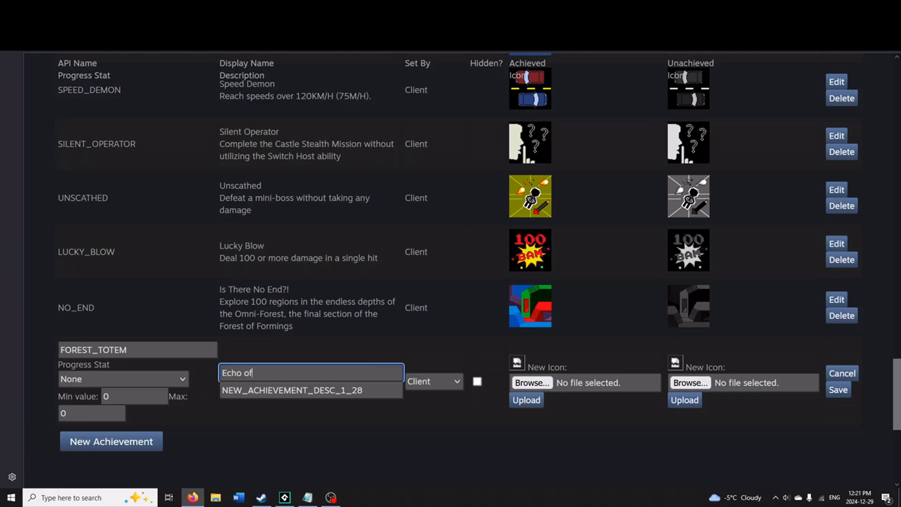
type("the Totem")
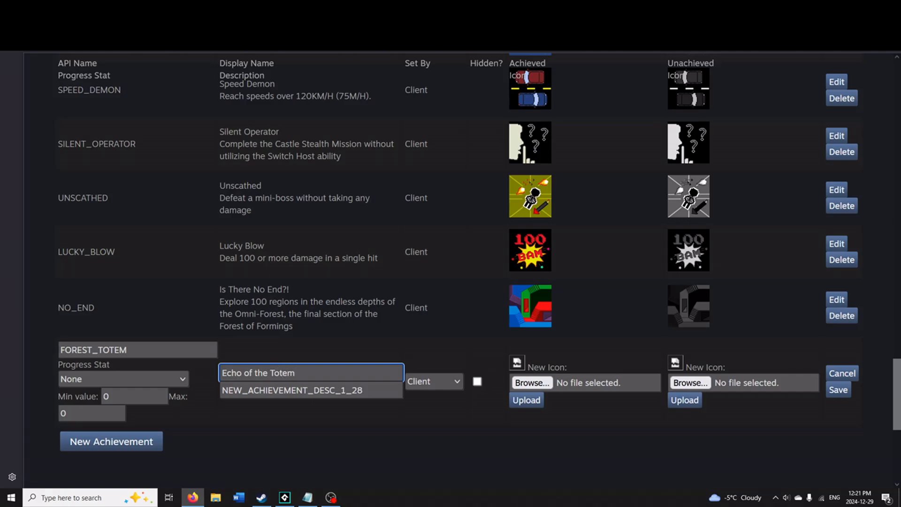
- Replace the placeholder description, starting 'Discover a Forest Totem, all...'
left_click(310, 389)
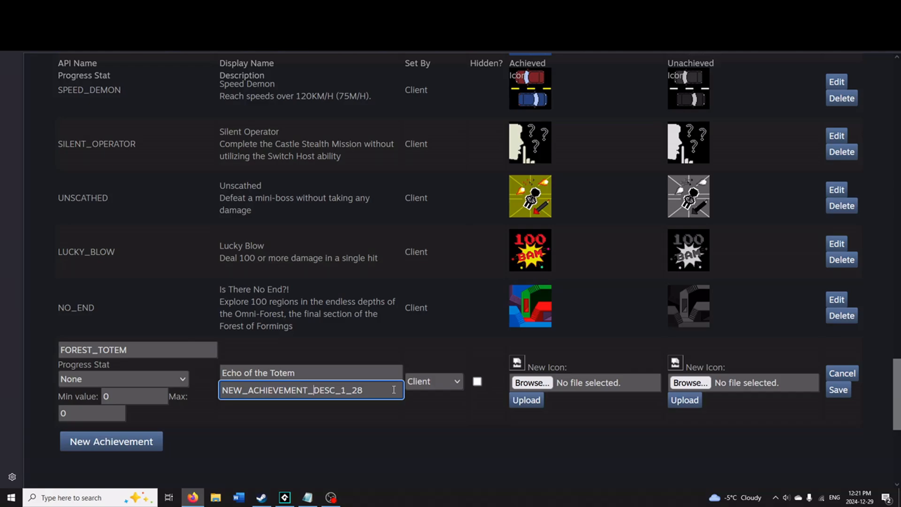
triple_click(311, 389)
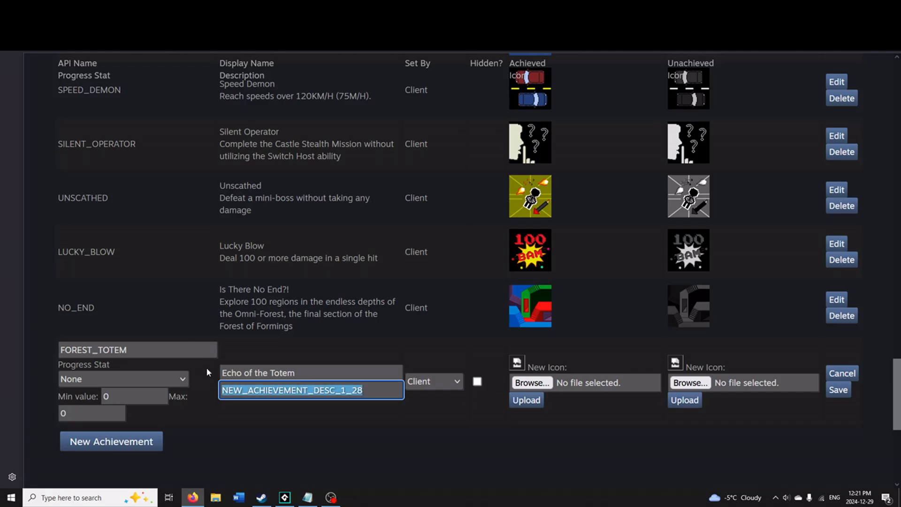
type("Discover a Forest")
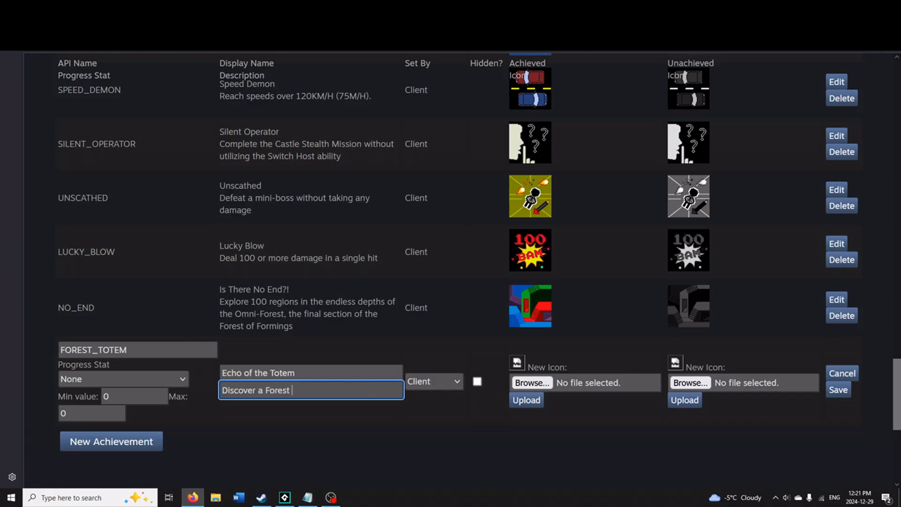
type("Totem, all")
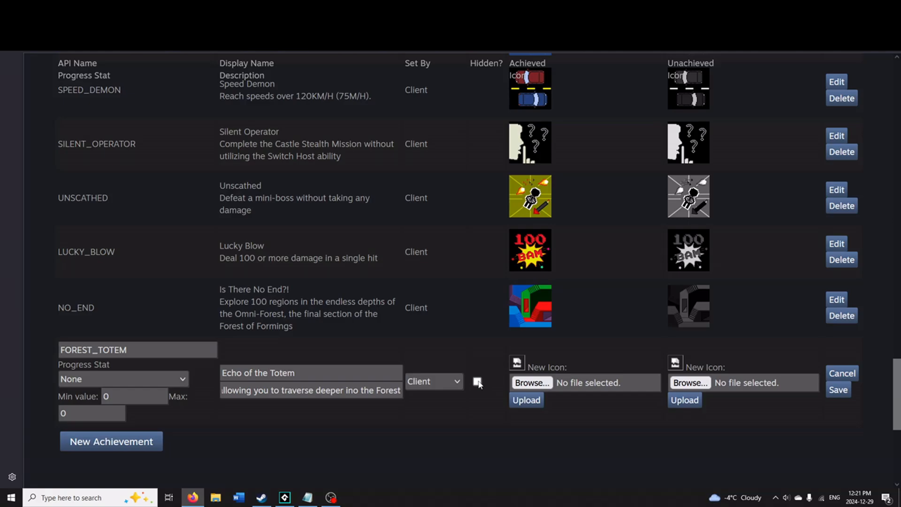
left_click(478, 381)
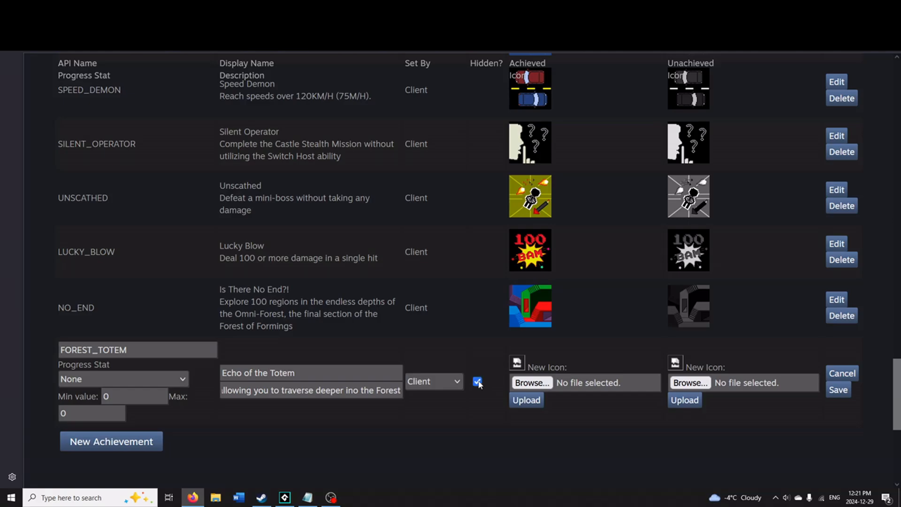
left_click(477, 382)
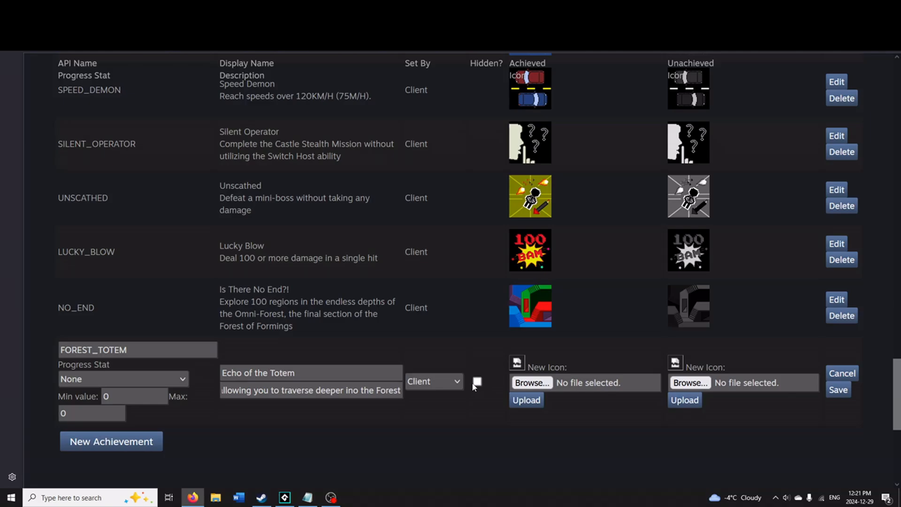
mouse_move(550, 377)
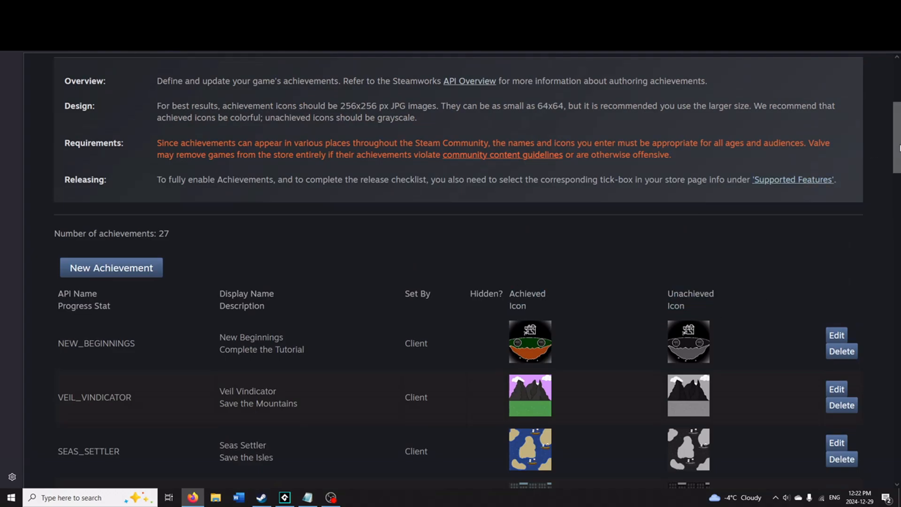
scroll("down", 3)
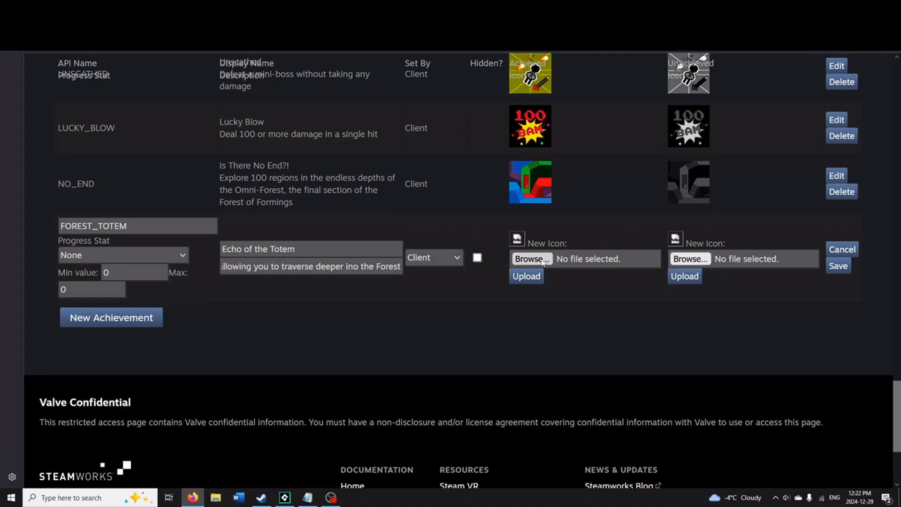
- Choose Achievement28.1.png as the achieved icon and Achievement28.2.png as the unachieved icon
left_click(530, 259)
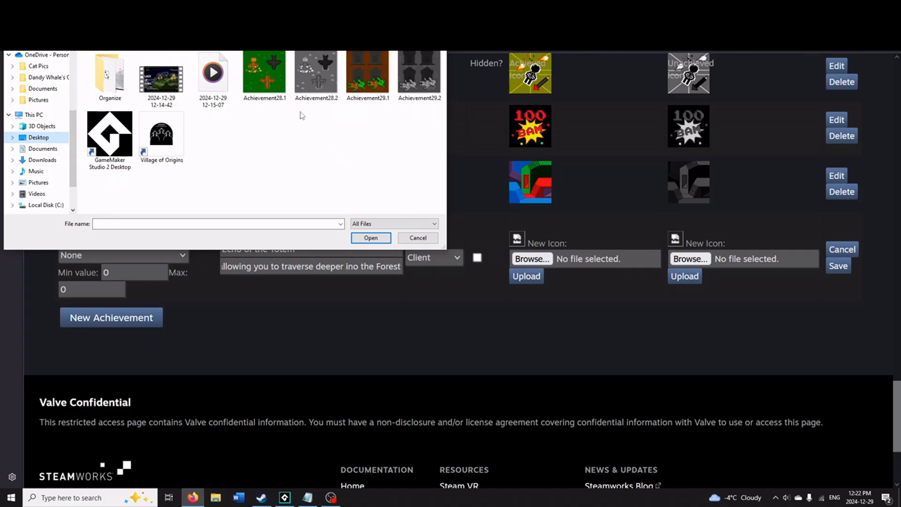
left_click(370, 238)
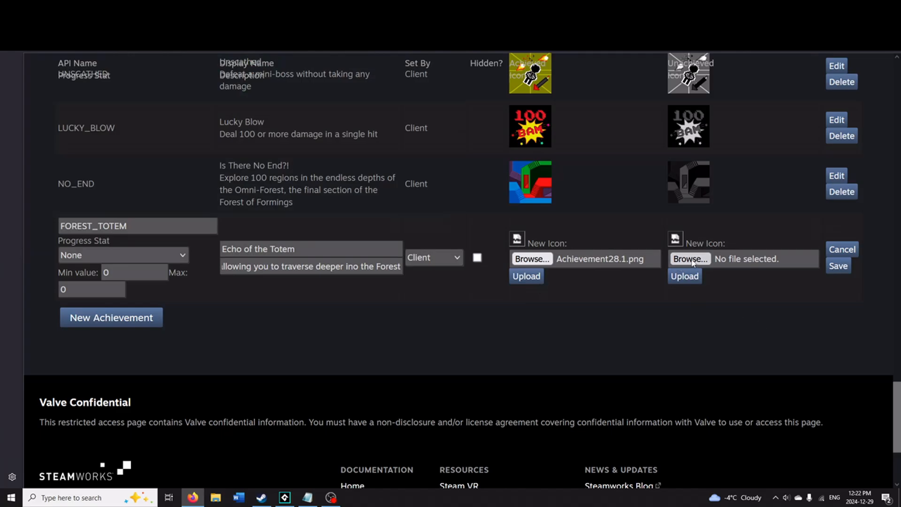
left_click(689, 259)
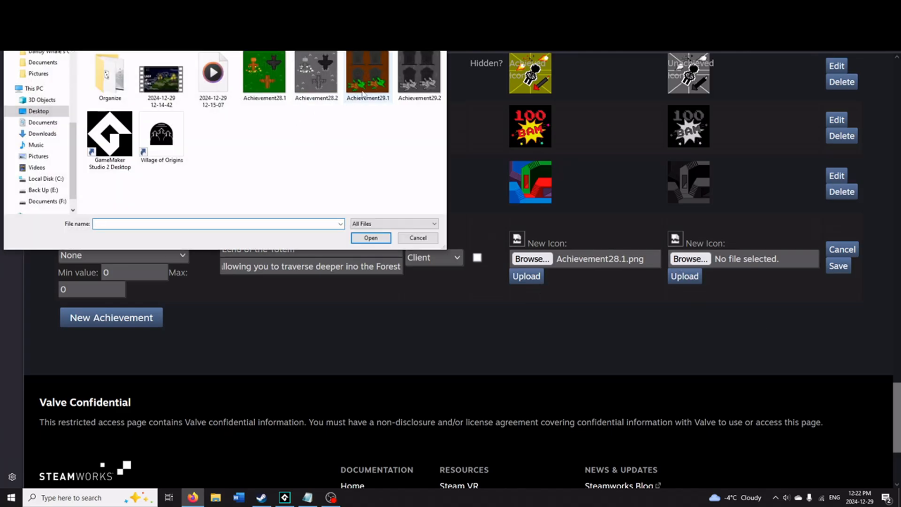
left_click(315, 73)
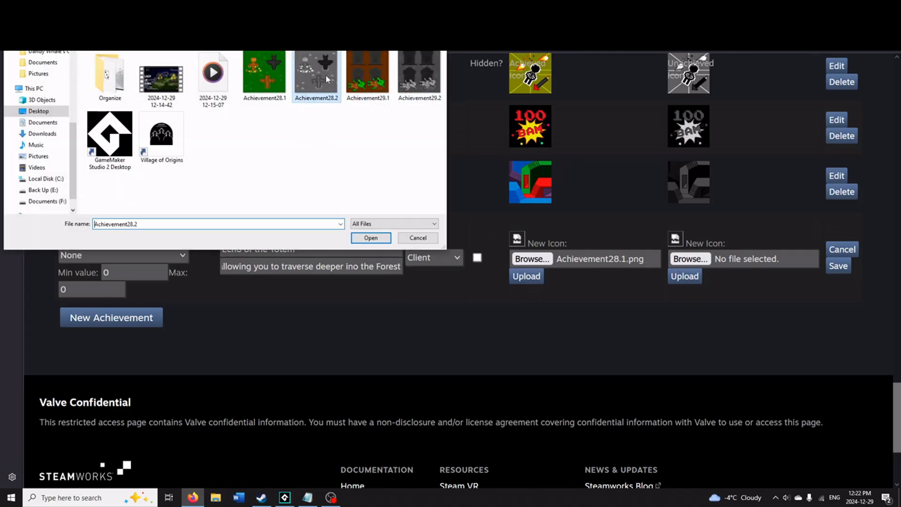
left_click(370, 237)
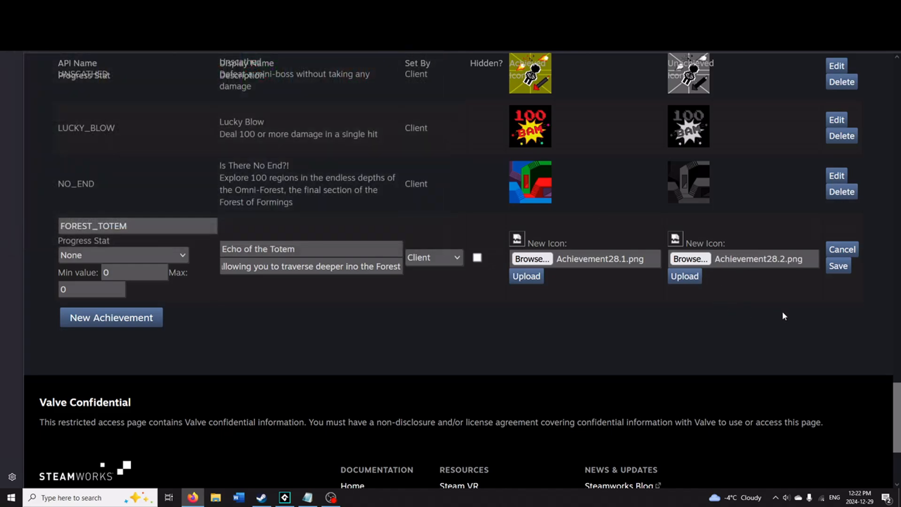
mouse_move(840, 279)
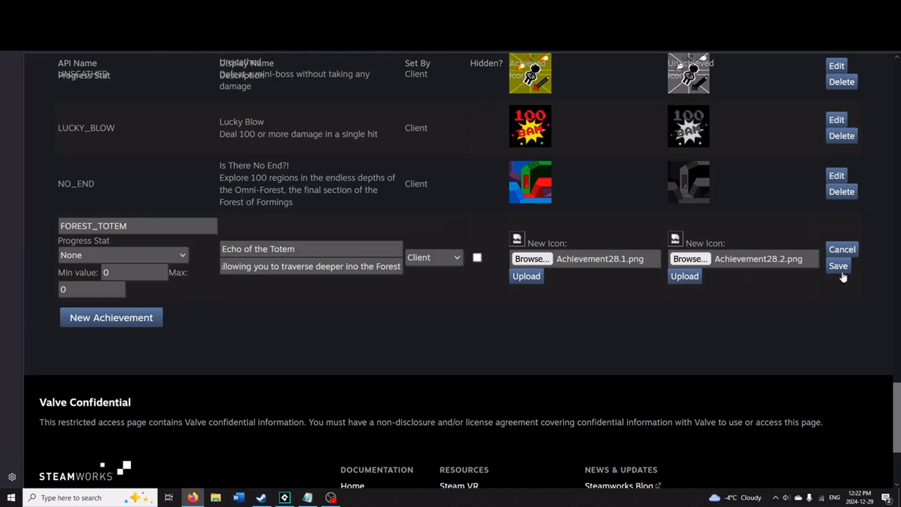
- Save FOREST_TOTEM, reopen it for editing and upload the achieved icon image
left_click(838, 266)
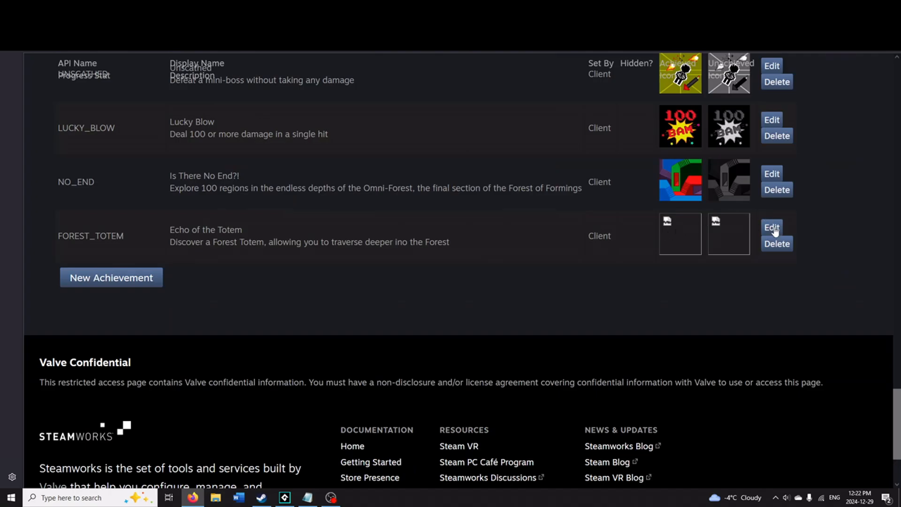
left_click(772, 227)
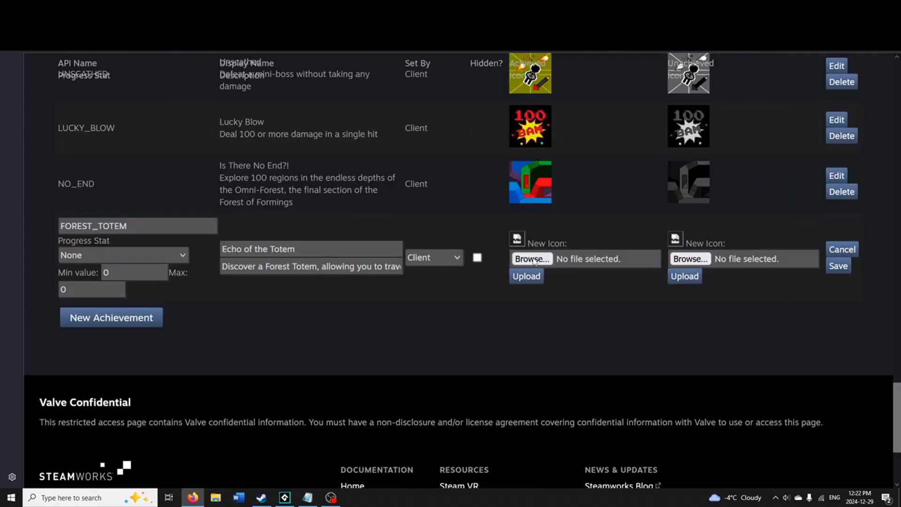
left_click(531, 259)
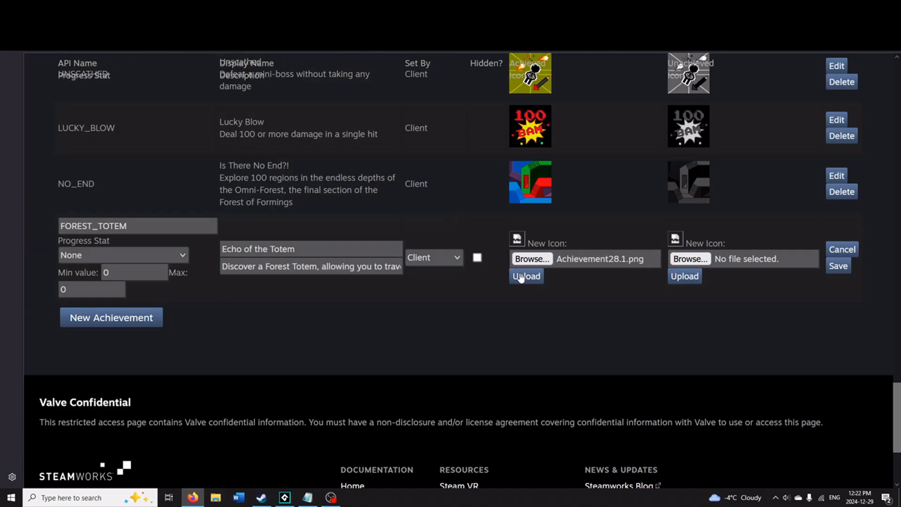
mouse_move(677, 256)
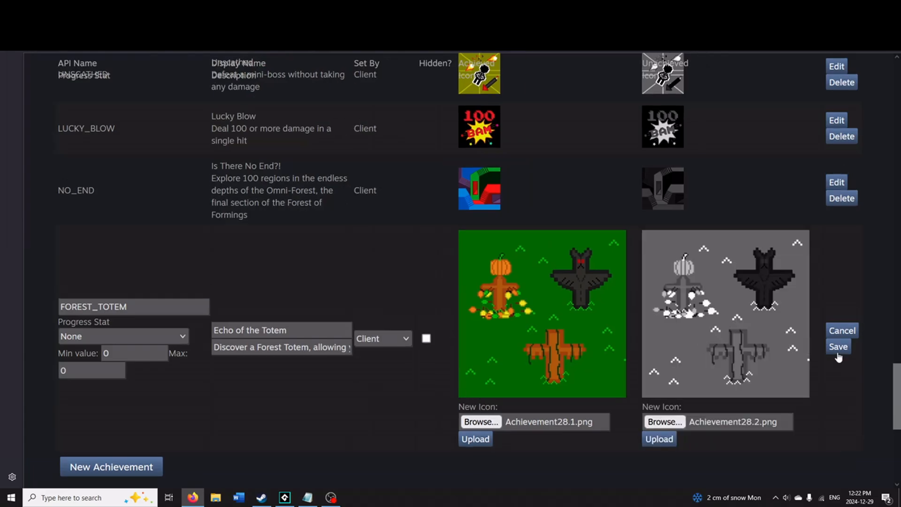
- Save FOREST_TOTEM with both icons and select its API name text for reuse
left_click(837, 346)
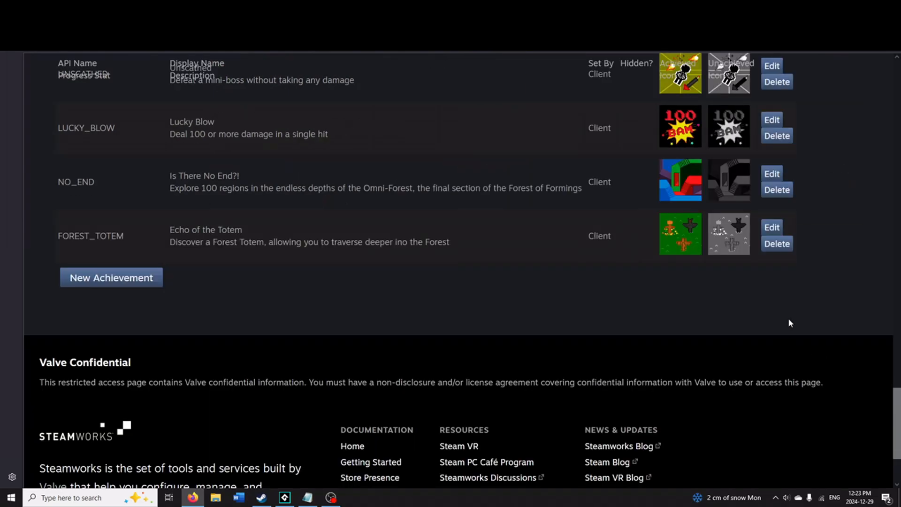
mouse_move(632, 260)
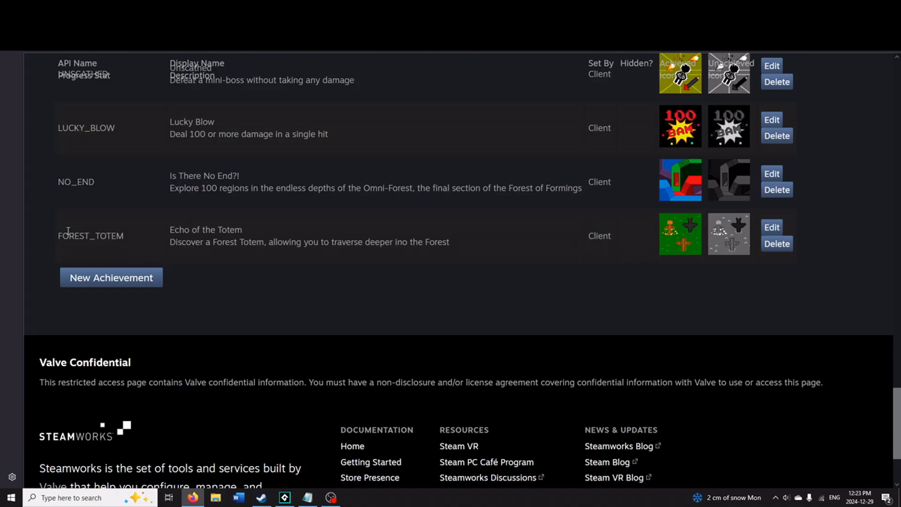
double_click(85, 236)
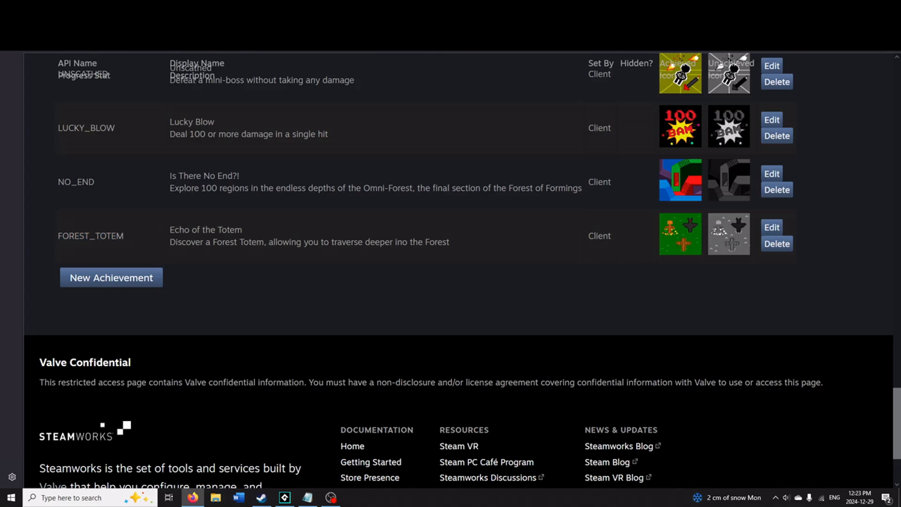
left_click(284, 497)
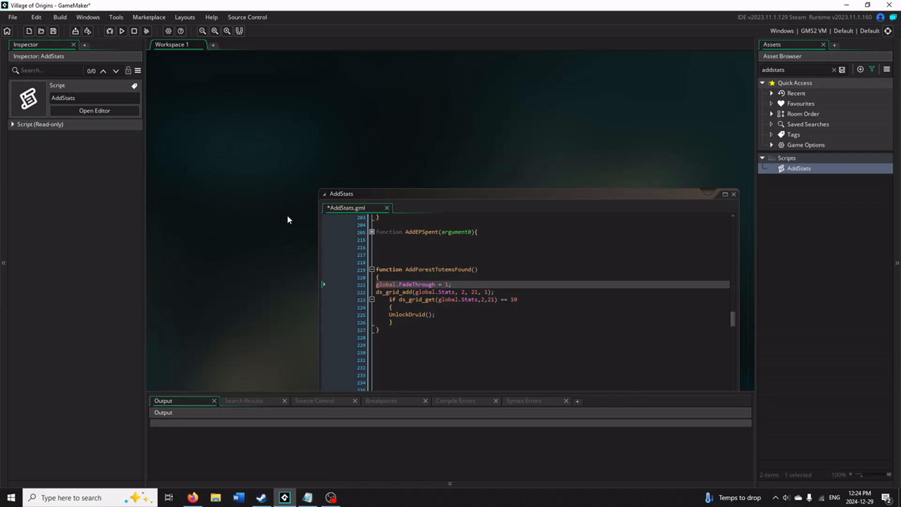
mouse_move(244, 184)
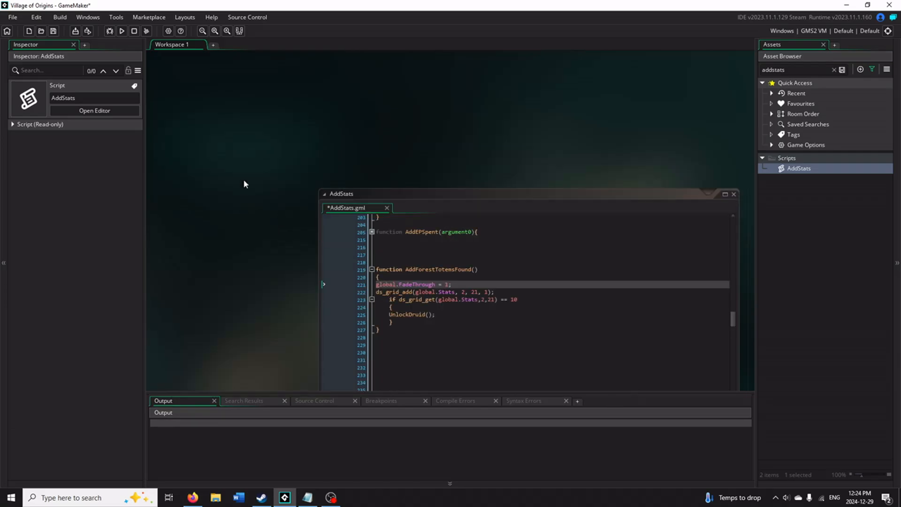
mouse_move(563, 158)
type("1")
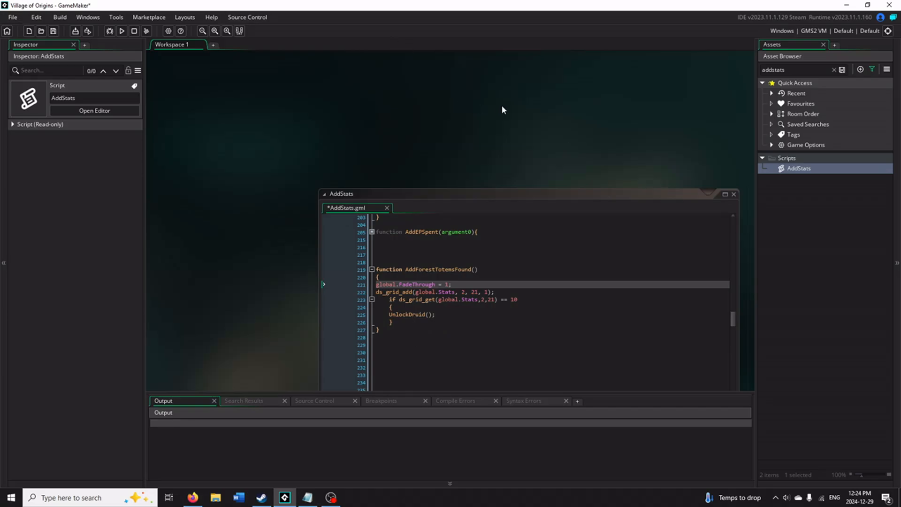
mouse_move(577, 112)
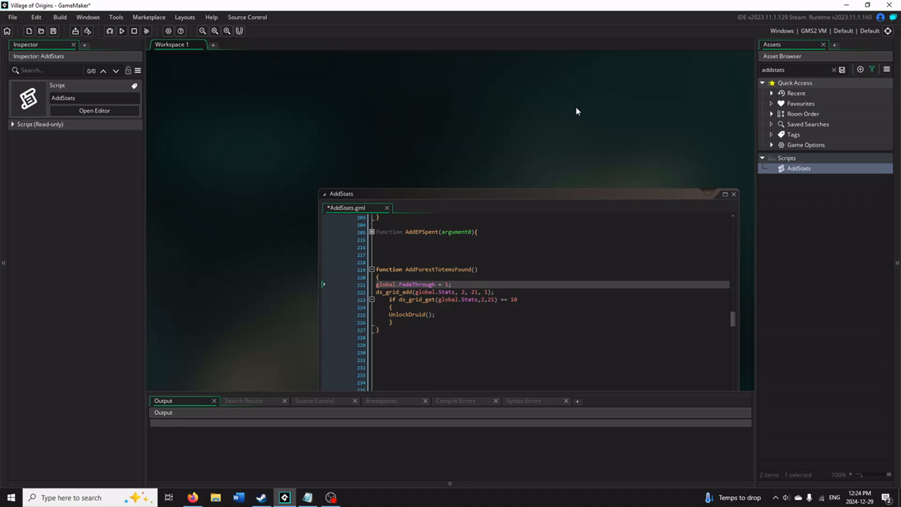
left_click(149, 17)
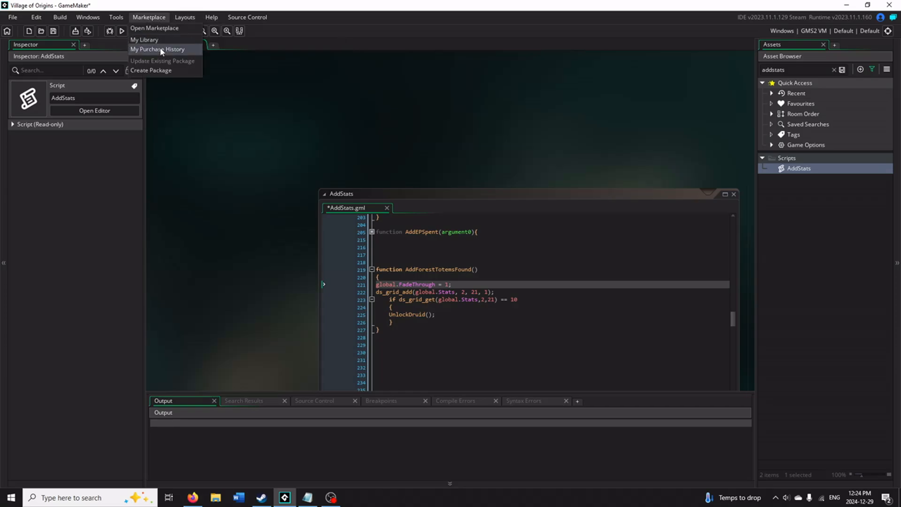
mouse_move(161, 29)
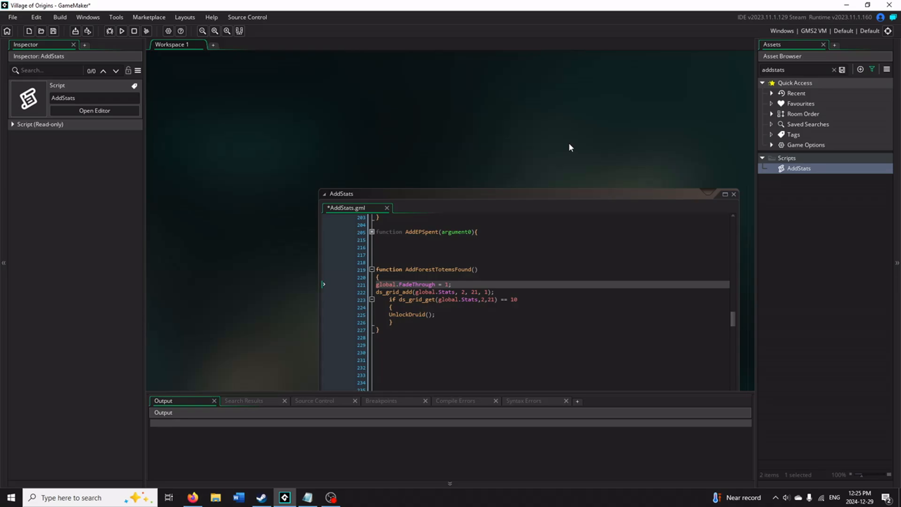
mouse_move(783, 148)
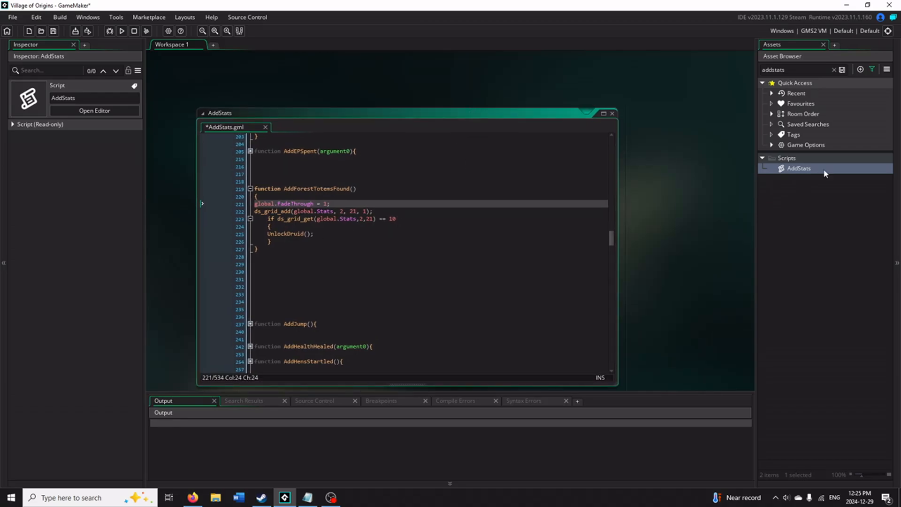
mouse_move(664, 182)
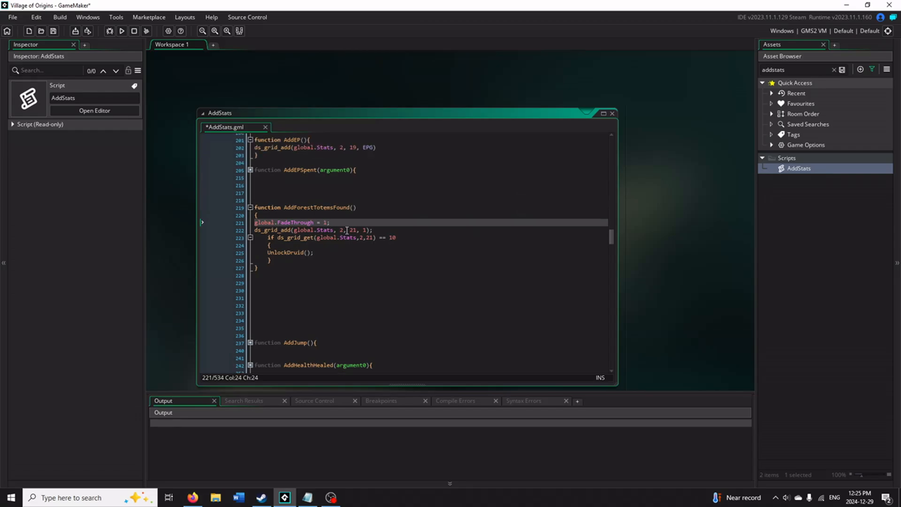
mouse_move(352, 242)
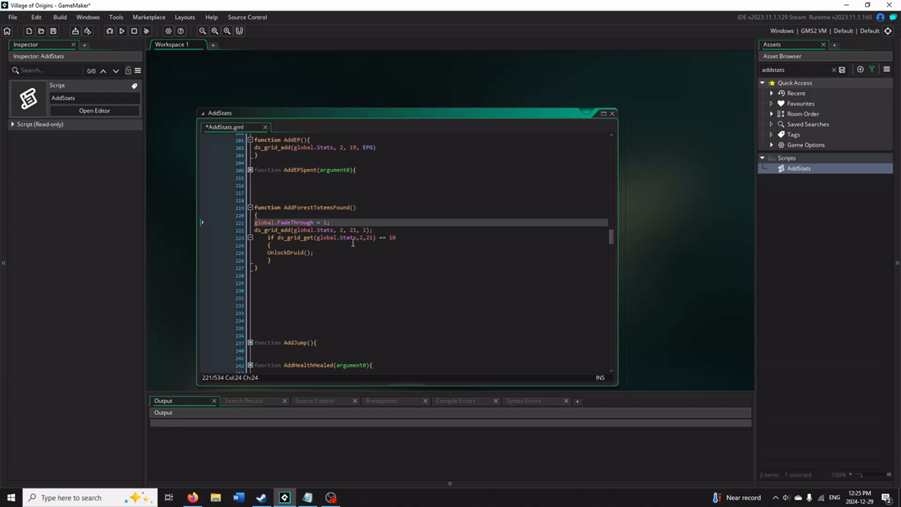
mouse_move(319, 254)
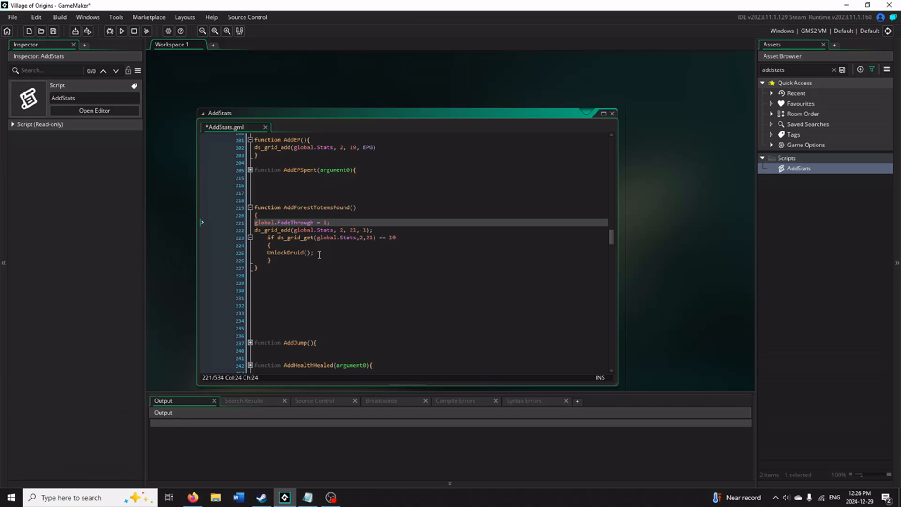
mouse_move(337, 245)
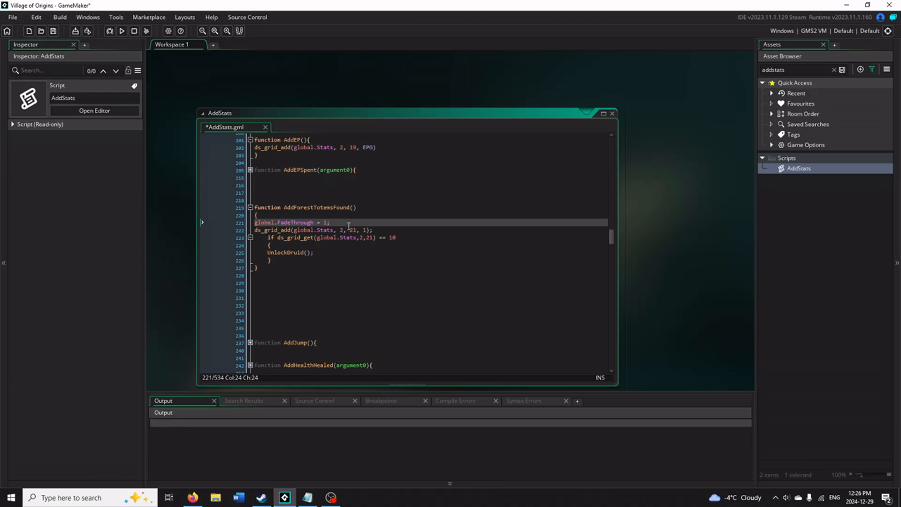
mouse_move(349, 225)
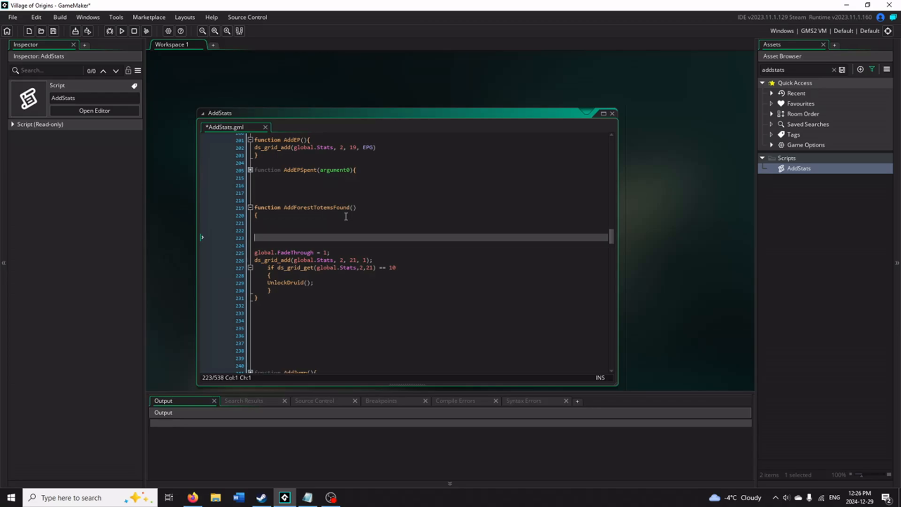
- Write the if (steam_stats_ready()) check starting AddForestTotemsFound
type("if (steam")
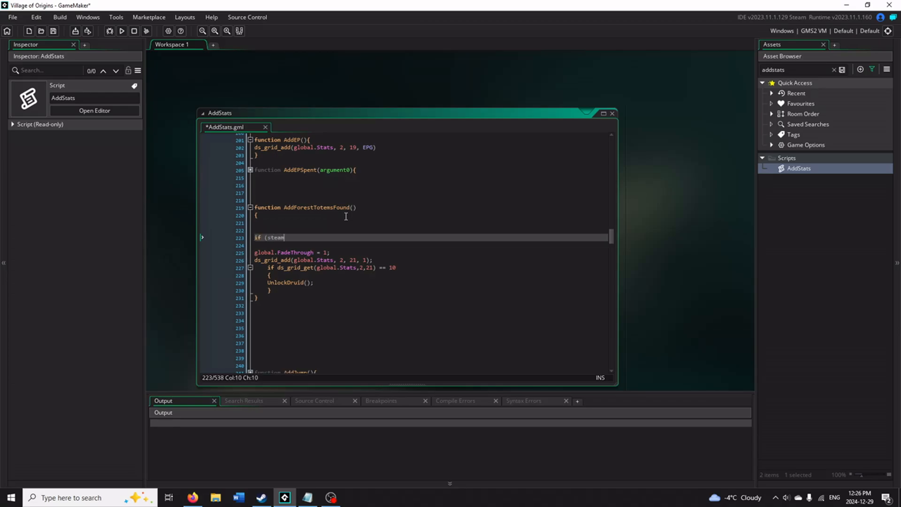
type("_stats_sready(")
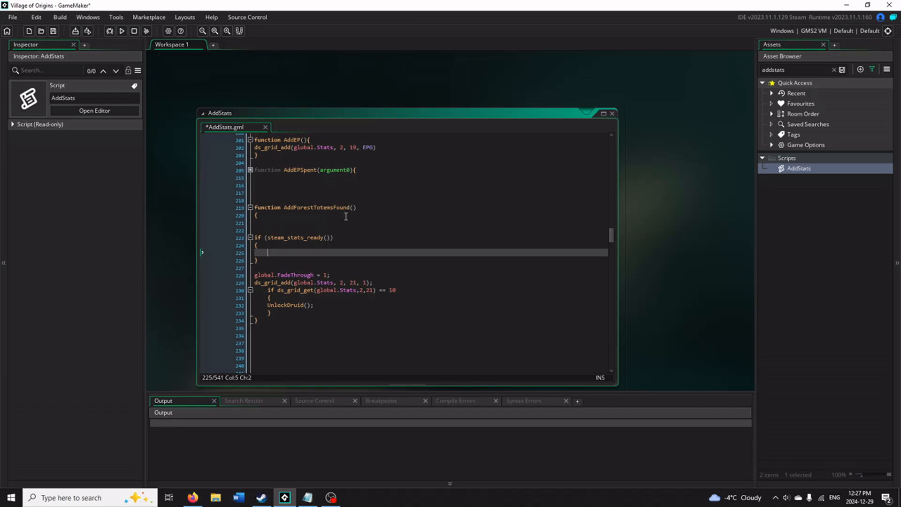
- Write if (!steam_get_achievement("FOREST_TOTEM")) { steam_set_achievement("FOREST_TOTEM"); } inside the block
type("if (!")
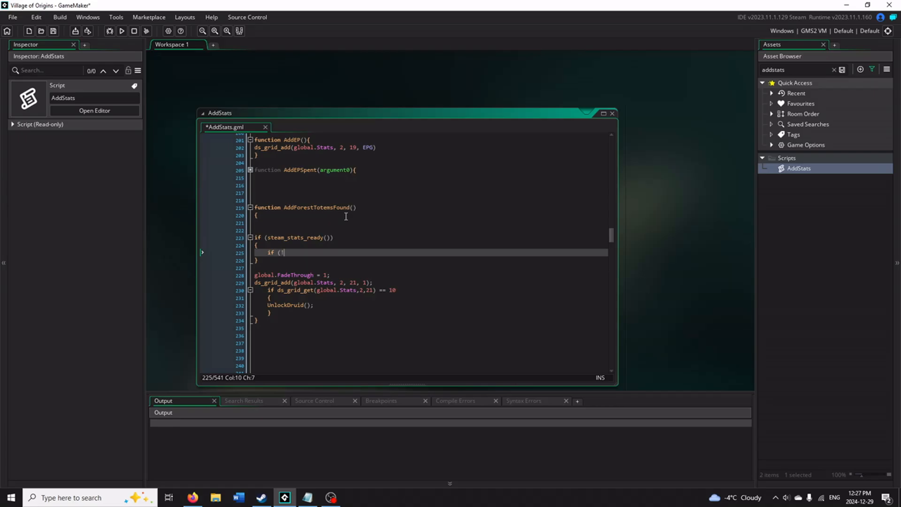
type("steam_get_achievement(\"")
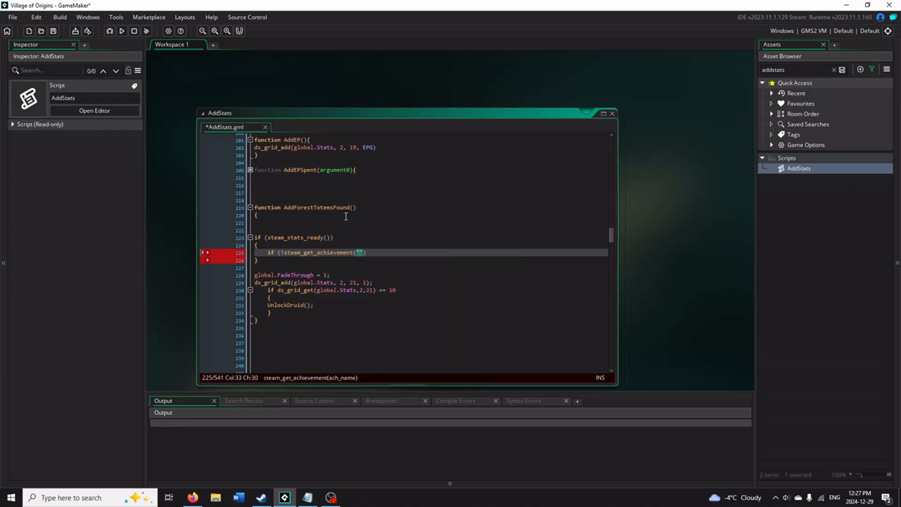
type("FOREST_")
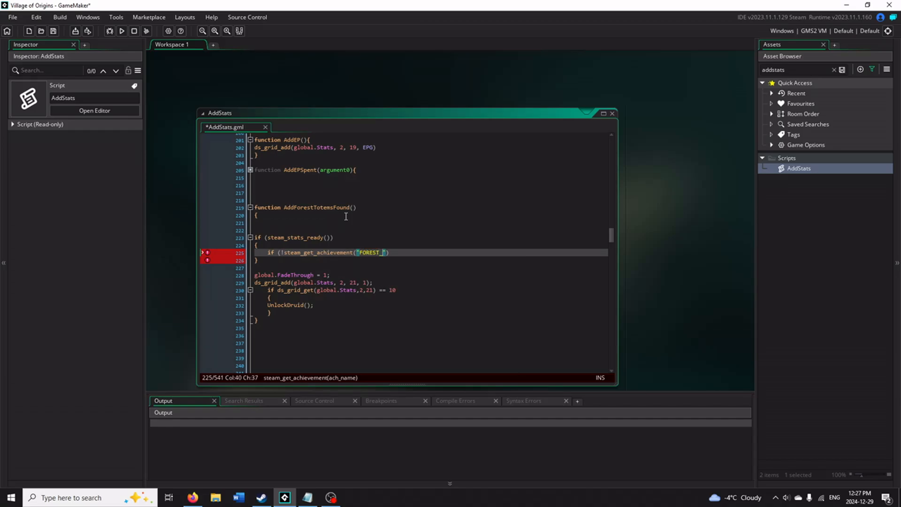
type("TOTEM")
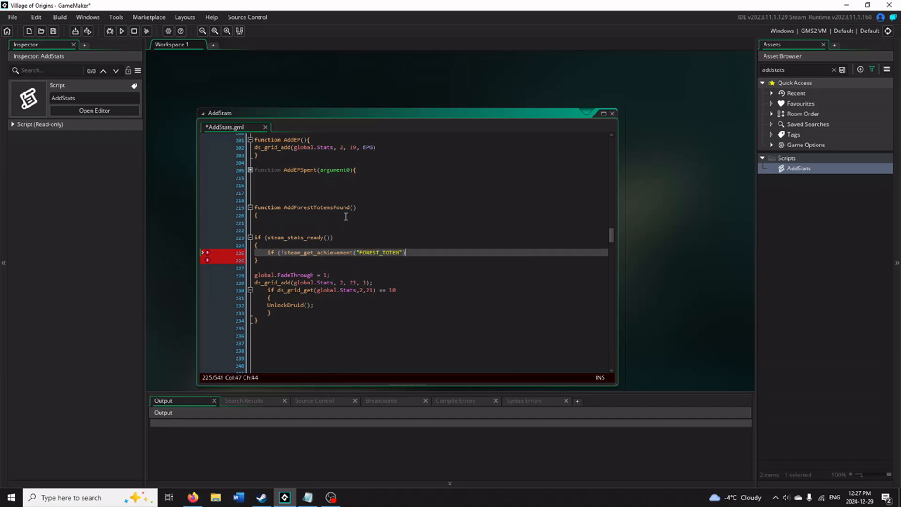
type(")")
type("{")
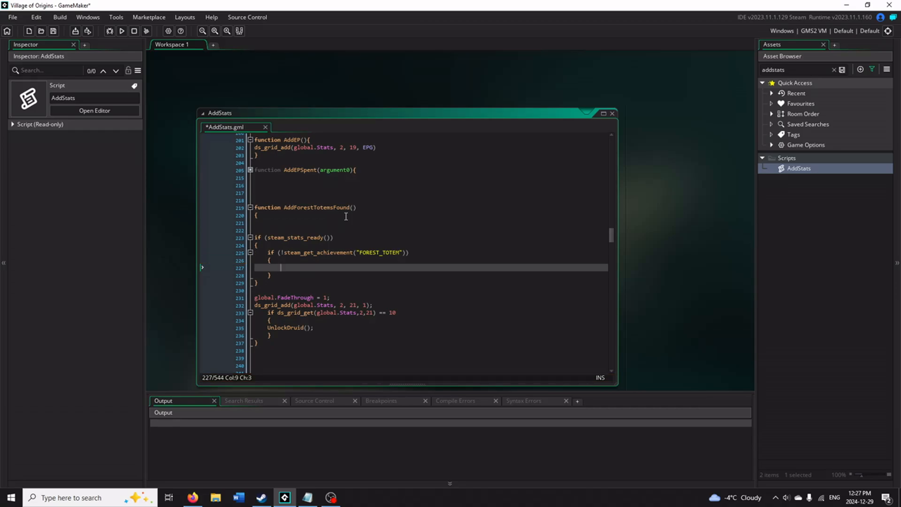
type("steam_set_achievement(")
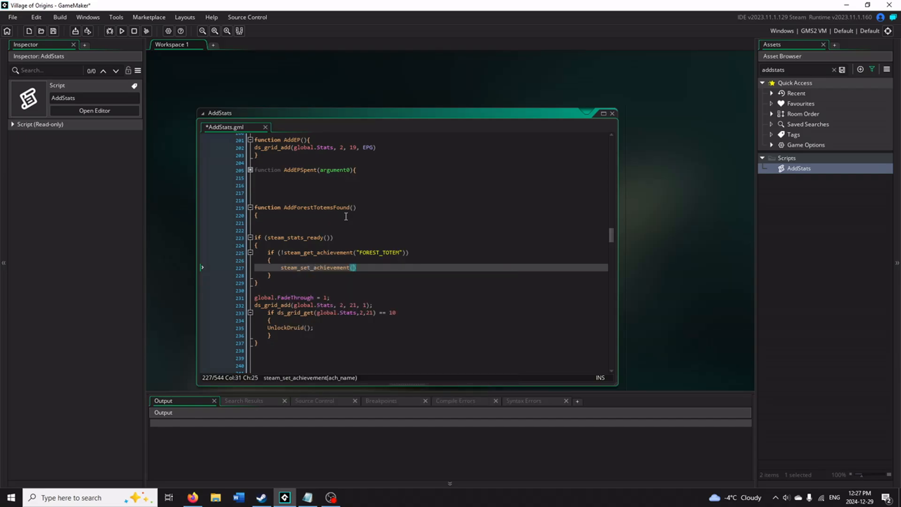
type("\"FOREST_T\"")
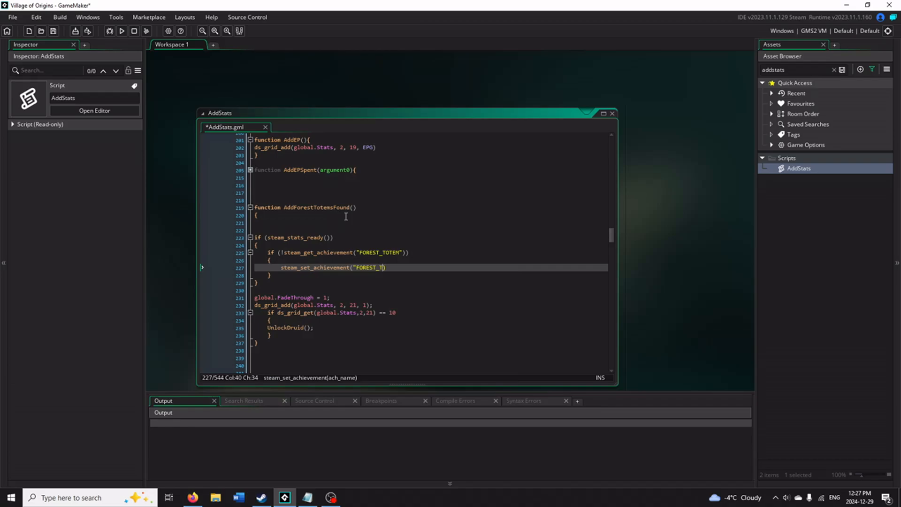
type("OTEM\"")
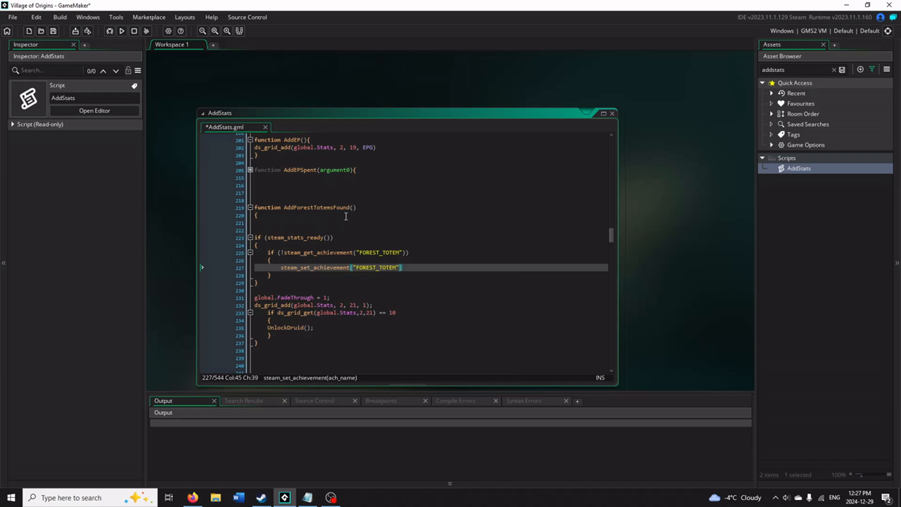
type(";")
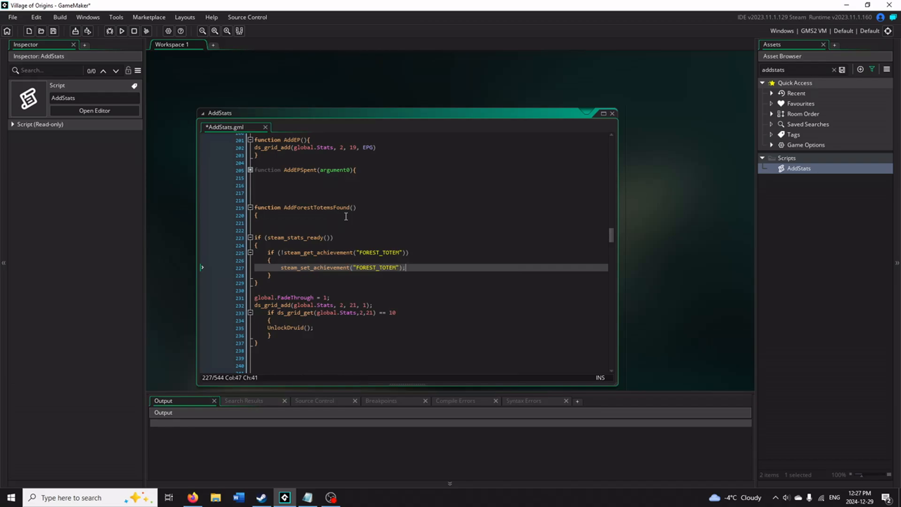
key("Down")
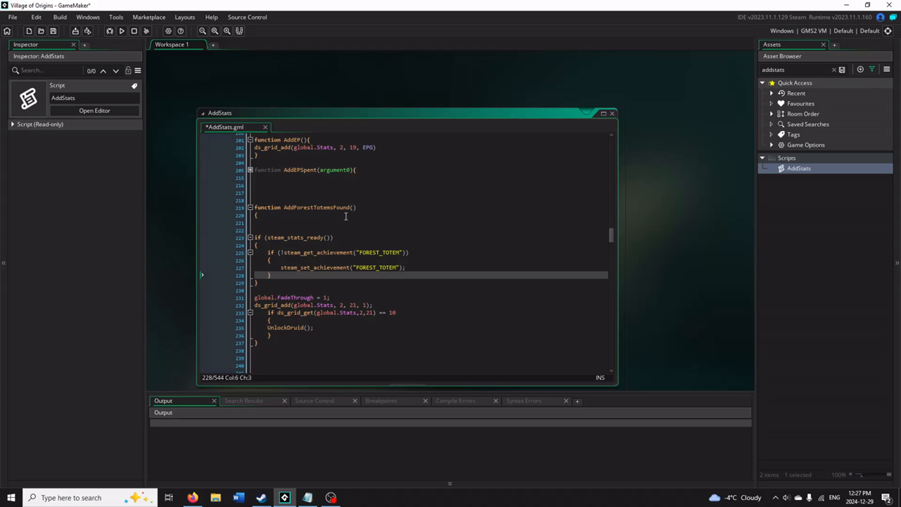
- Add steam_update(); after the achievement check in AddForestTotemsFound
type("steam")
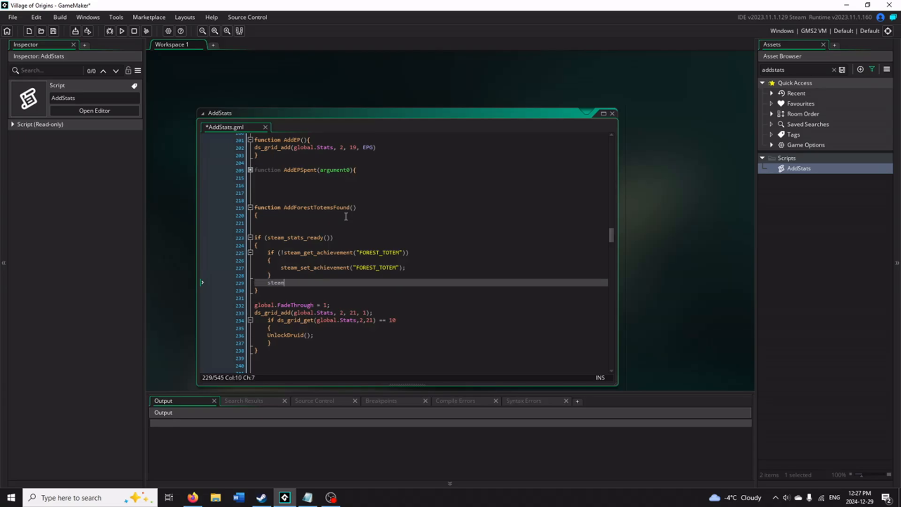
type("_update()")
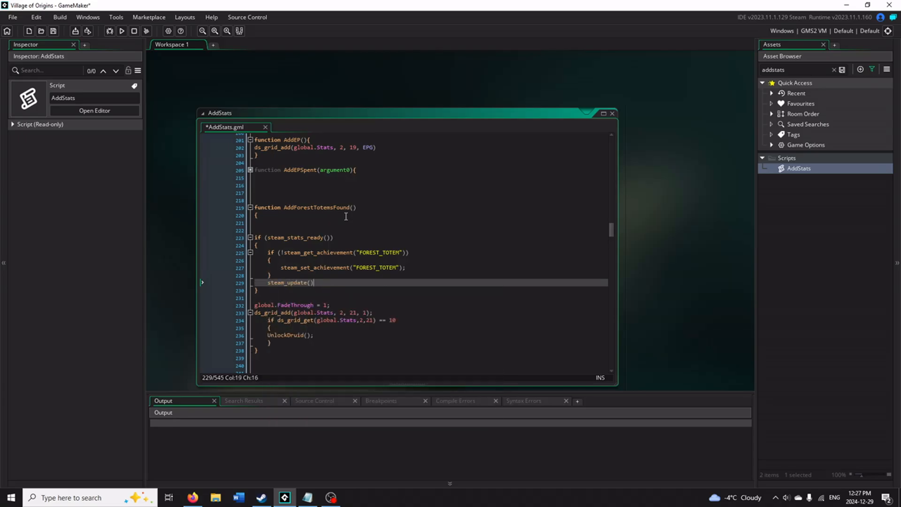
type(";")
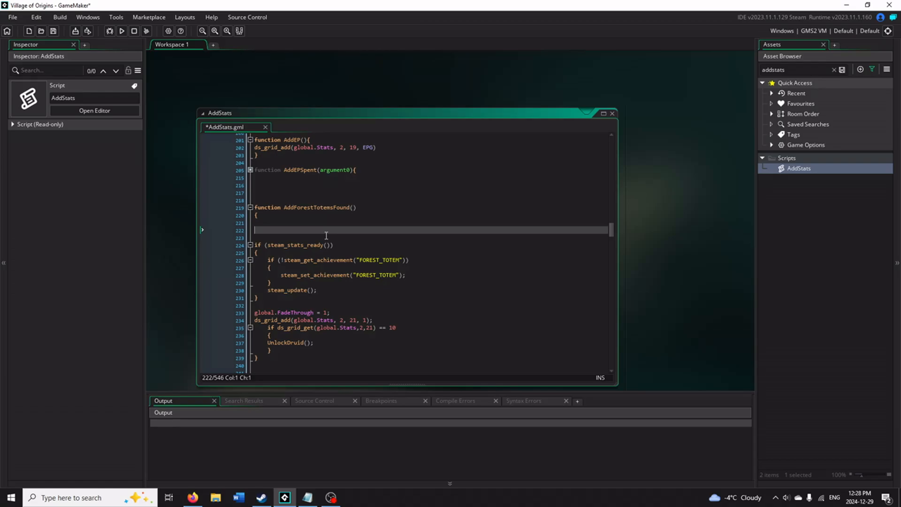
type("stae")
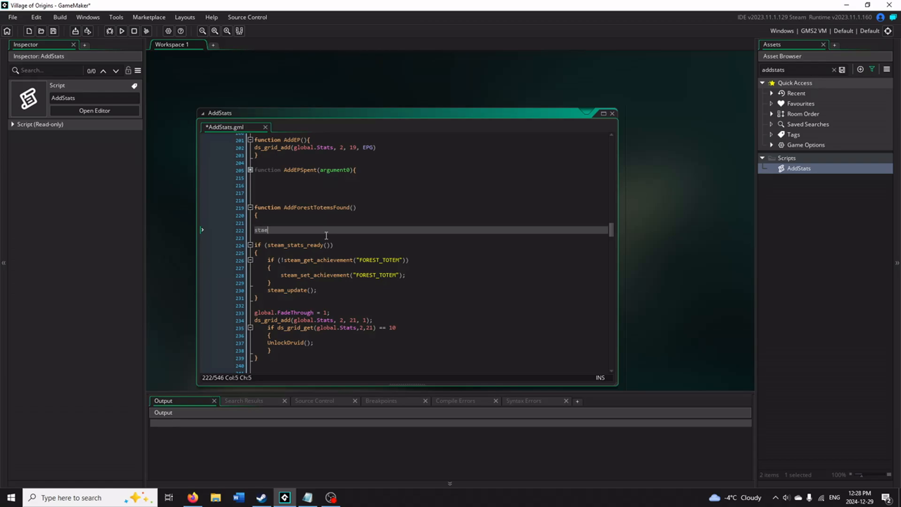
type("m_update();")
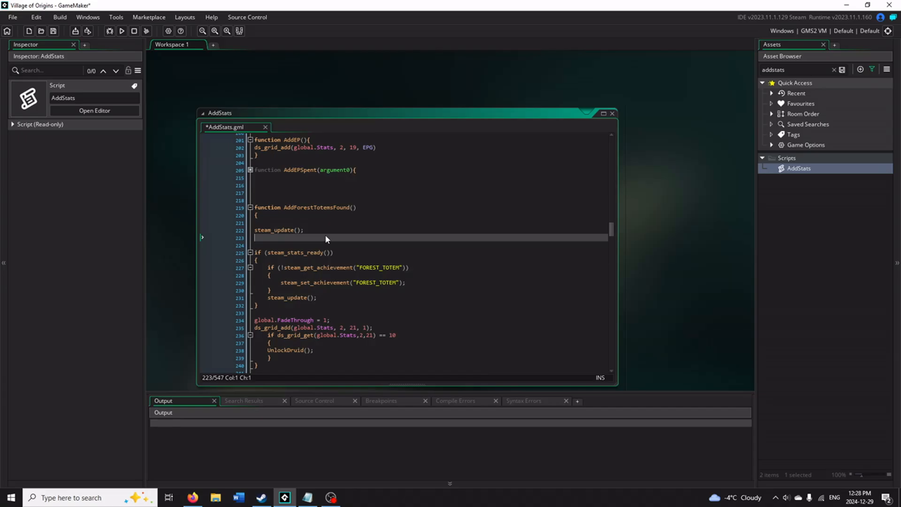
type("steam_init(")
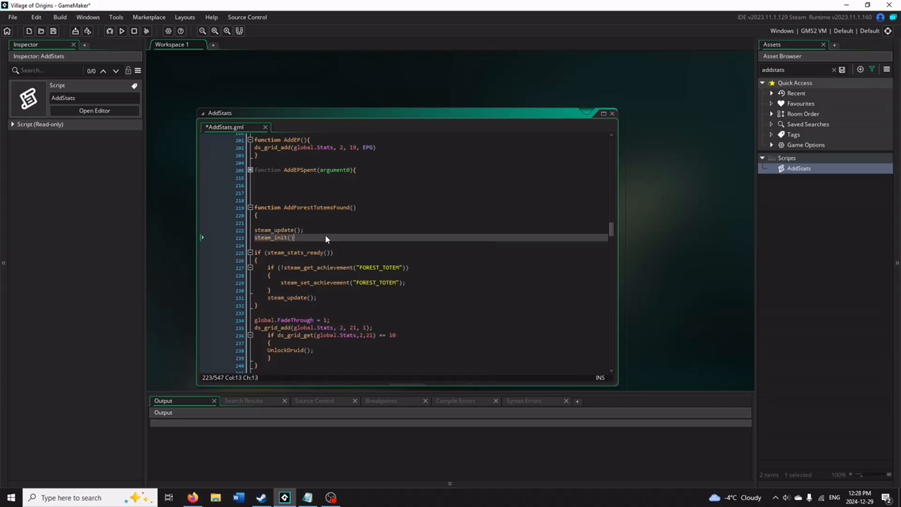
type("steam_update();")
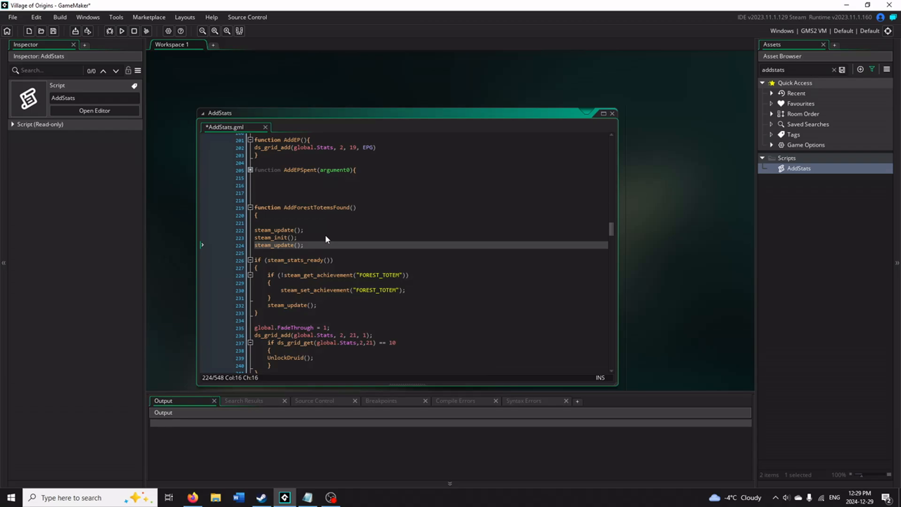
left_click(281, 229)
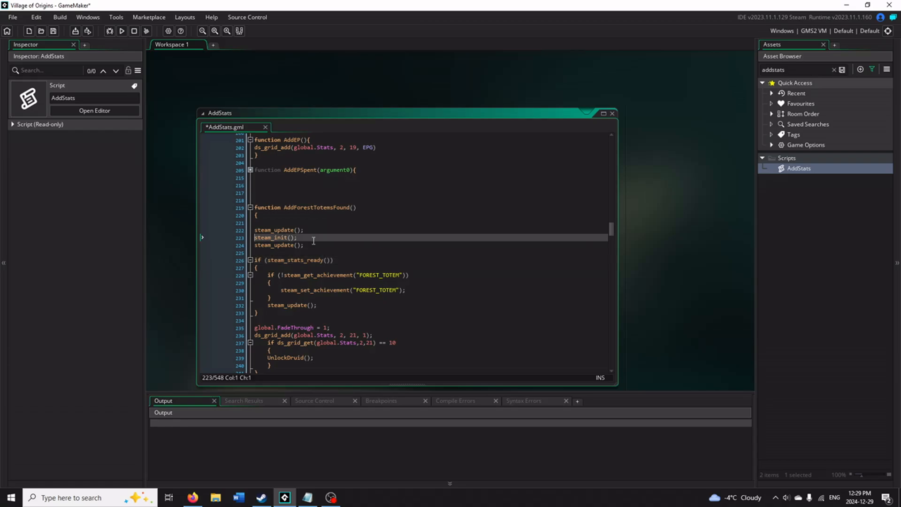
mouse_move(291, 297)
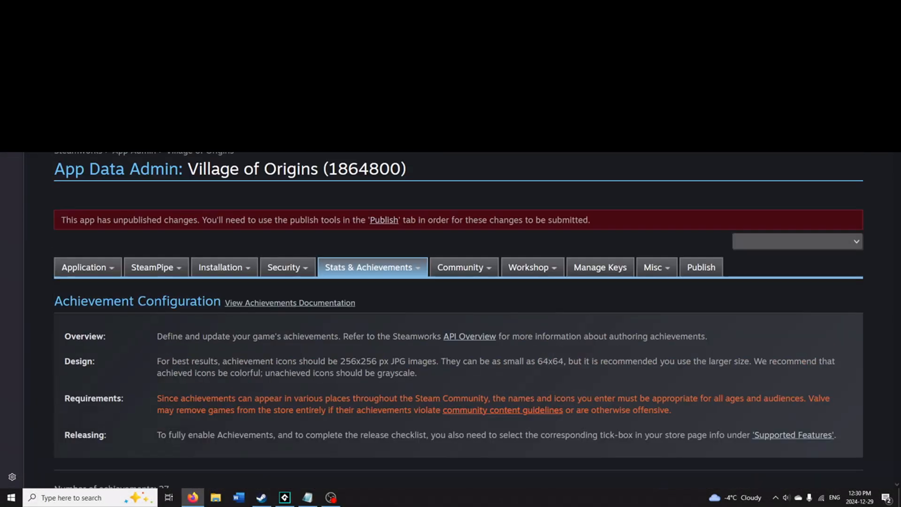
- Go to Stats & Achievements > Stats for Village of Origins and inspect the DEATHS stat
scroll("down", 3)
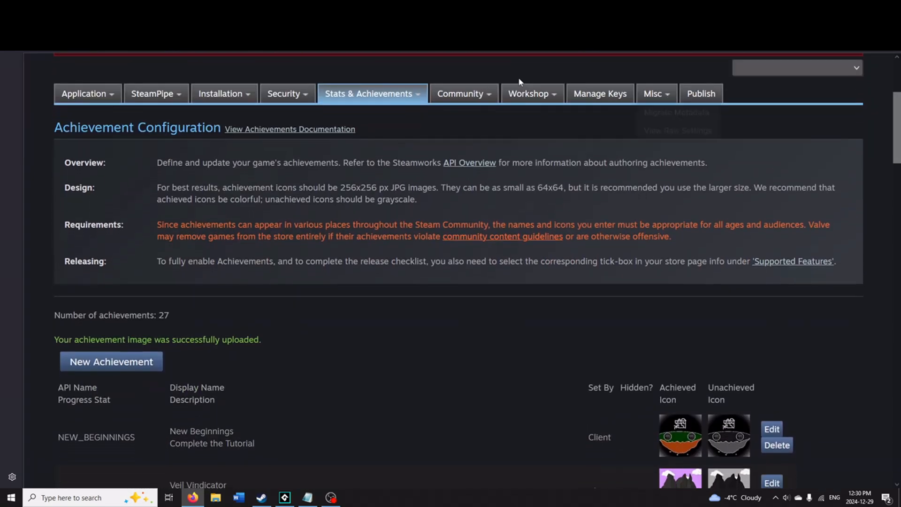
left_click(371, 93)
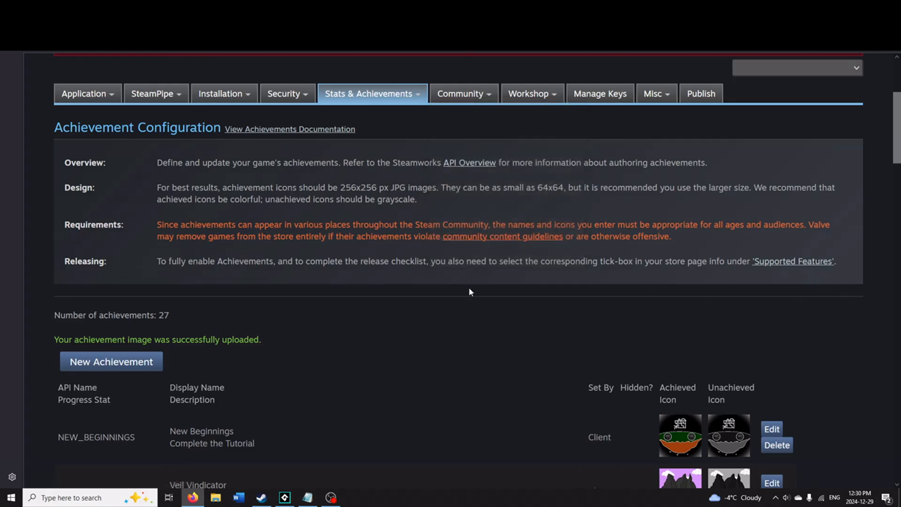
mouse_move(493, 111)
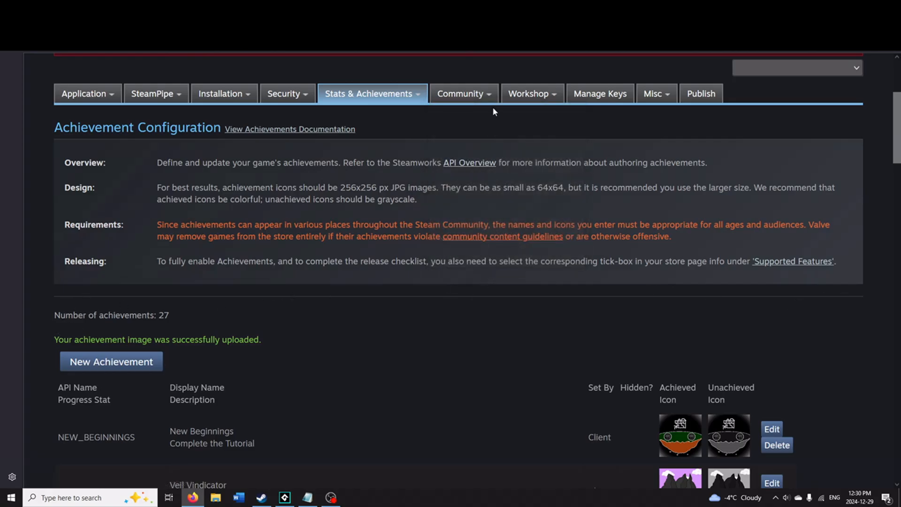
left_click(371, 93)
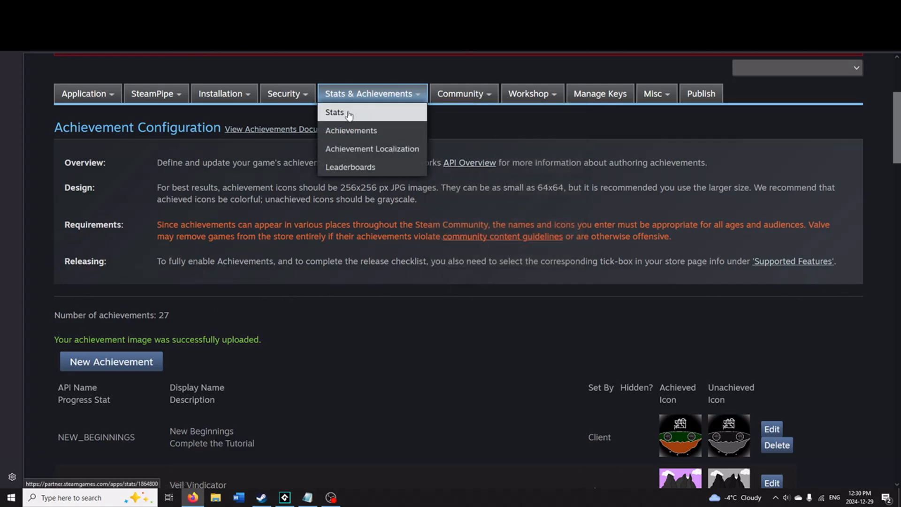
left_click(334, 112)
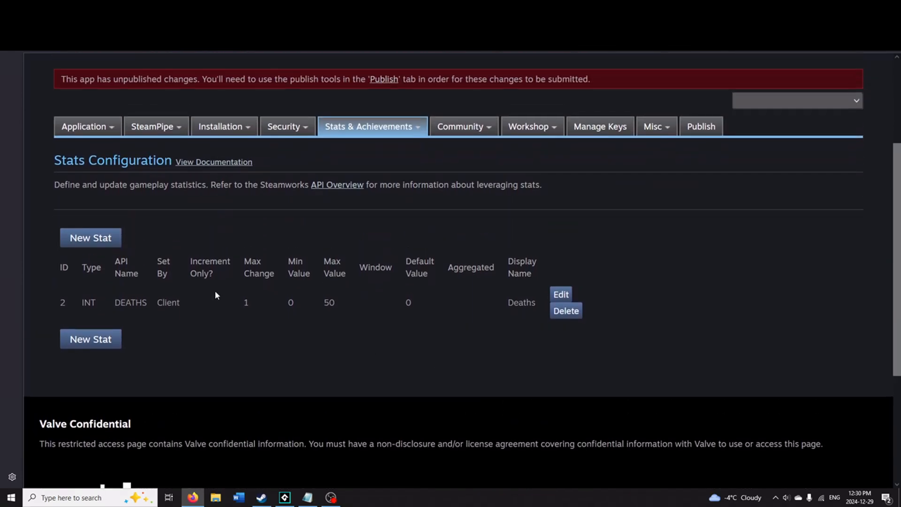
mouse_move(83, 303)
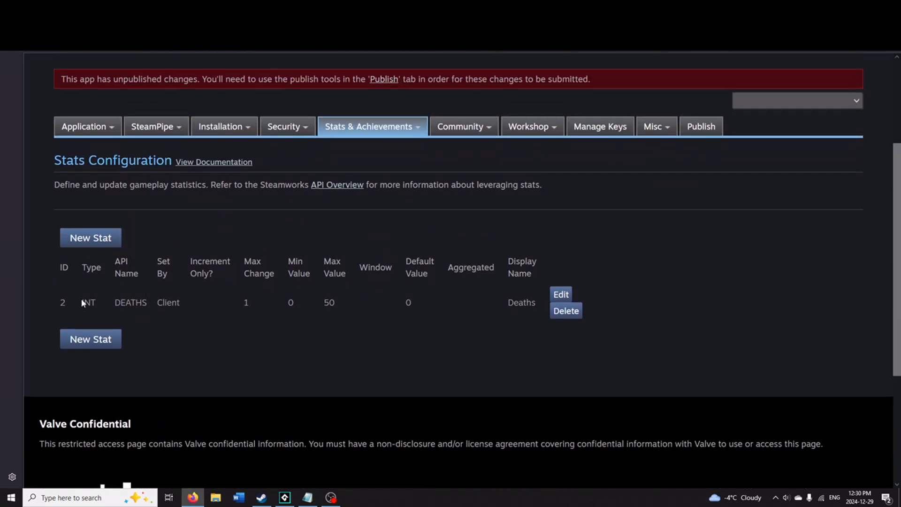
double_click(130, 302)
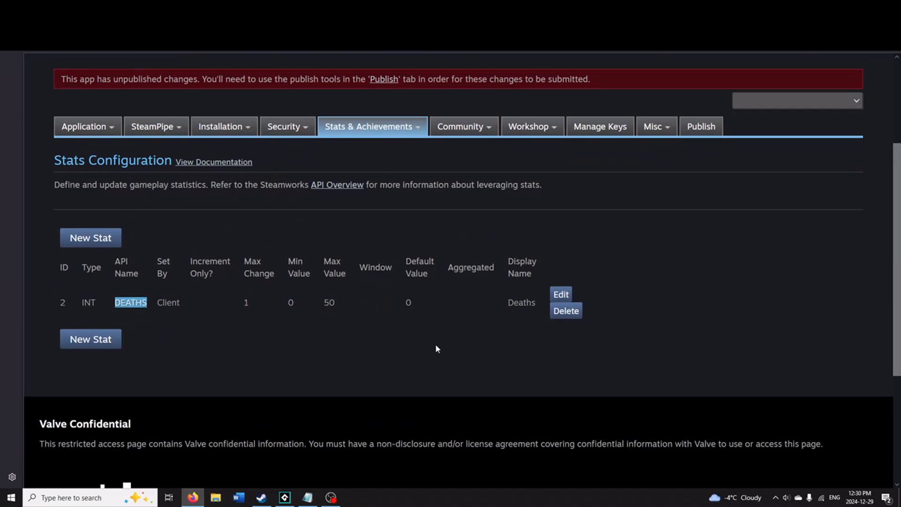
mouse_move(416, 348)
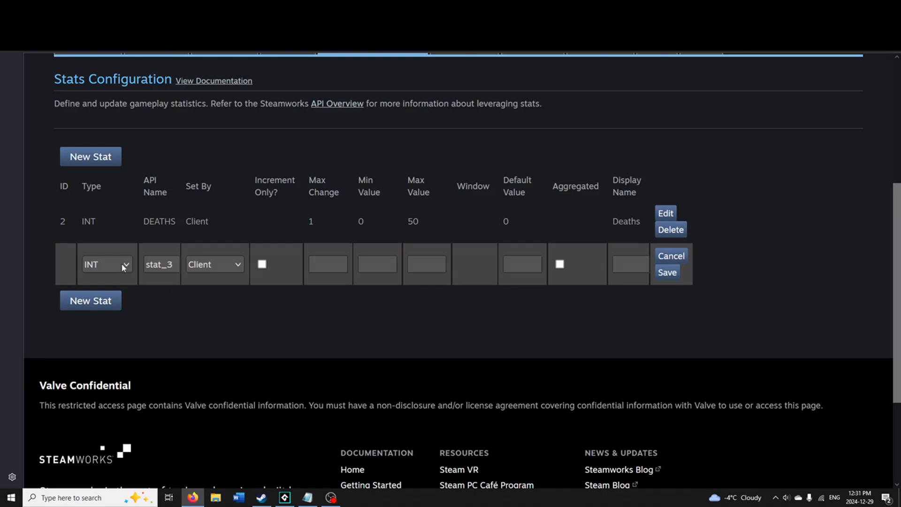
mouse_move(112, 278)
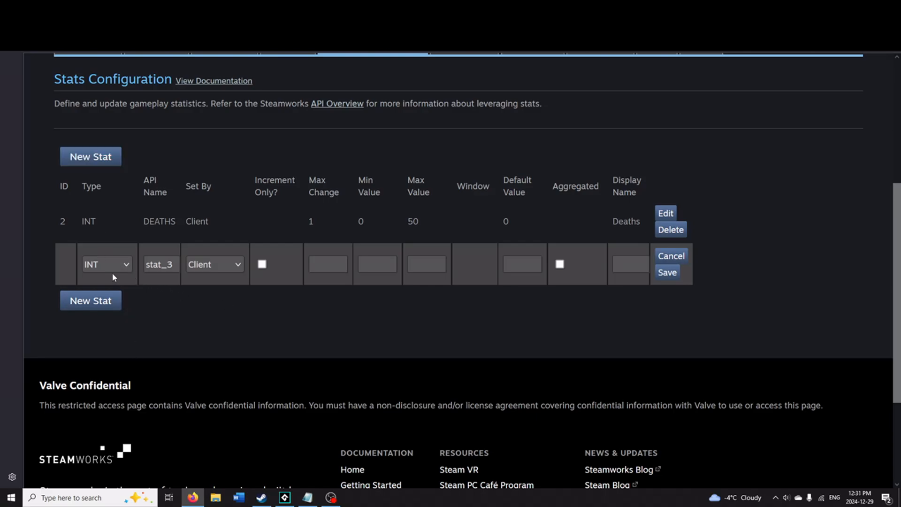
- Show the Type choices (INT, FLOAT, AVGRATE) for the new stat_3 row
left_click(106, 264)
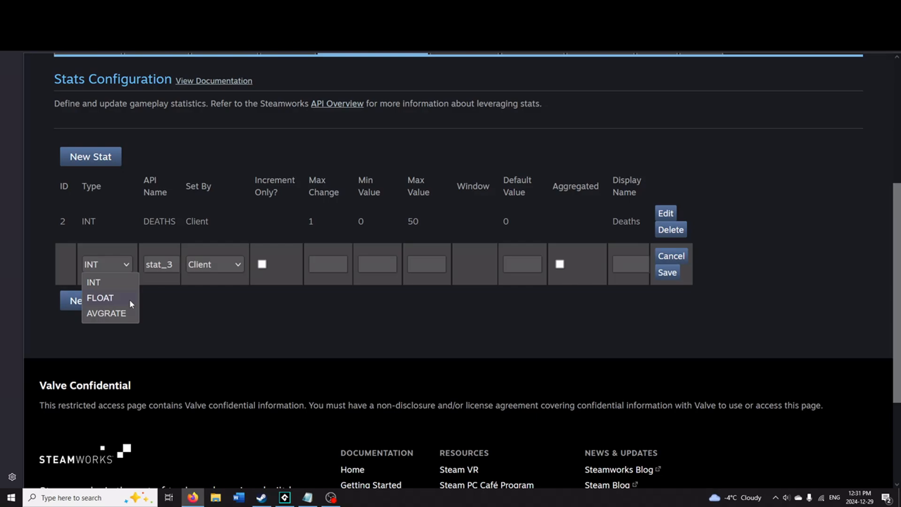
mouse_move(114, 317)
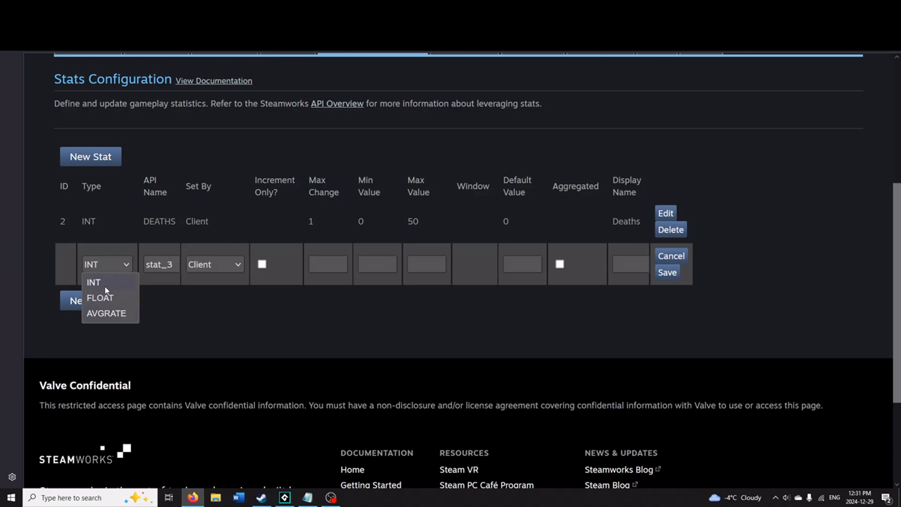
- Rename stat_3 to KILLS with max change 1, default 0 and maximum 500
left_click(160, 264)
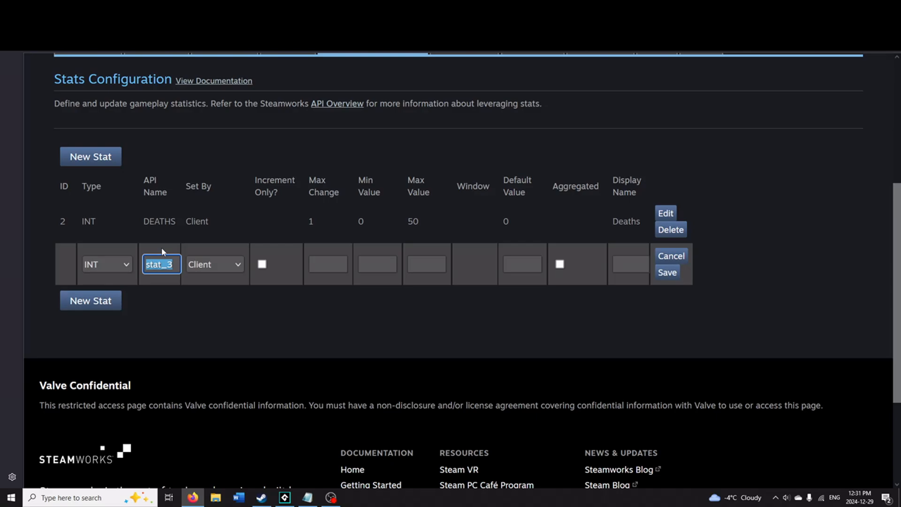
type("KILLS")
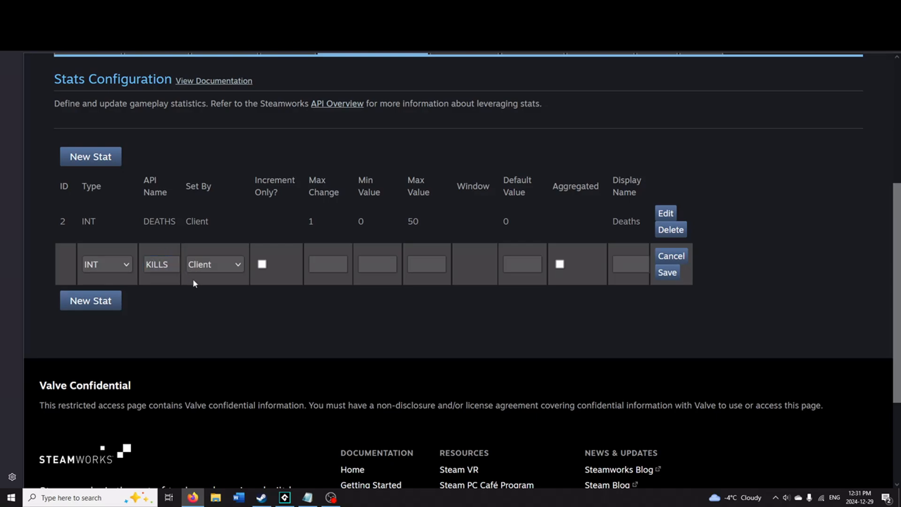
mouse_move(252, 277)
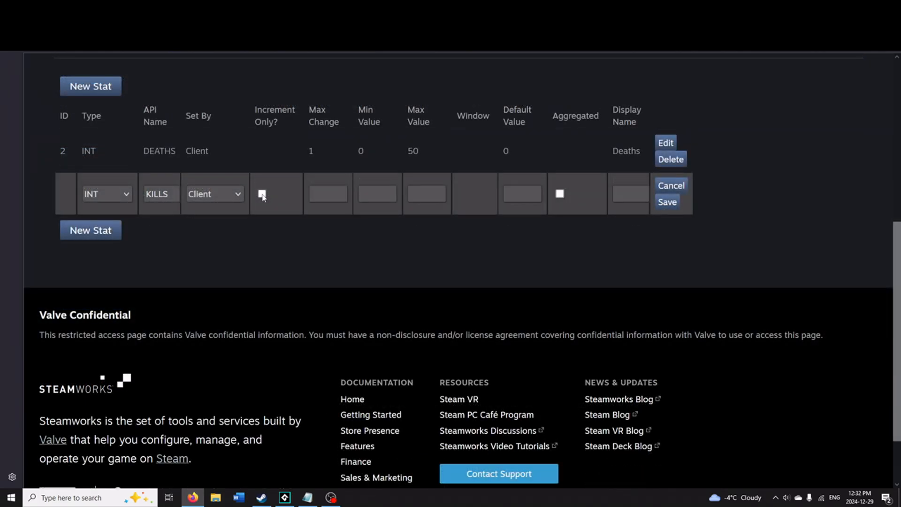
left_click(262, 193)
type("1")
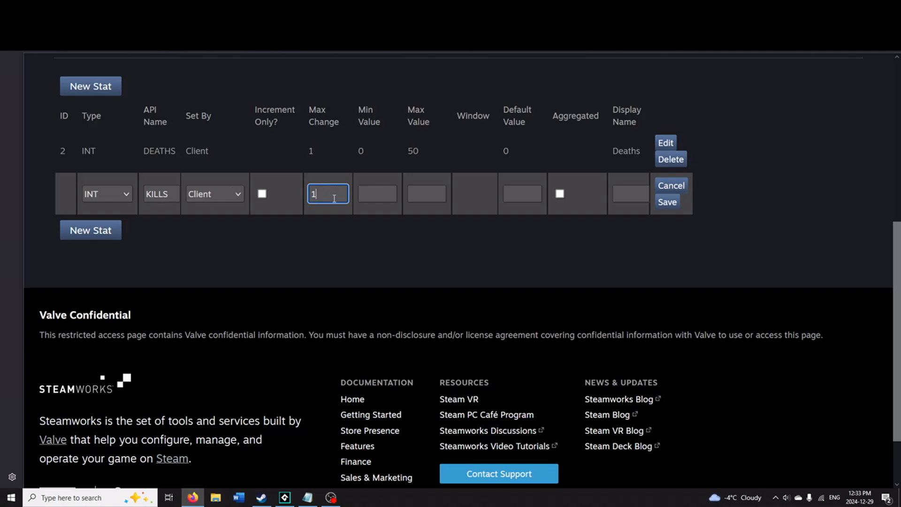
mouse_move(373, 194)
type("0")
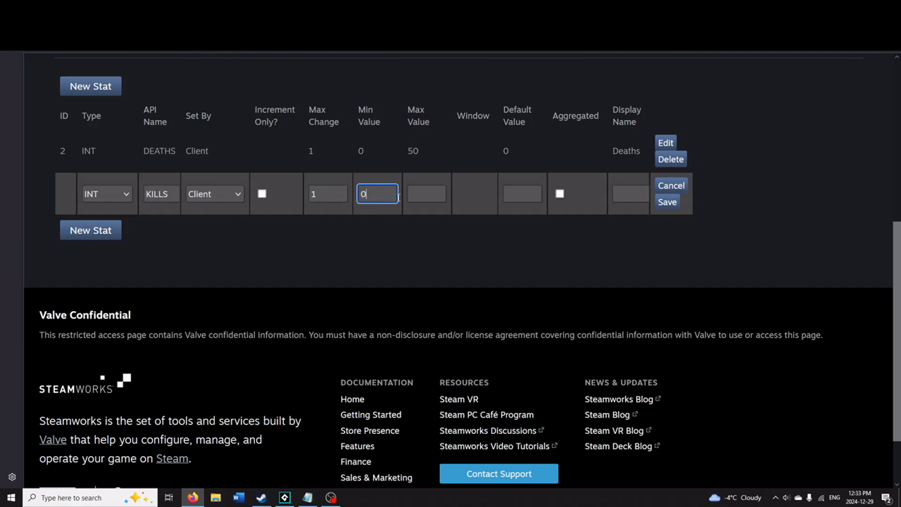
left_click(521, 194)
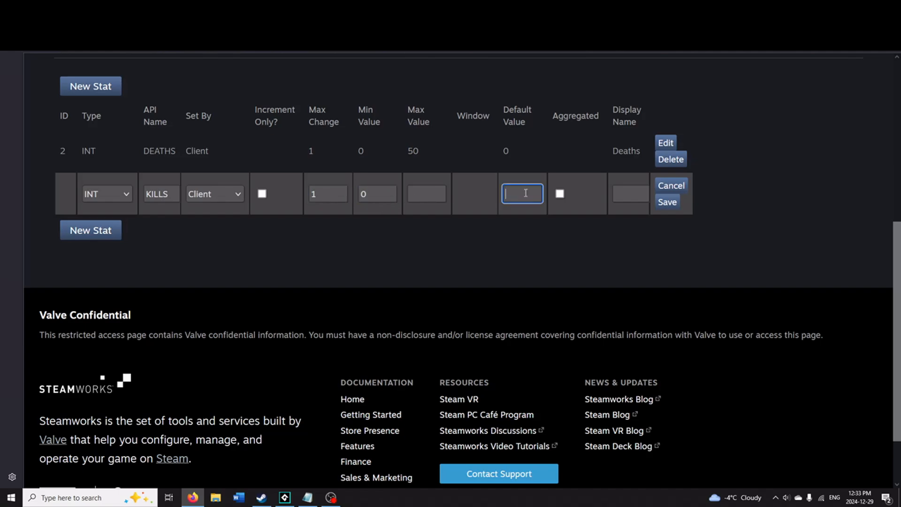
type("0")
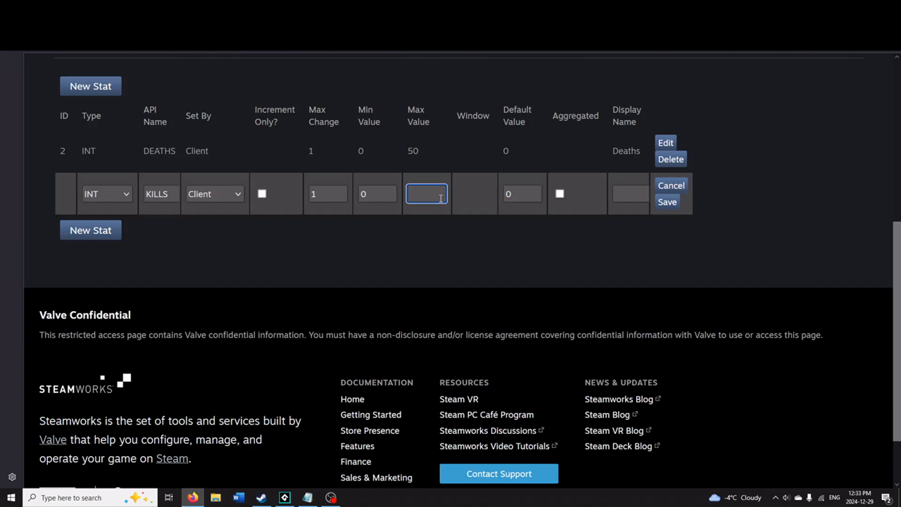
type("500")
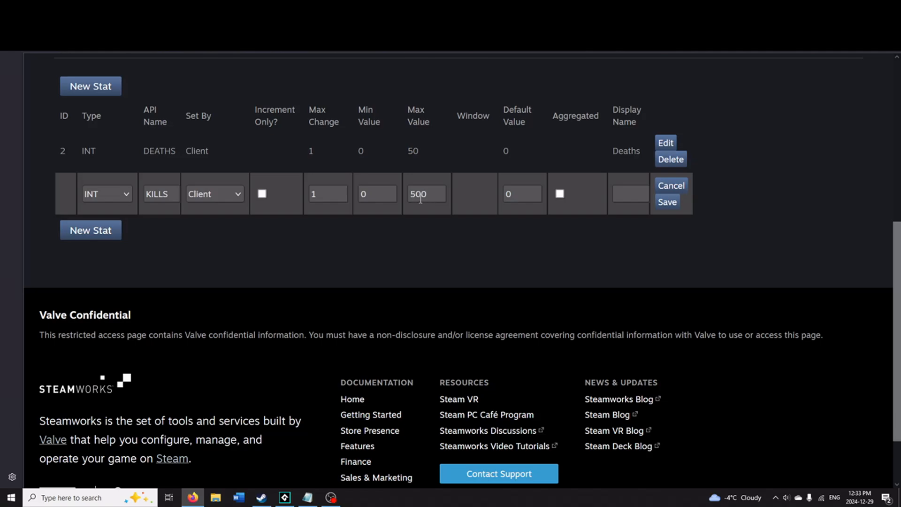
mouse_move(631, 190)
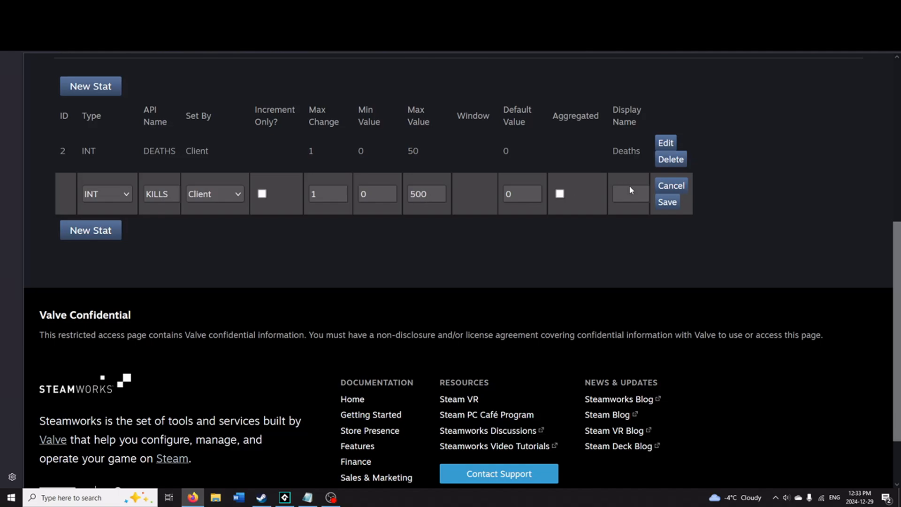
- Give KILLS the display name 'Enemies Defeated' and save the stat
left_click(629, 193)
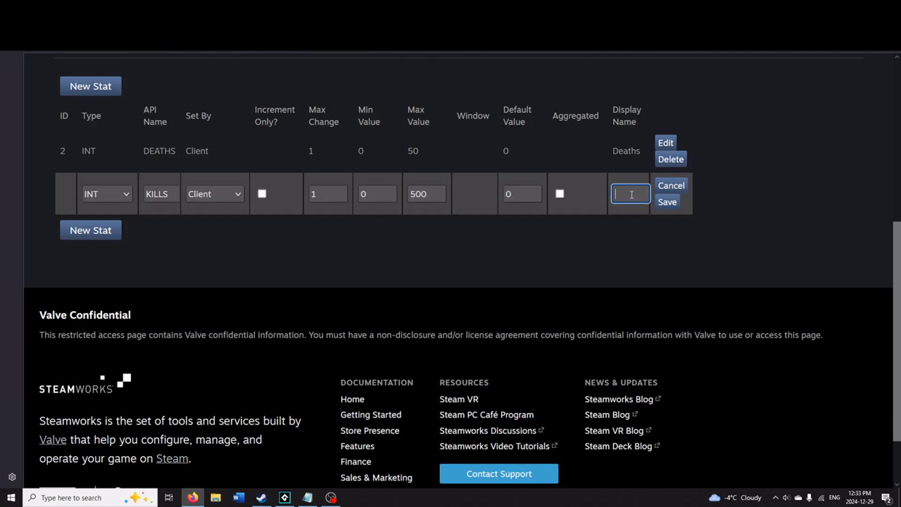
type("Enem")
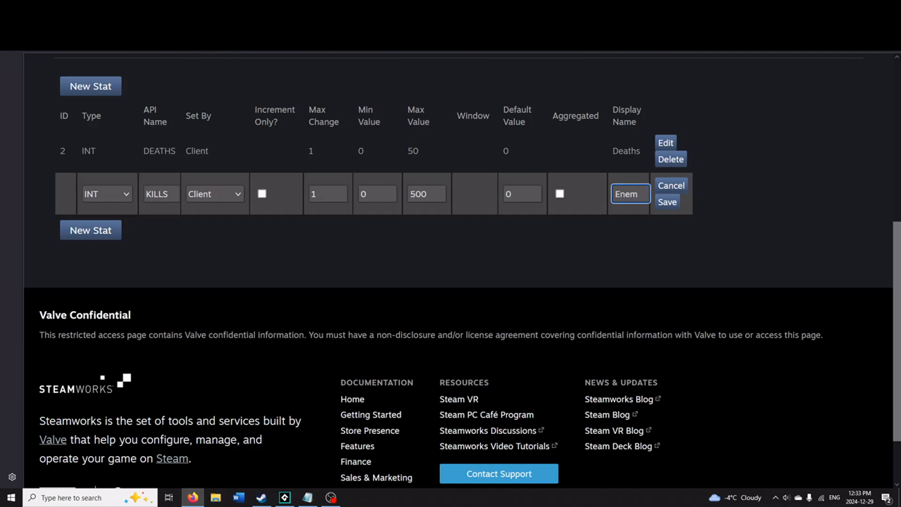
type("defeated")
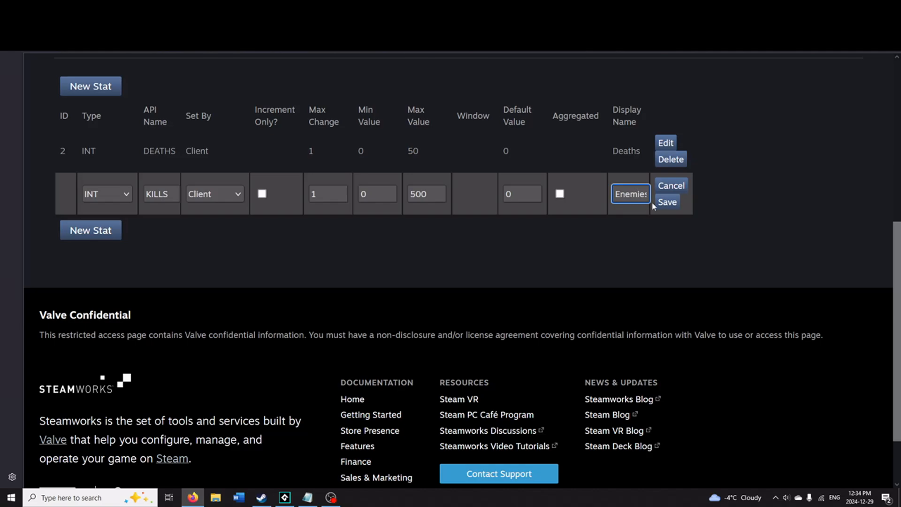
left_click(666, 202)
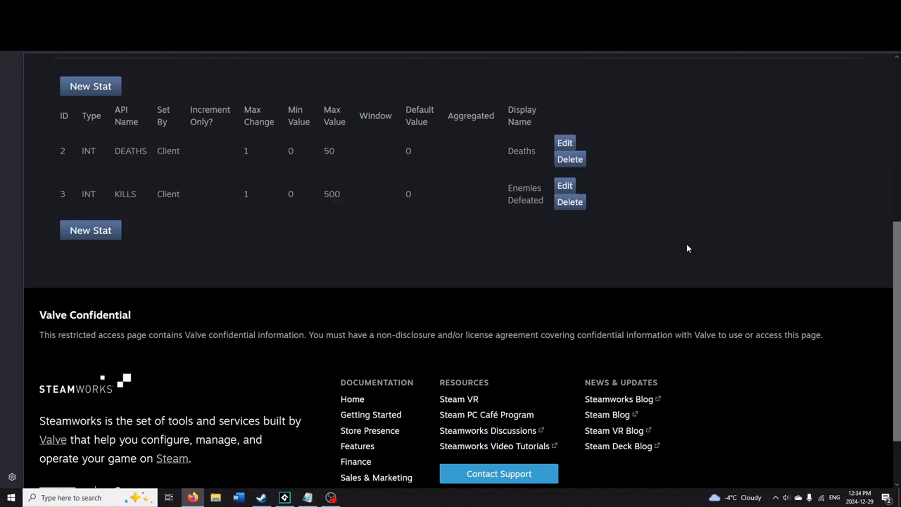
mouse_move(114, 111)
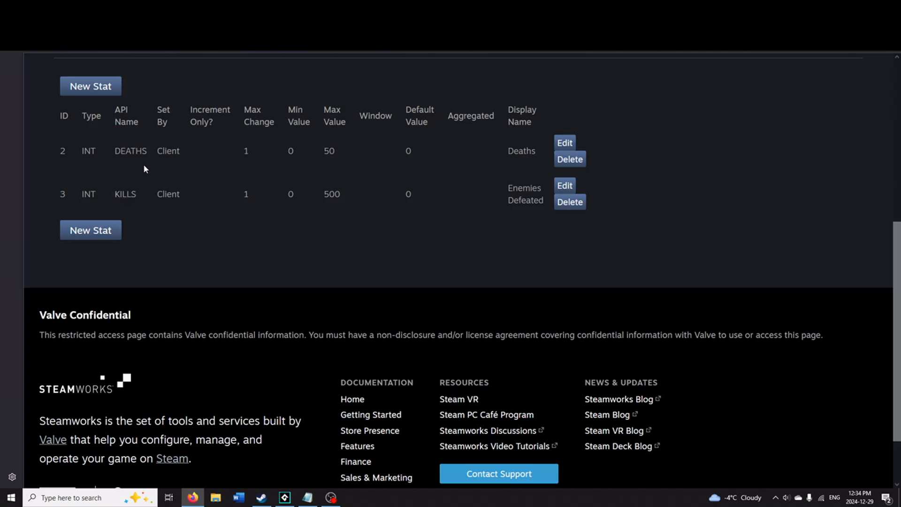
mouse_move(477, 160)
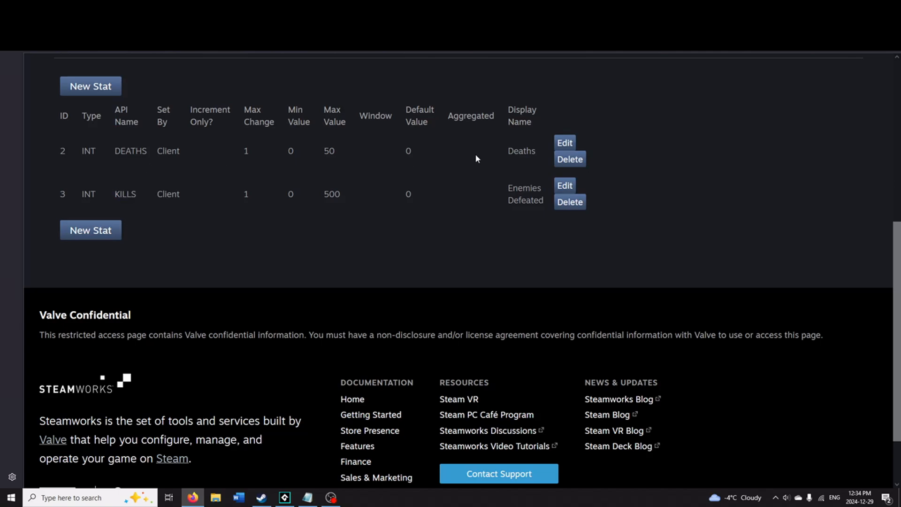
mouse_move(254, 201)
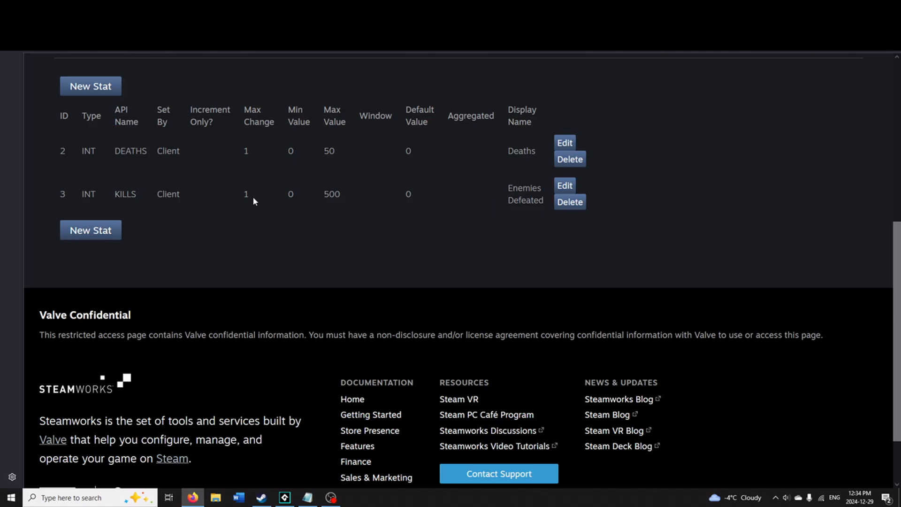
mouse_move(294, 194)
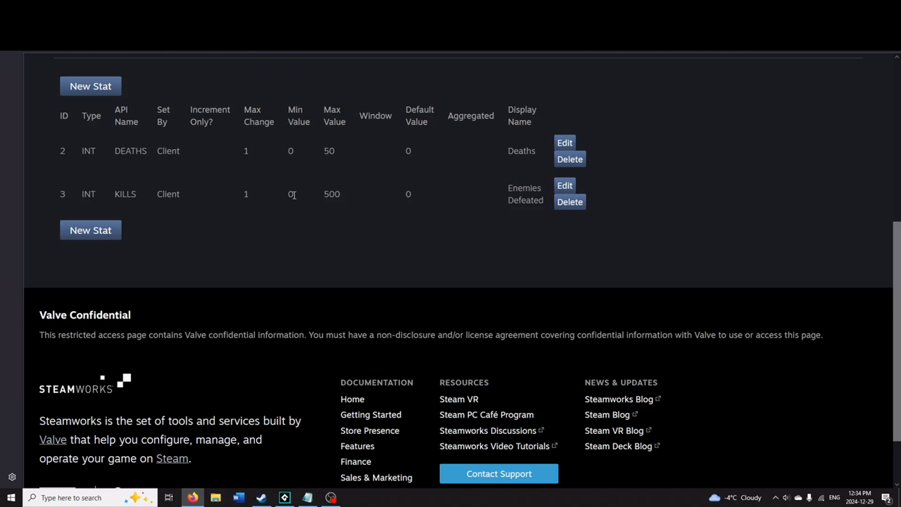
- Switch from the Stats page to the Achievements page for Village of Origins
double_click(331, 193)
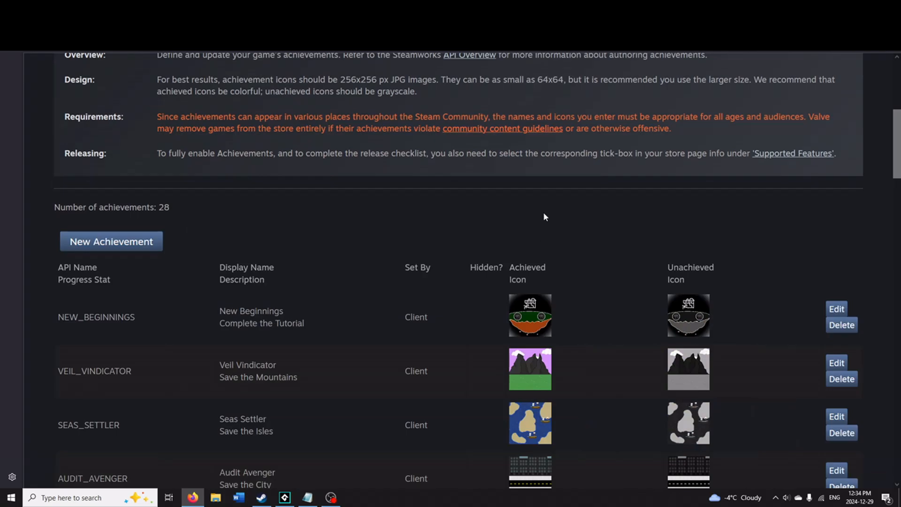
- Create achievement ENEMIES_DEFEATED tracking the KILLS stat with max value 500
left_click(111, 241)
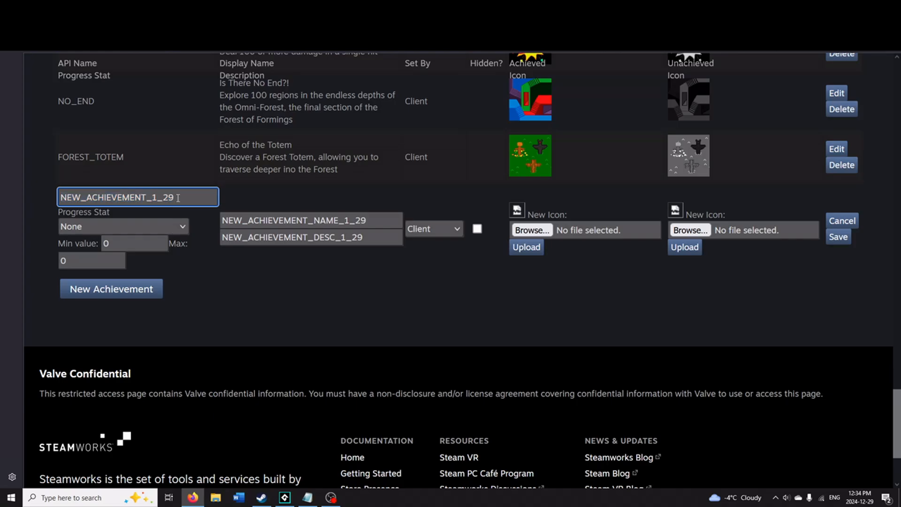
type("ENEMIES")
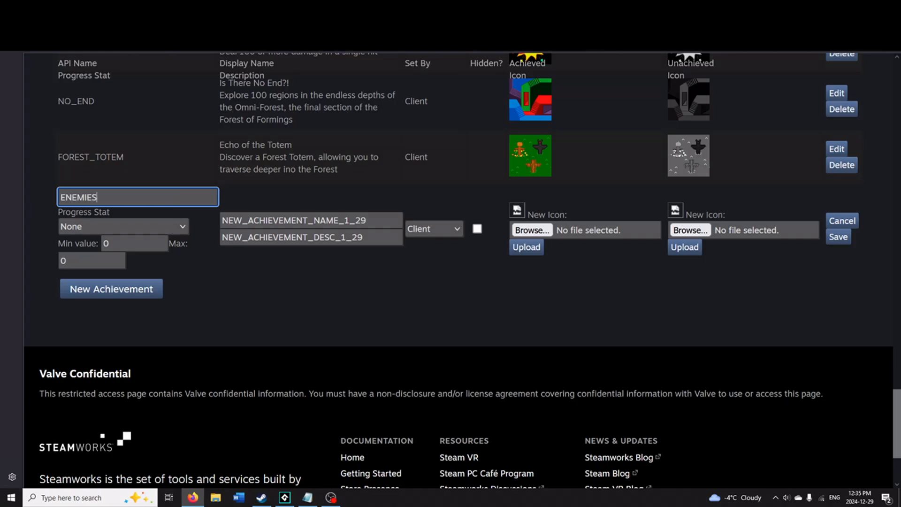
type("_DEFEATE")
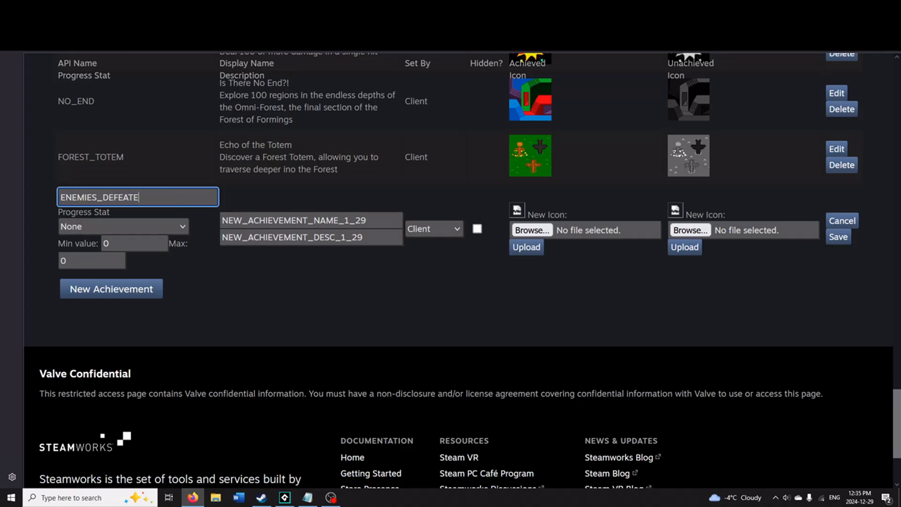
type("D")
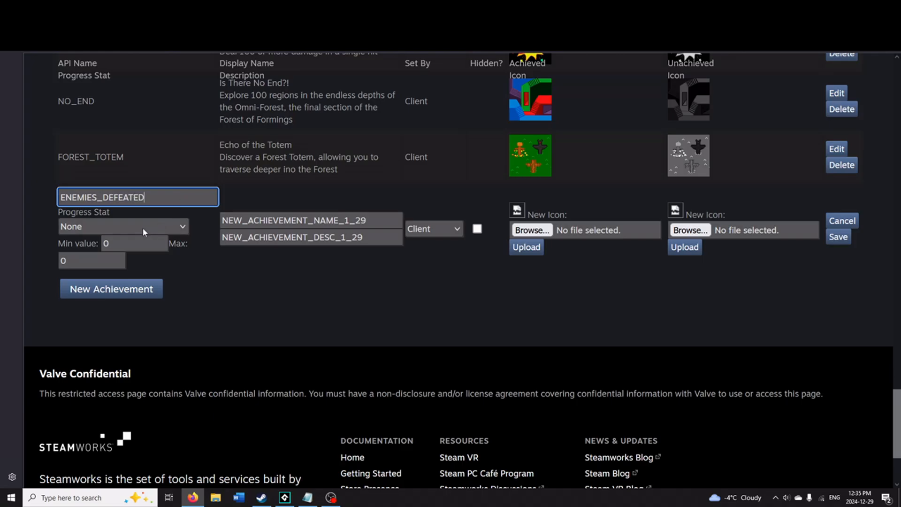
left_click(123, 226)
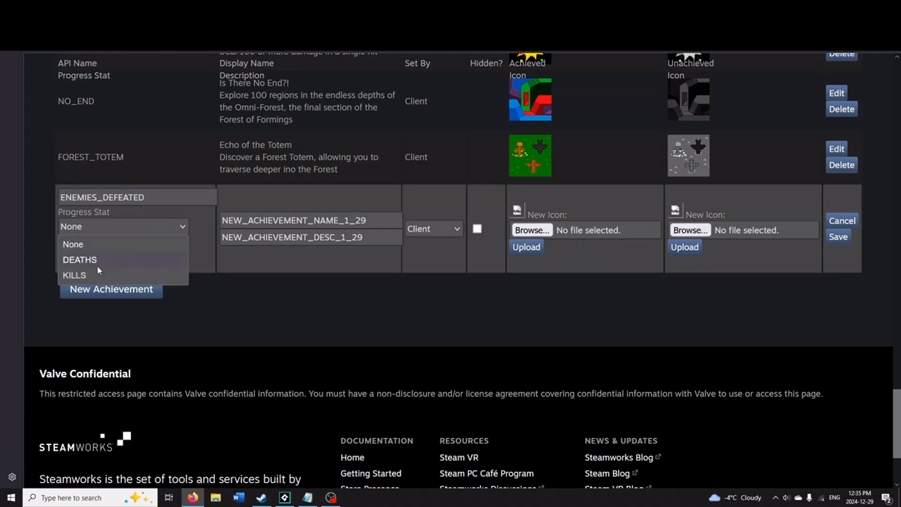
left_click(73, 275)
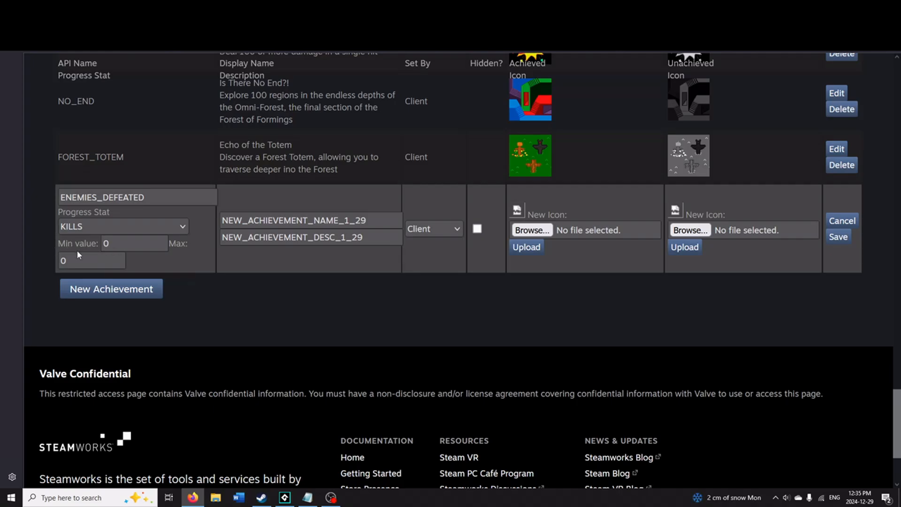
type("500")
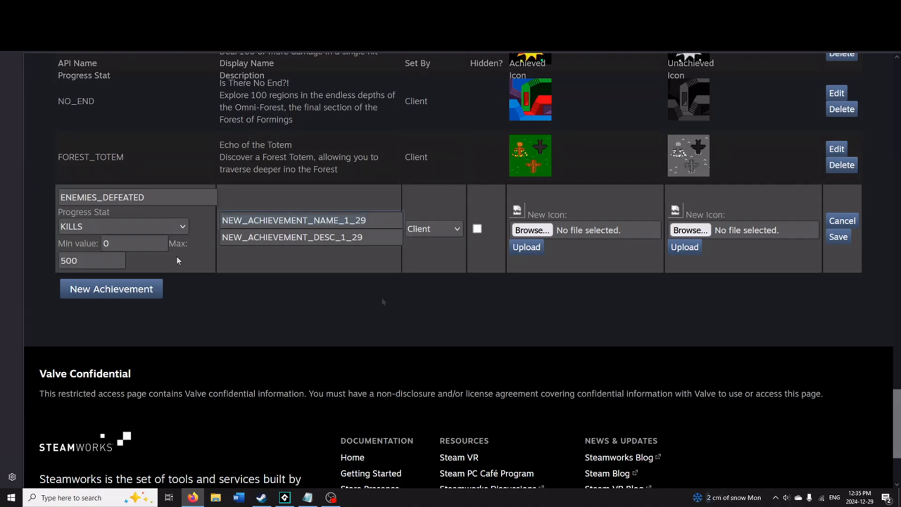
- Name it 'Enemy Eradicator' with description 'Defeat 500 enemies'
type("E")
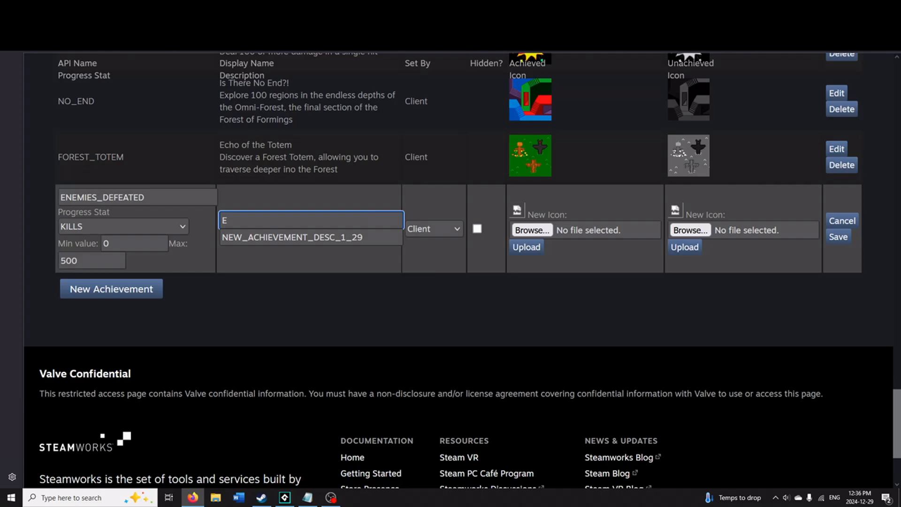
type("nemy Eradi")
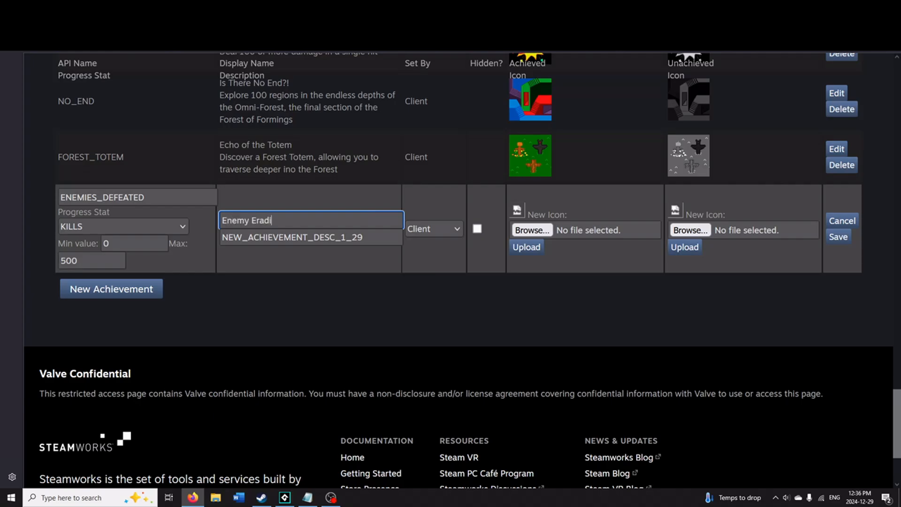
type("D")
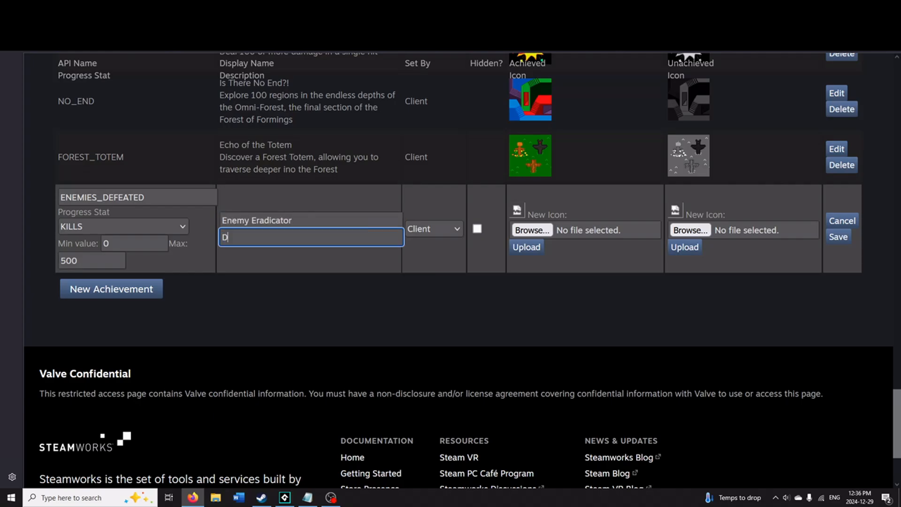
type("efeat 500")
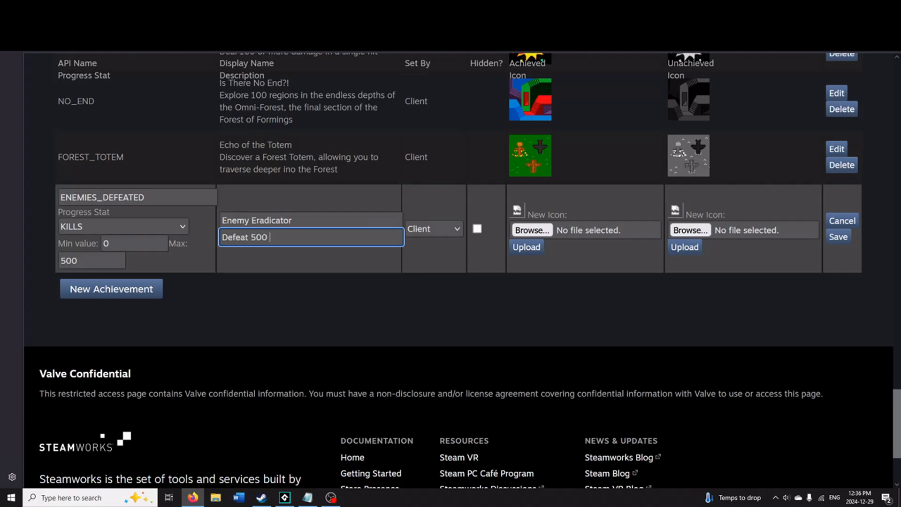
type("enemies")
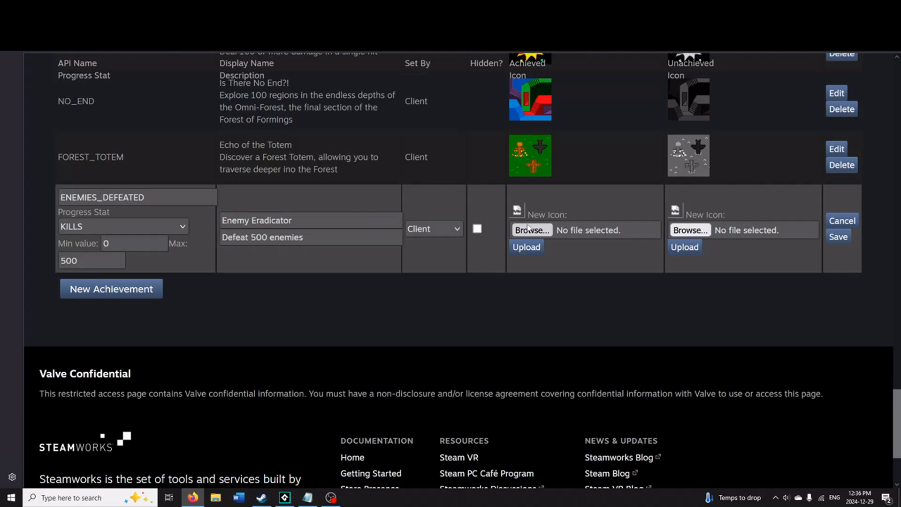
- Browse to Achievement29.1.png and upload the achieved and unachieved icons
left_click(530, 230)
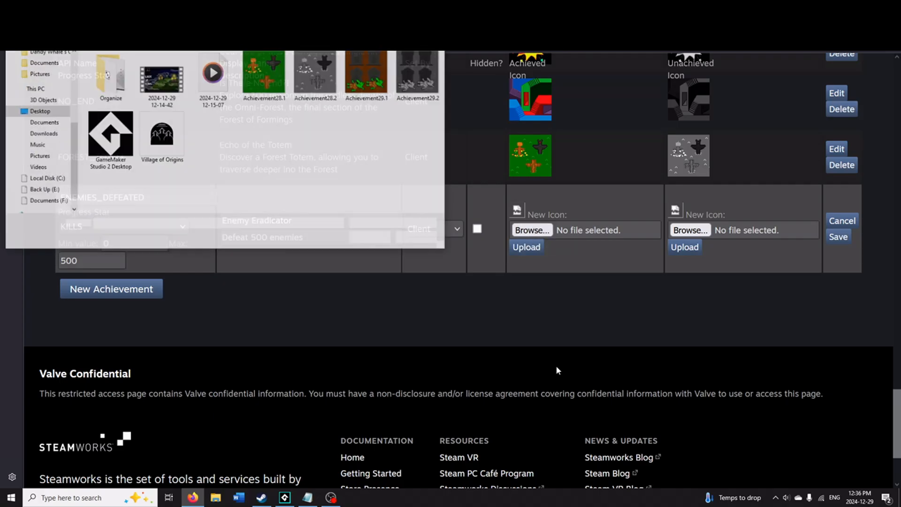
left_click(529, 230)
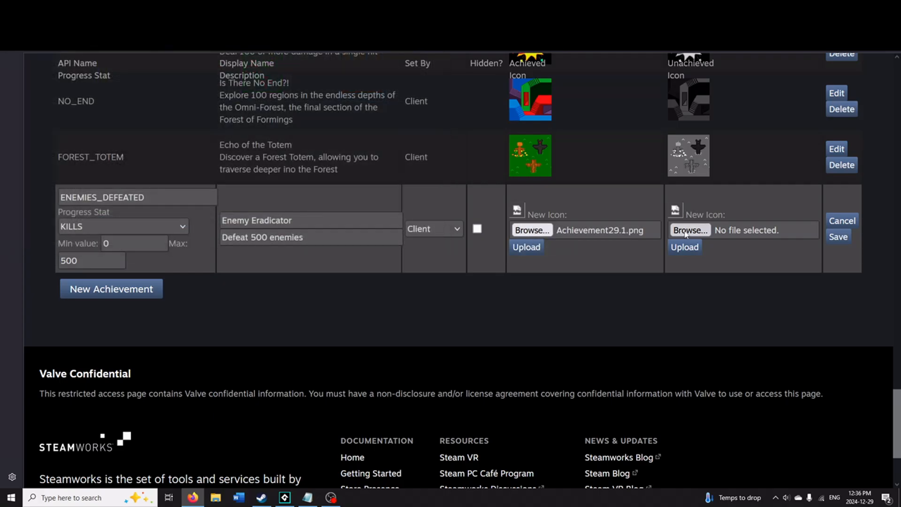
left_click(690, 230)
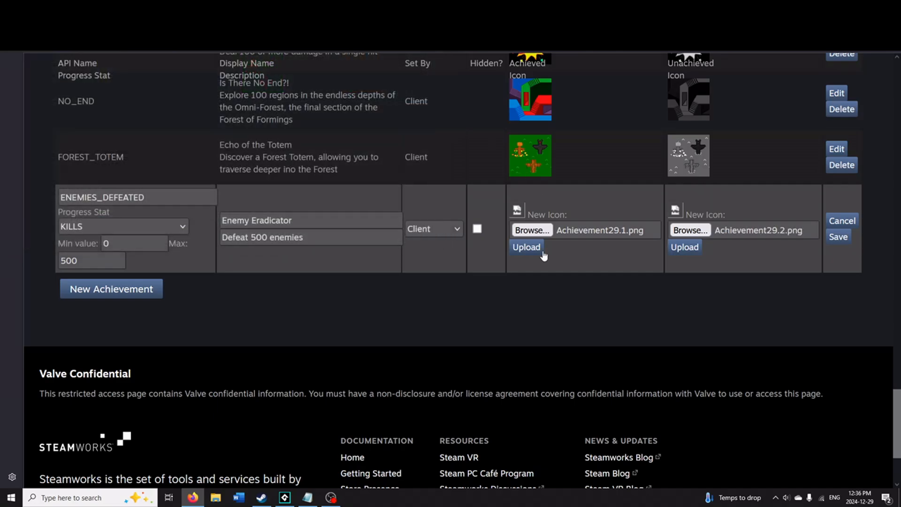
mouse_move(698, 253)
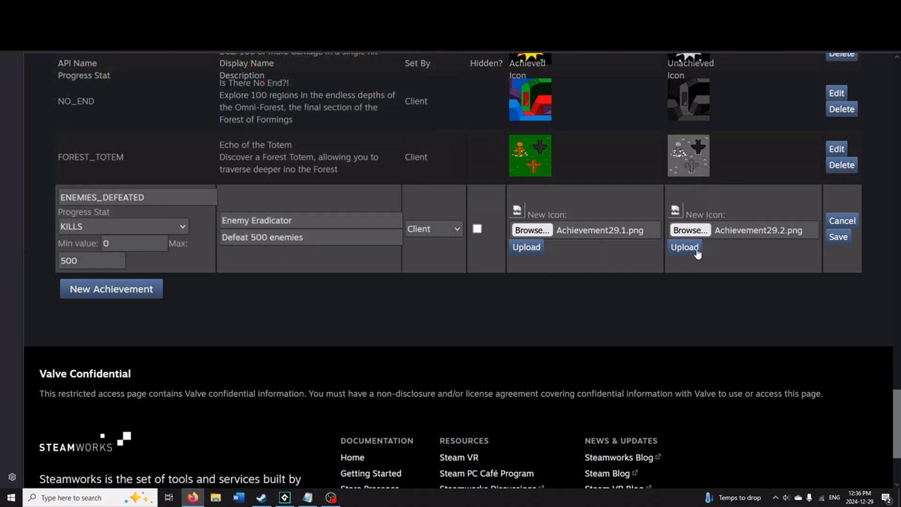
left_click(836, 237)
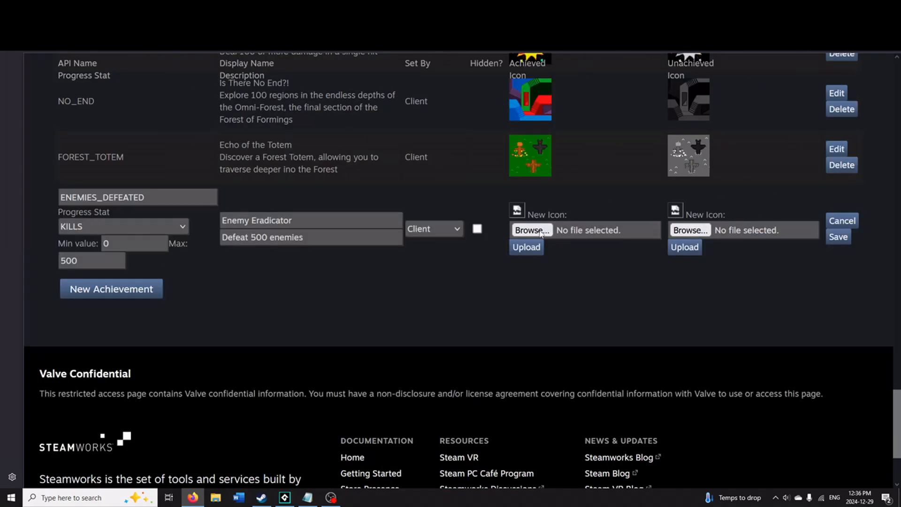
left_click(530, 230)
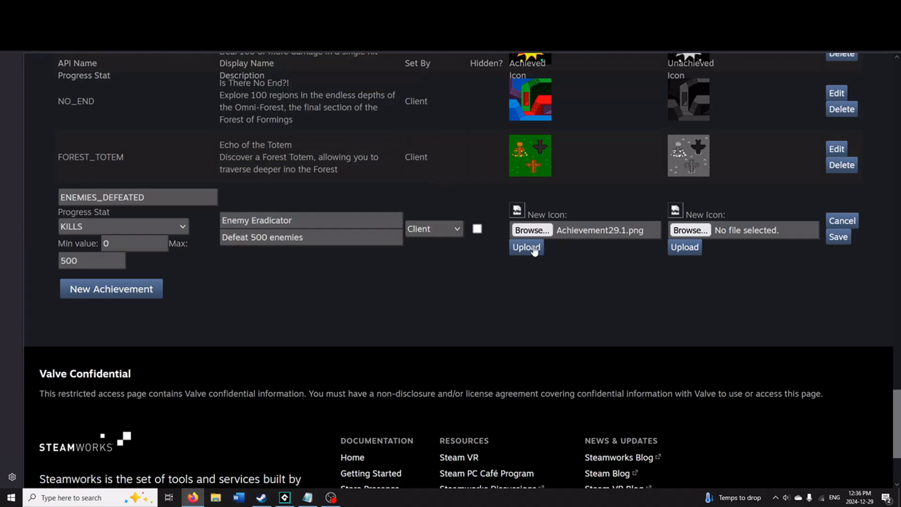
mouse_move(641, 246)
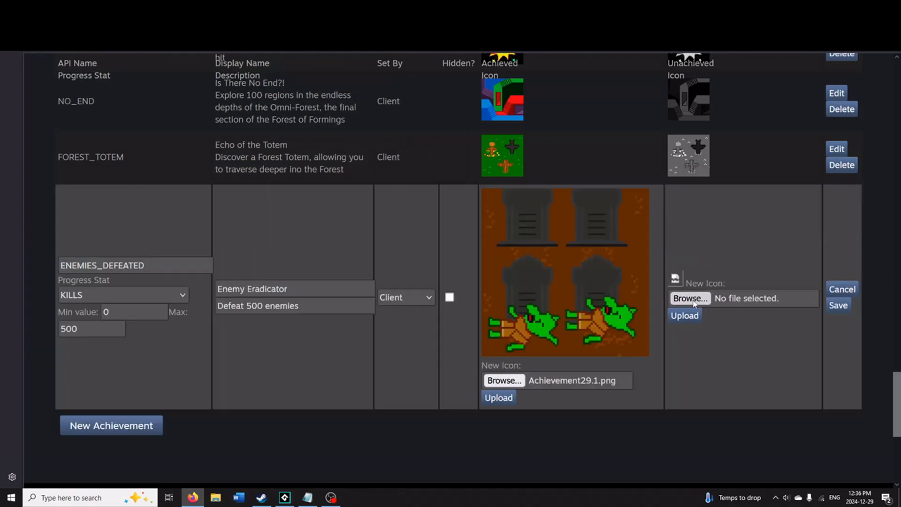
left_click(689, 297)
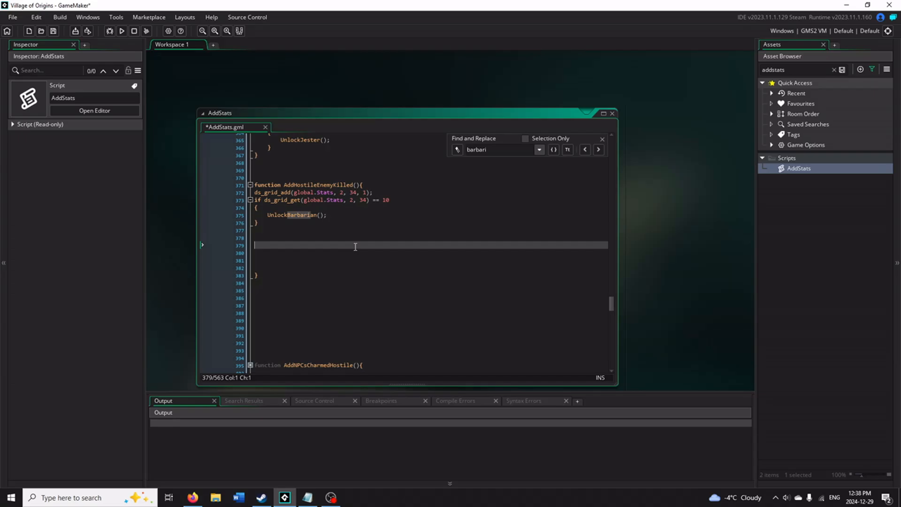
- Add steam_set_stat_int("KILLS", steam_get_stat_int("KILLS")+1); inside AddHostileEnemyKilled
type("steam_set_stat_int(")
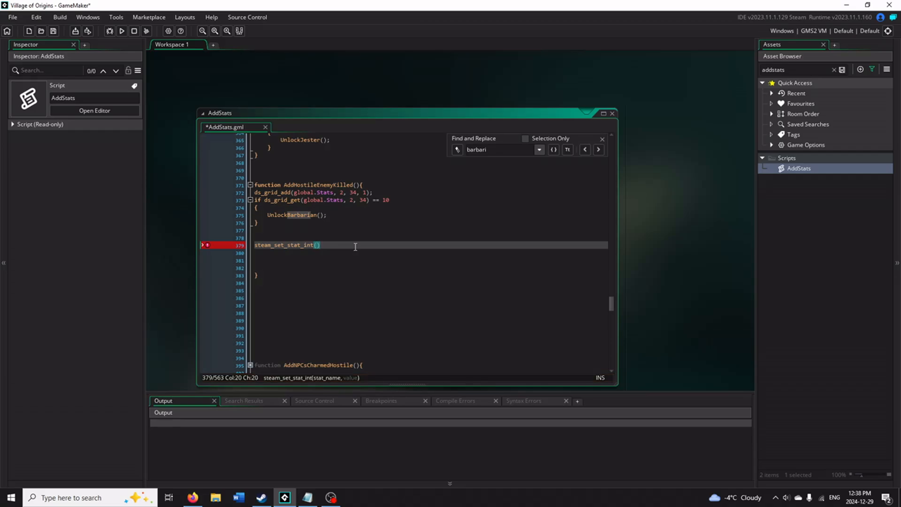
type("\"KILLS")
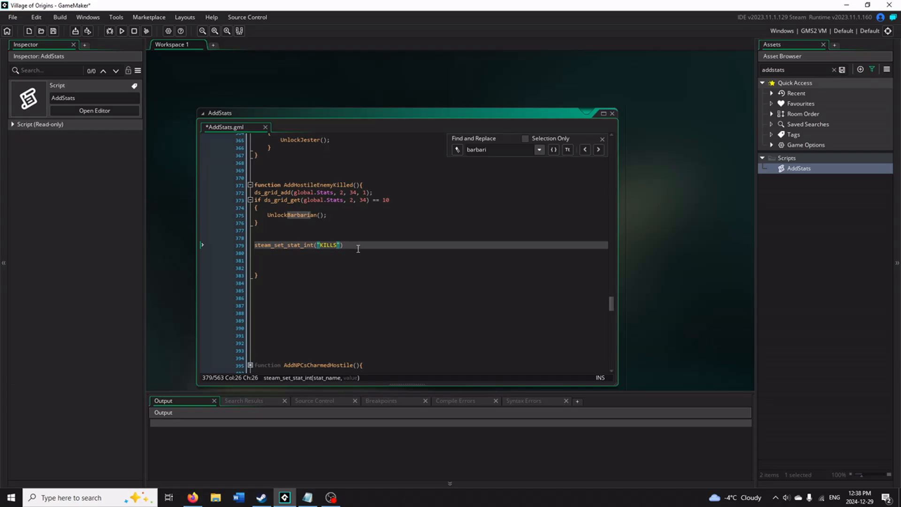
type(",")
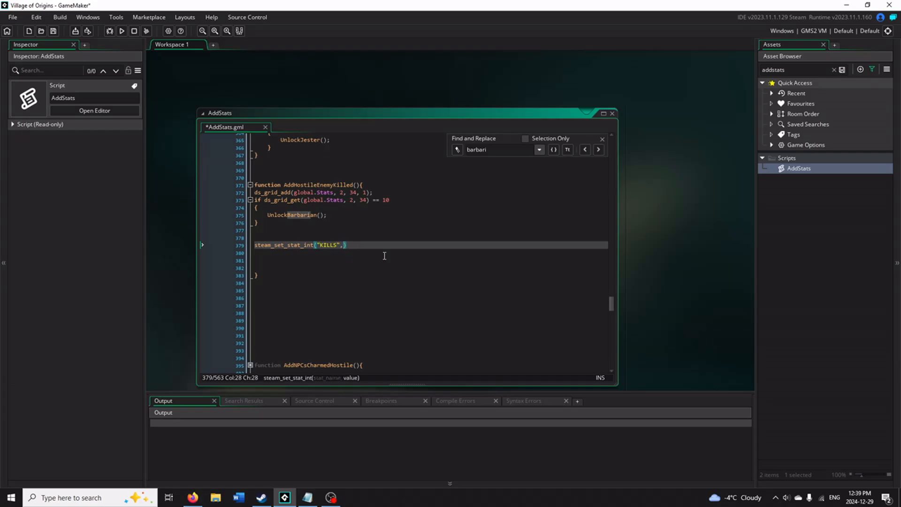
type(",steam_get")
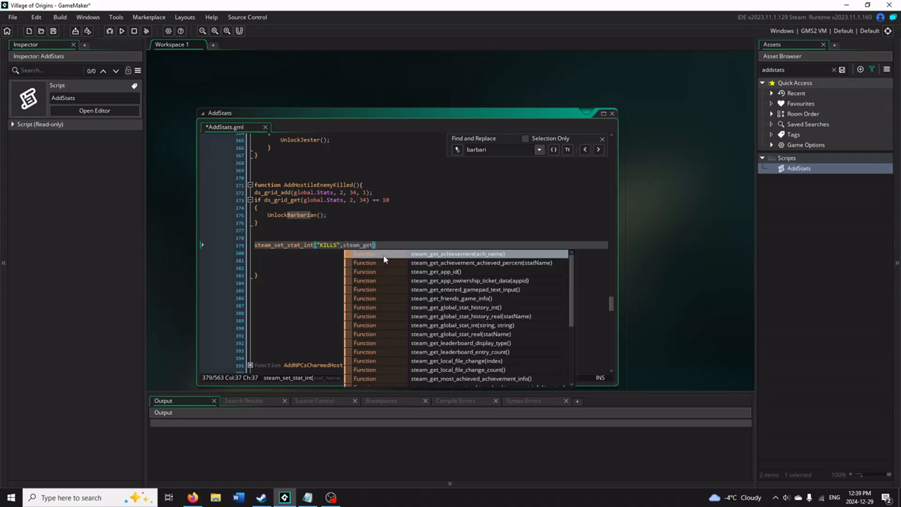
type("_stat_int(")
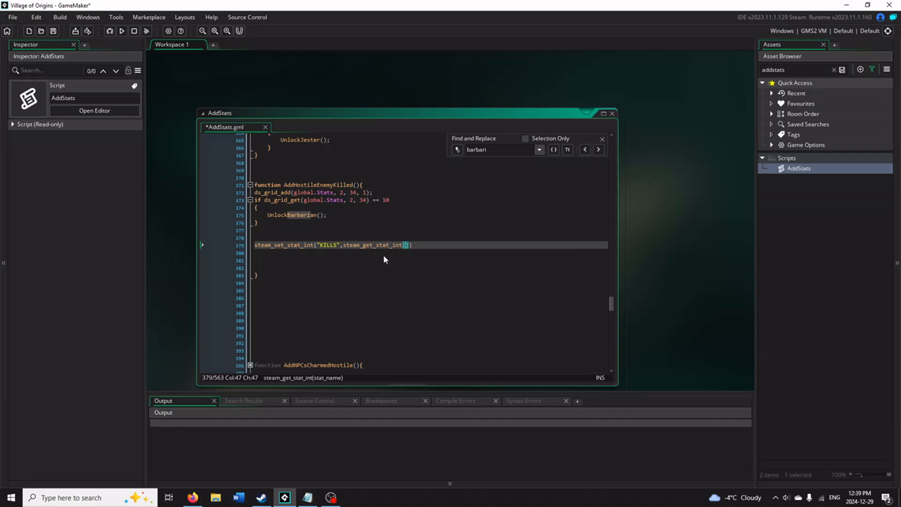
type("\"\"")
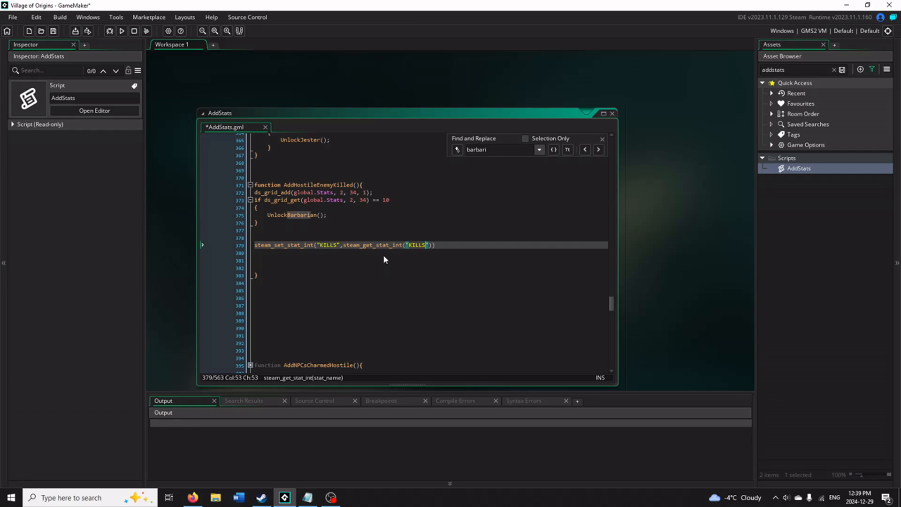
type("+1")
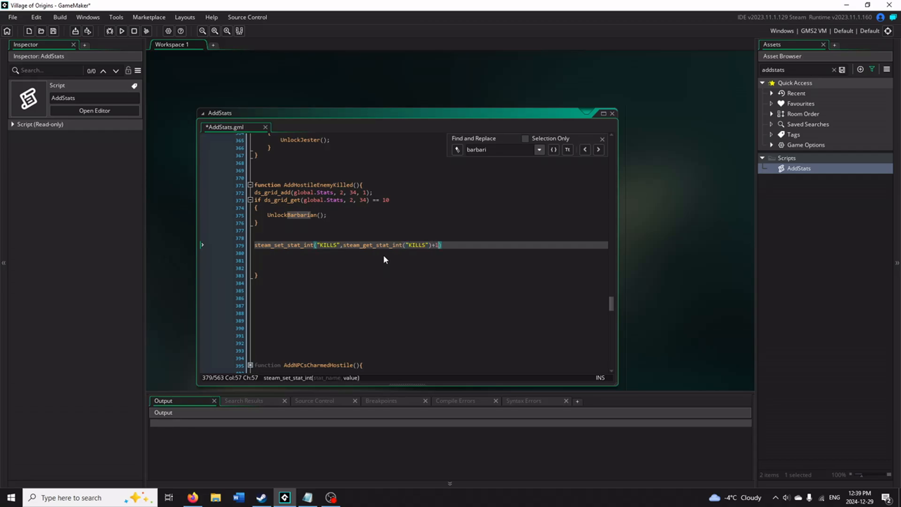
type(";")
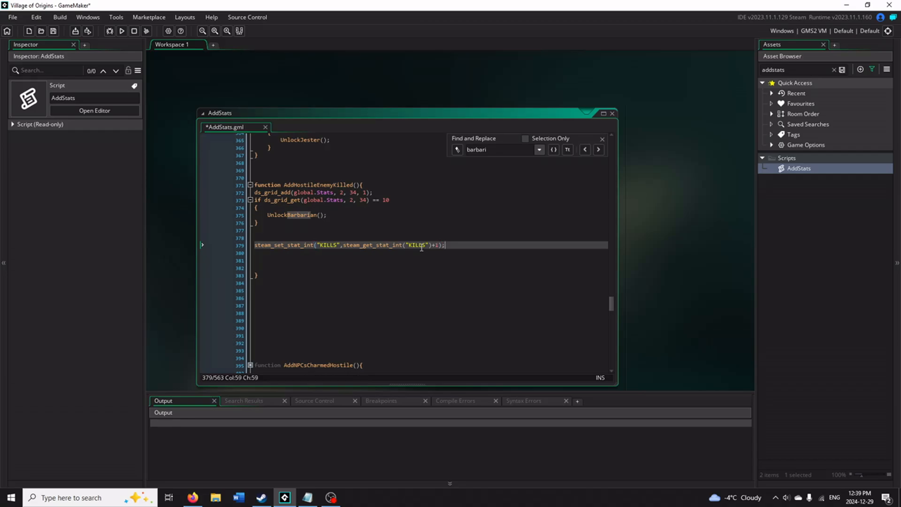
- Add an if block setting ENEMIES_DEFEATED when KILLS == 500 and it isn't already earned
type("if")
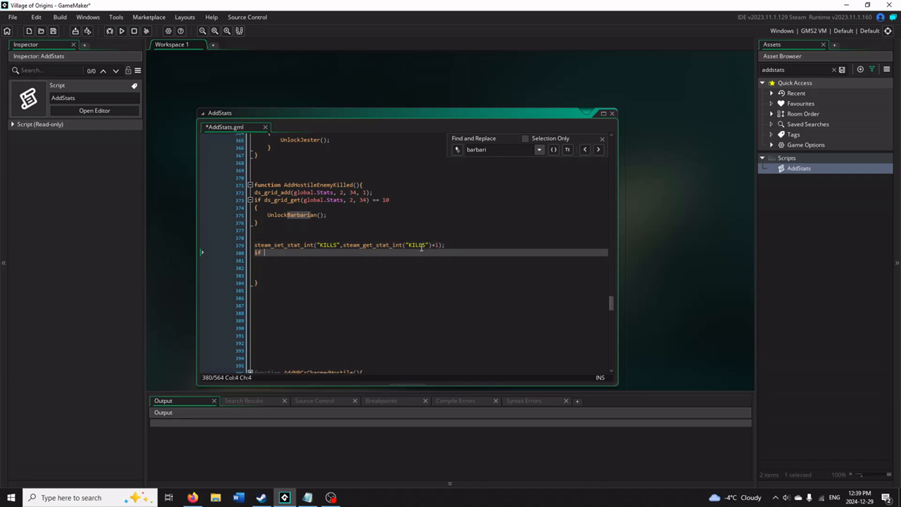
type("steam_get_stat_int(")
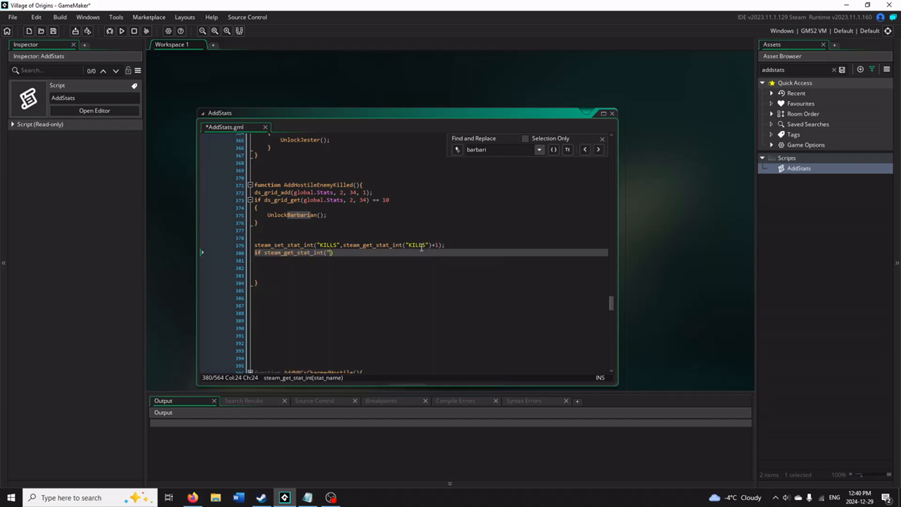
type("KILLS\")")
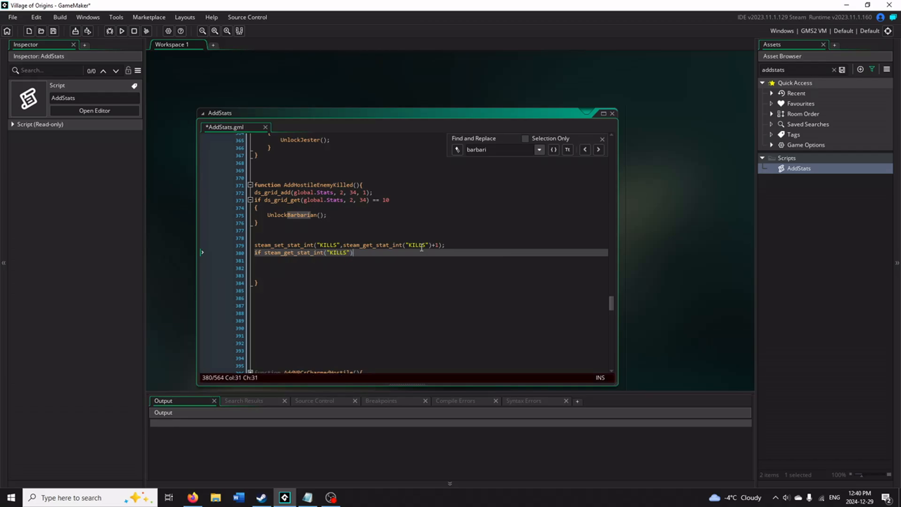
type("== 500")
left_click(429, 260)
type("{")
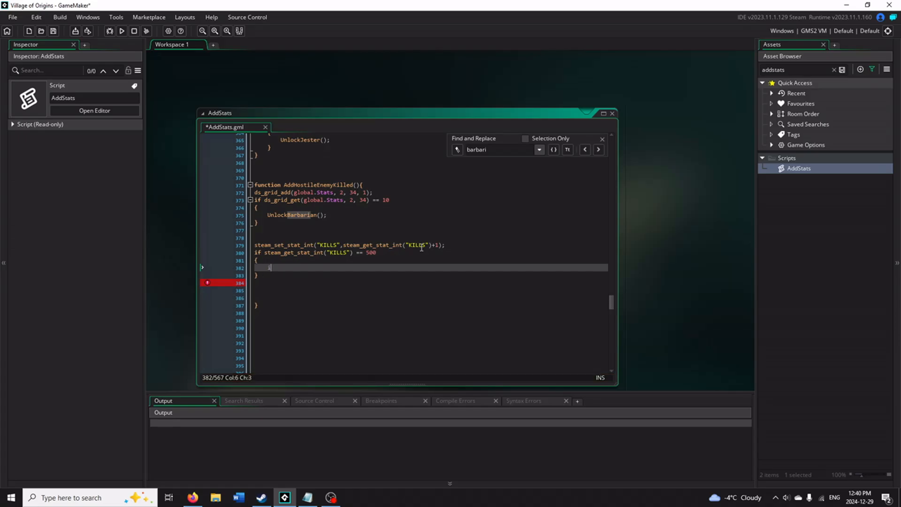
type("if !steam_get_achievement(\")")
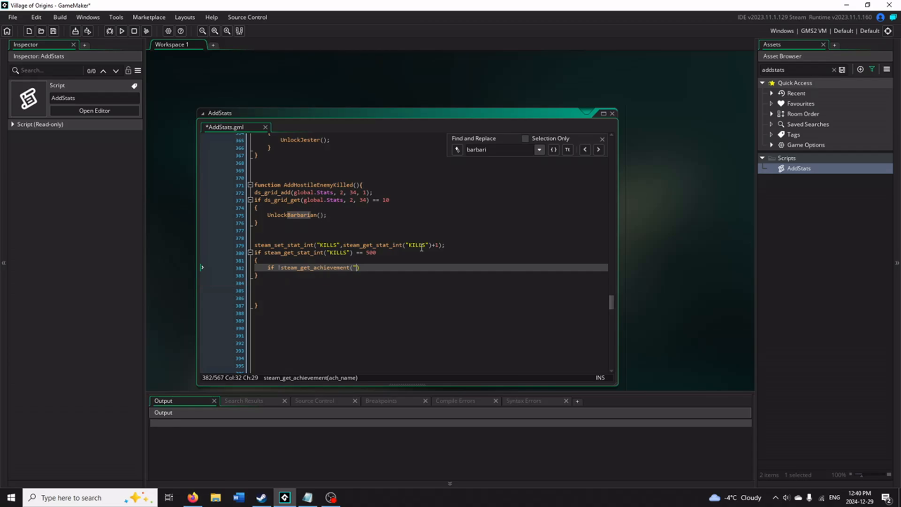
type("ENEMIES_DEFEATED")
type("steam_set_achievement(")
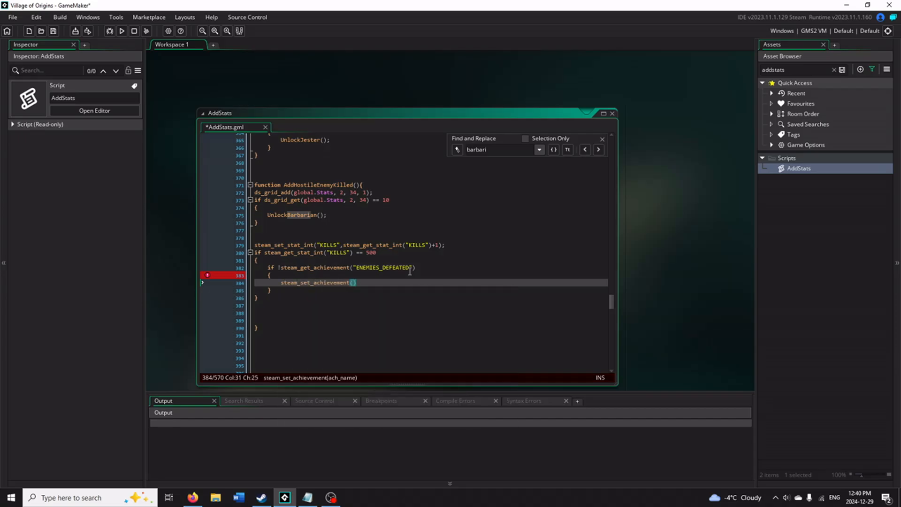
type("ENEMIES_DEFEATED\"")
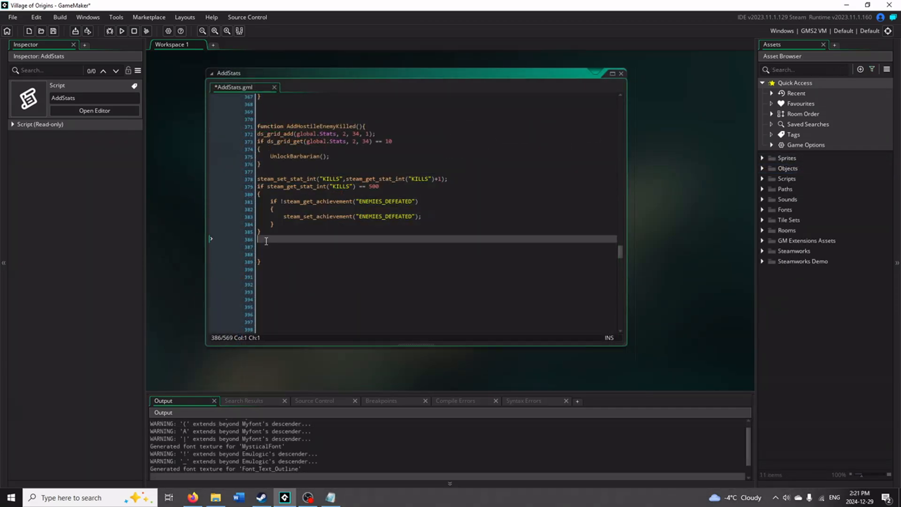
- Add steam_update(); below the check, discard a trial steam_init() line, and run the game
type("steam_update()'")
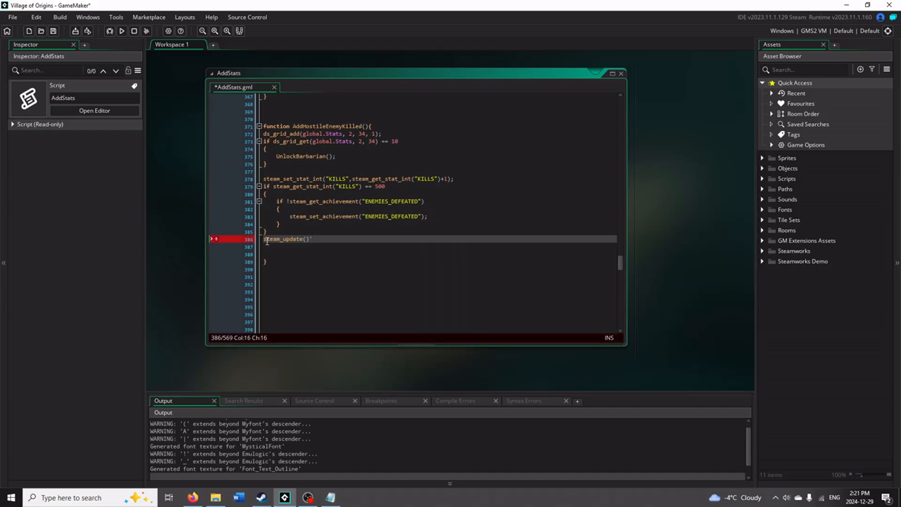
type(";")
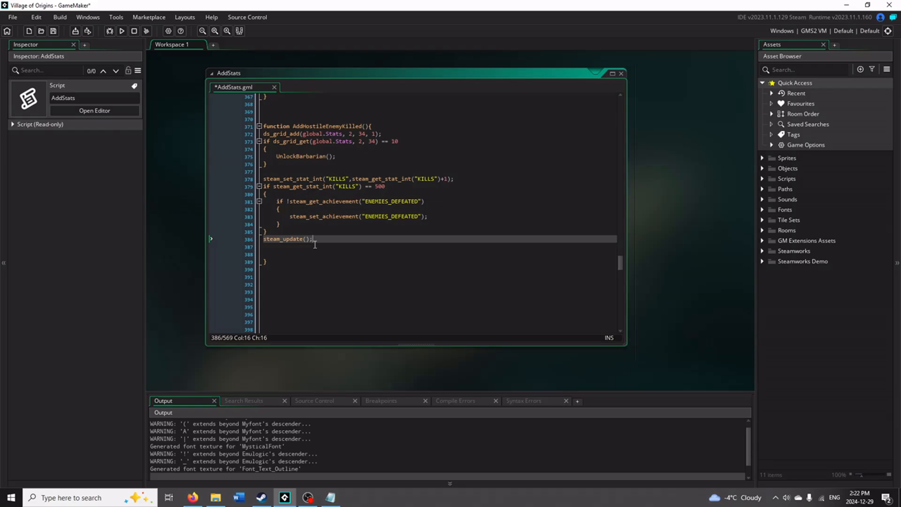
mouse_move(304, 204)
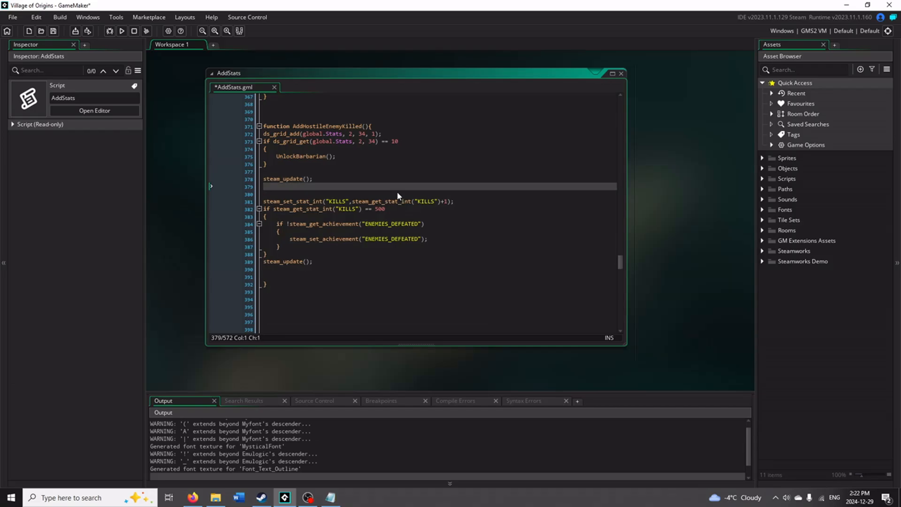
type("steam")
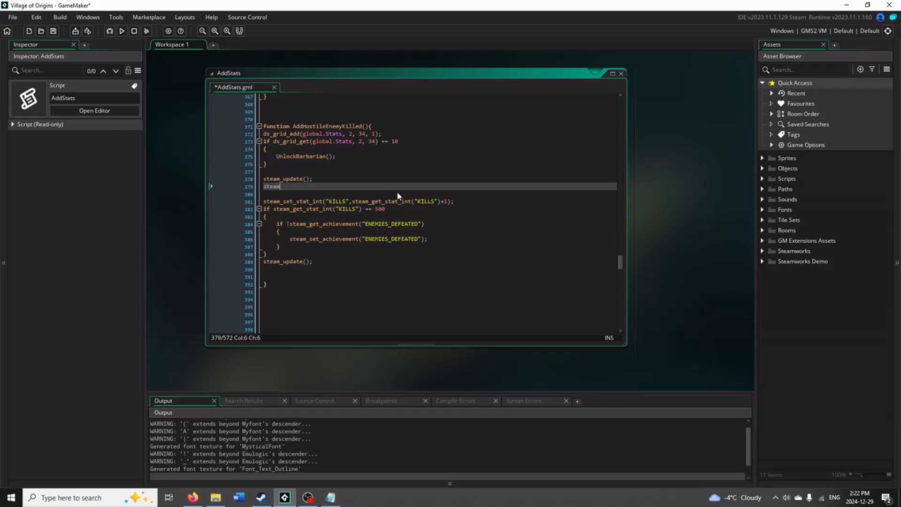
type("_init()")
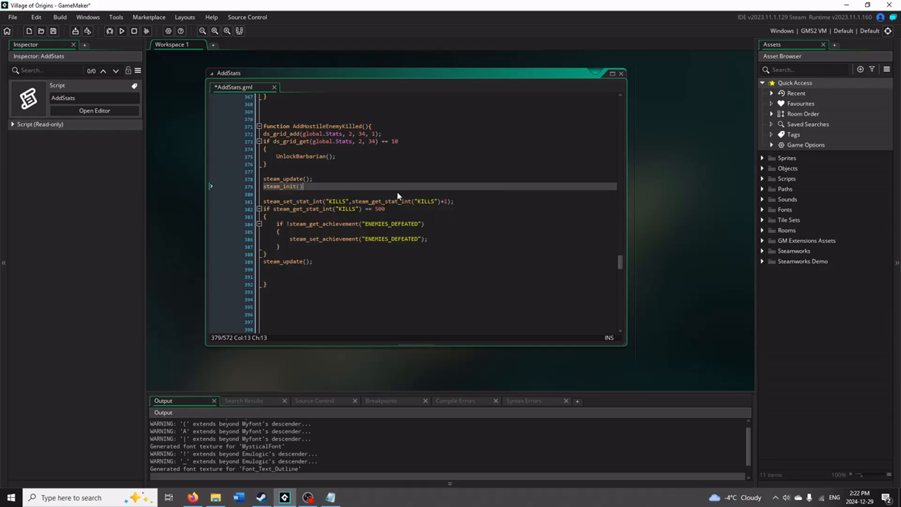
type("steam")
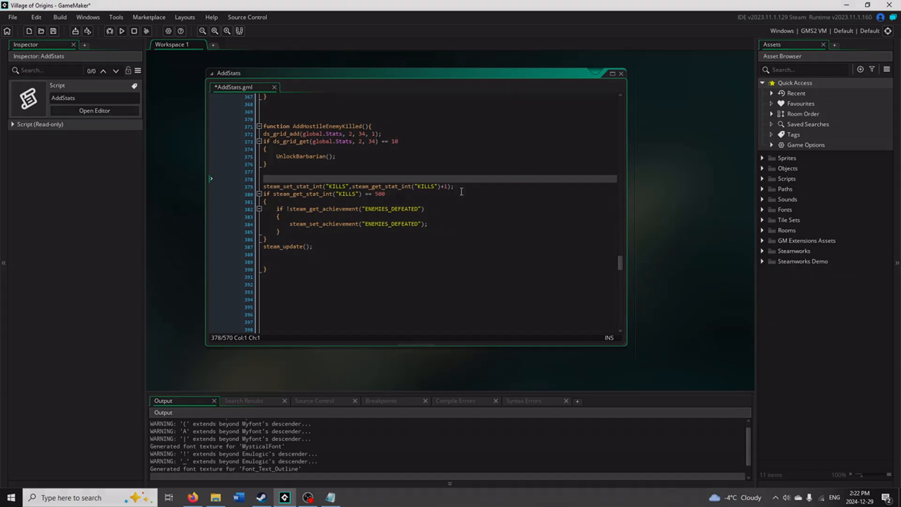
left_click(121, 31)
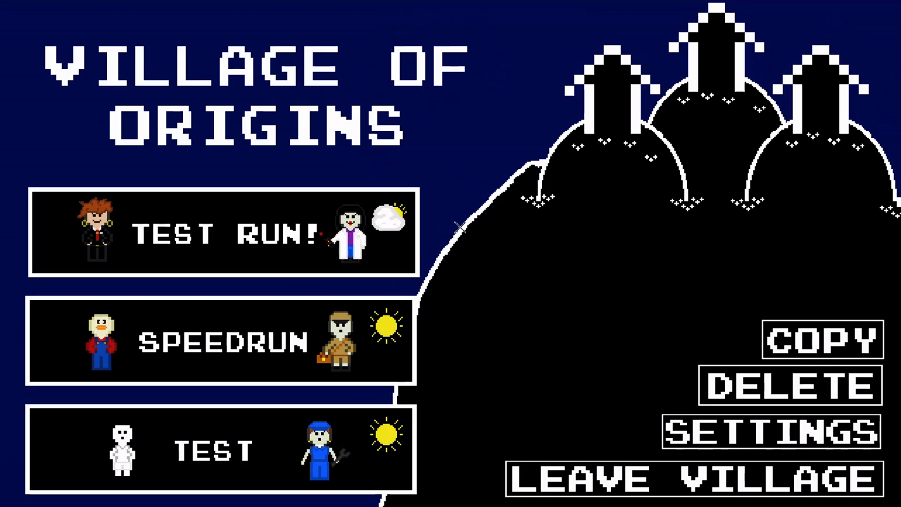
- Load the TEST RUN! save, enter the Green Fields forest and attack a goblin for a kill
left_click(223, 233)
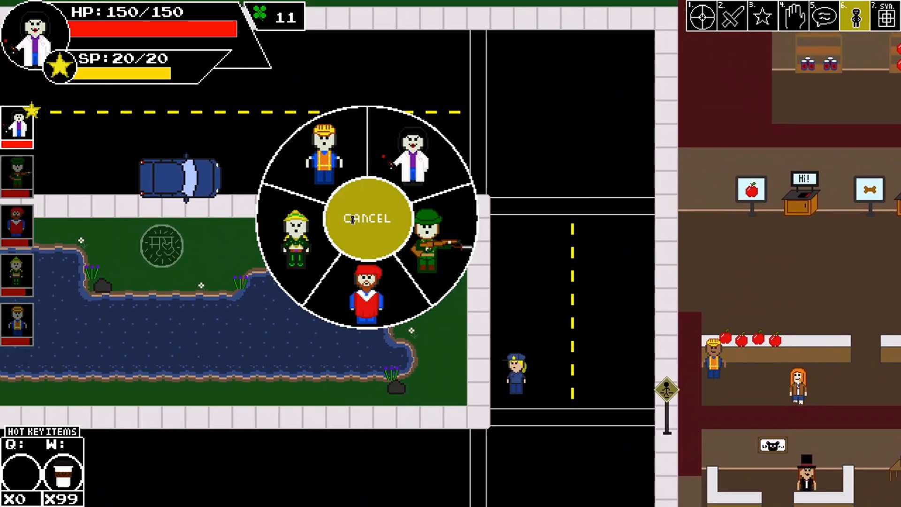
left_click(367, 293)
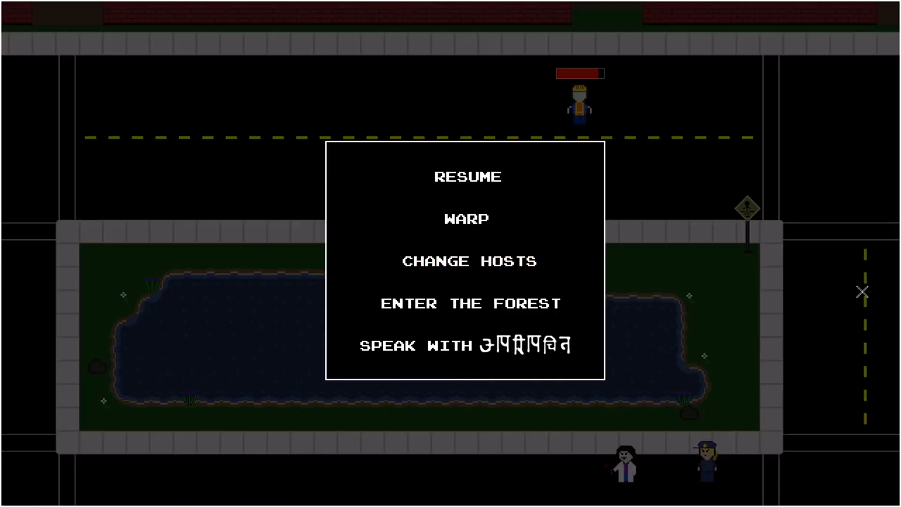
left_click(466, 219)
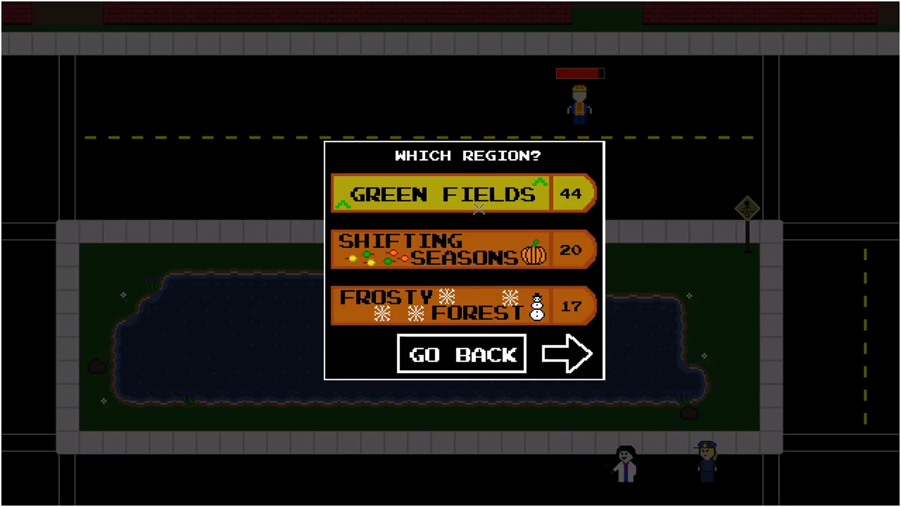
left_click(458, 193)
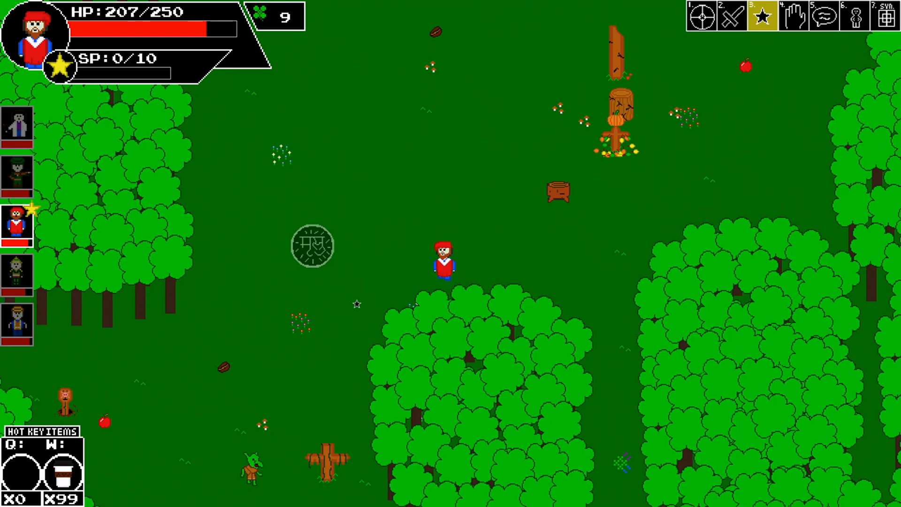
left_click(794, 19)
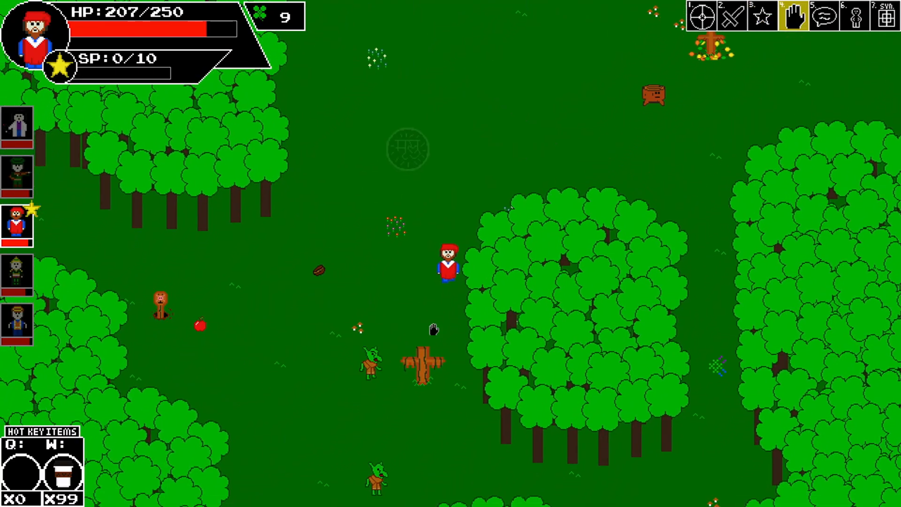
left_click(733, 16)
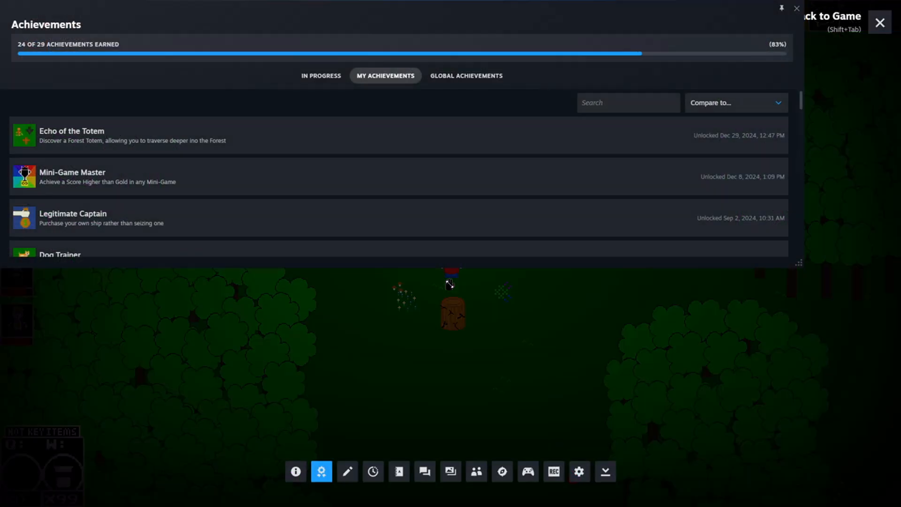
mouse_move(800, 103)
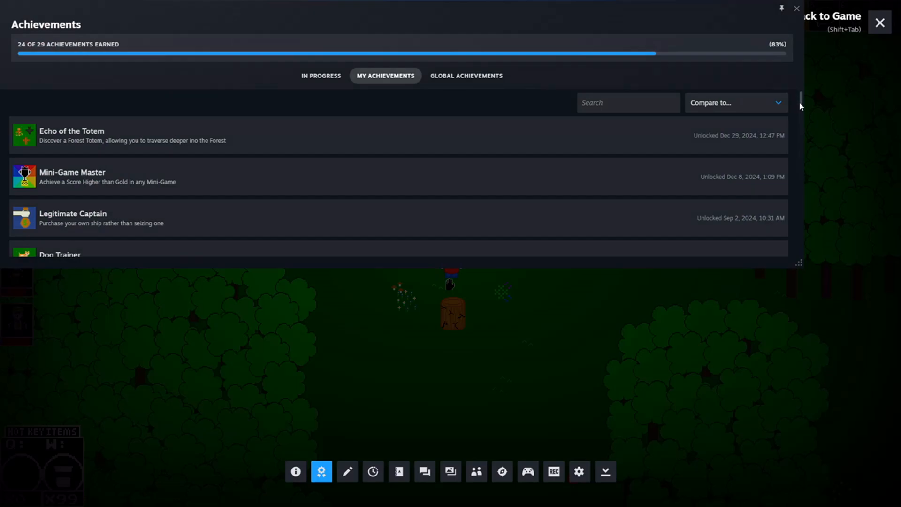
- Show the In Progress achievements list with Enemy Eradicator at 1 / 500 kills
left_click(321, 75)
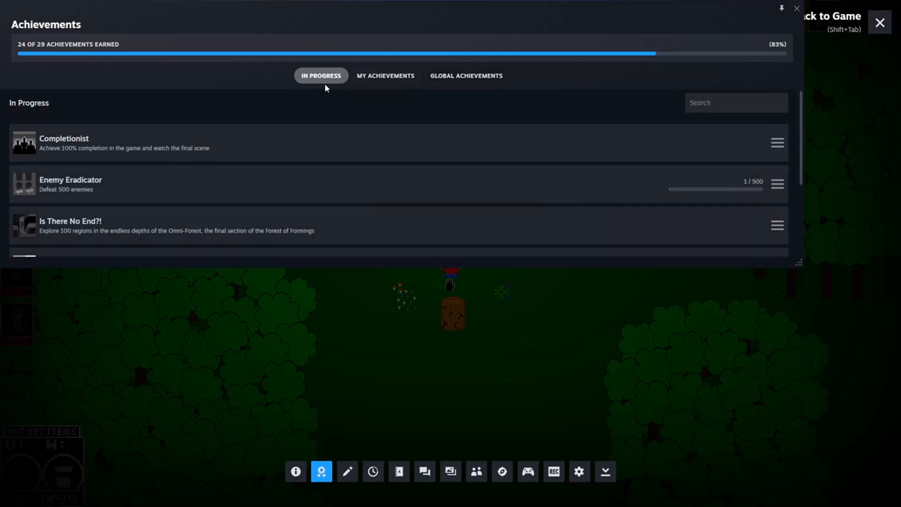
scroll("down", 3)
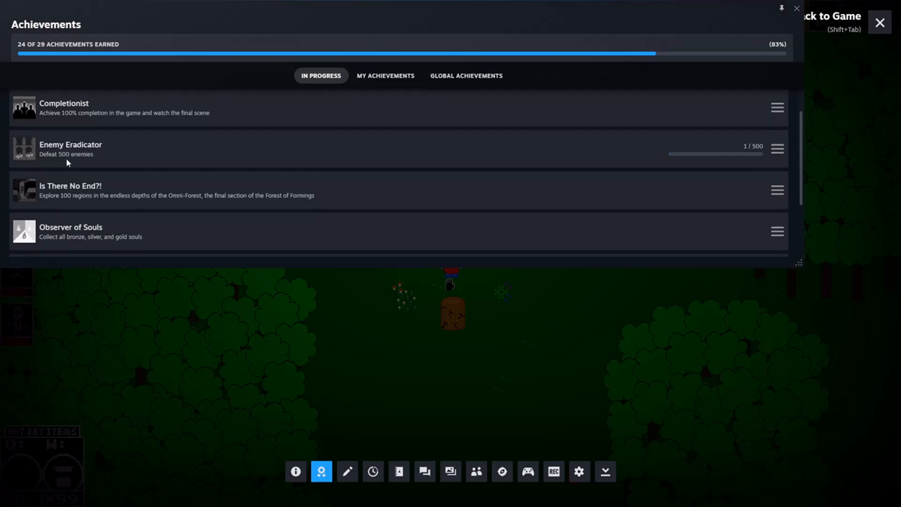
mouse_move(45, 158)
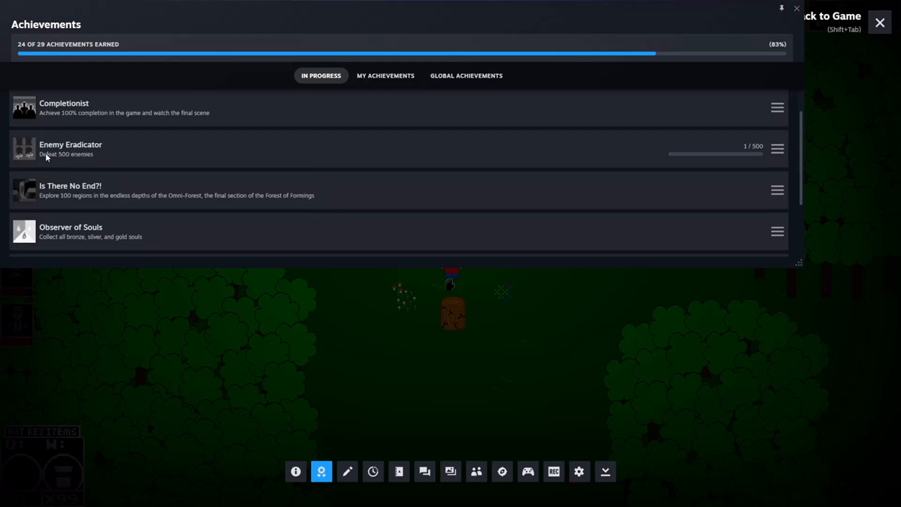
mouse_move(744, 149)
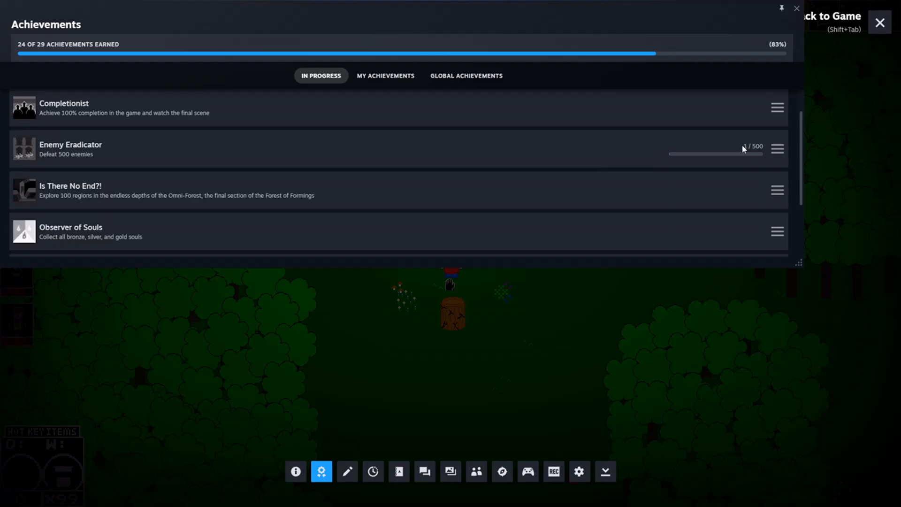